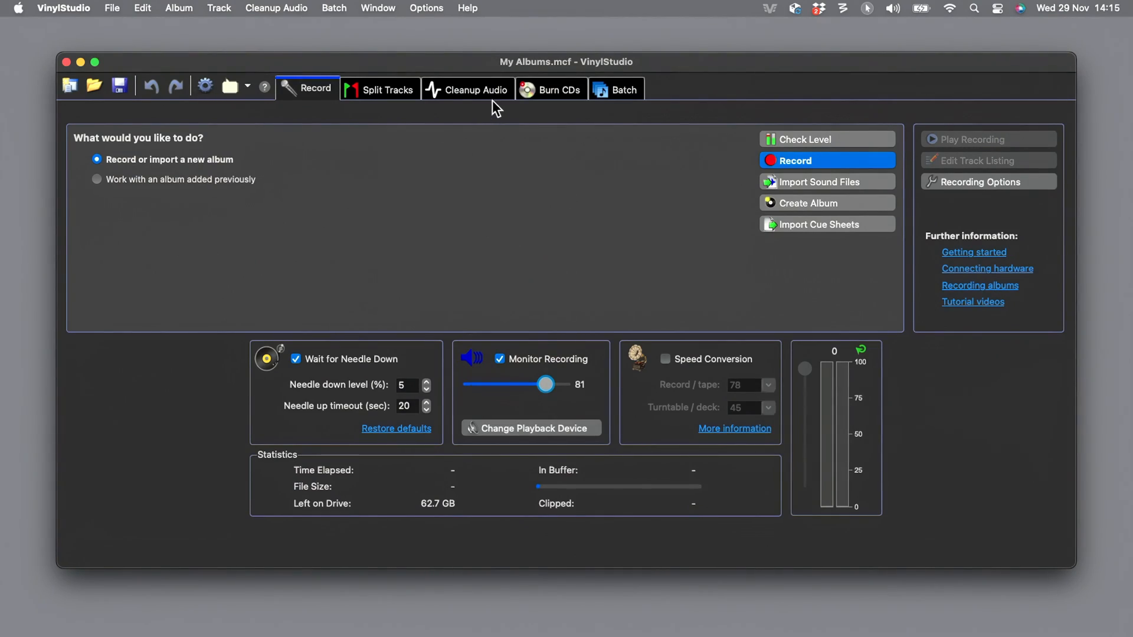
Check the recording level, keeping DS1 as the recording input device
click(467, 89)
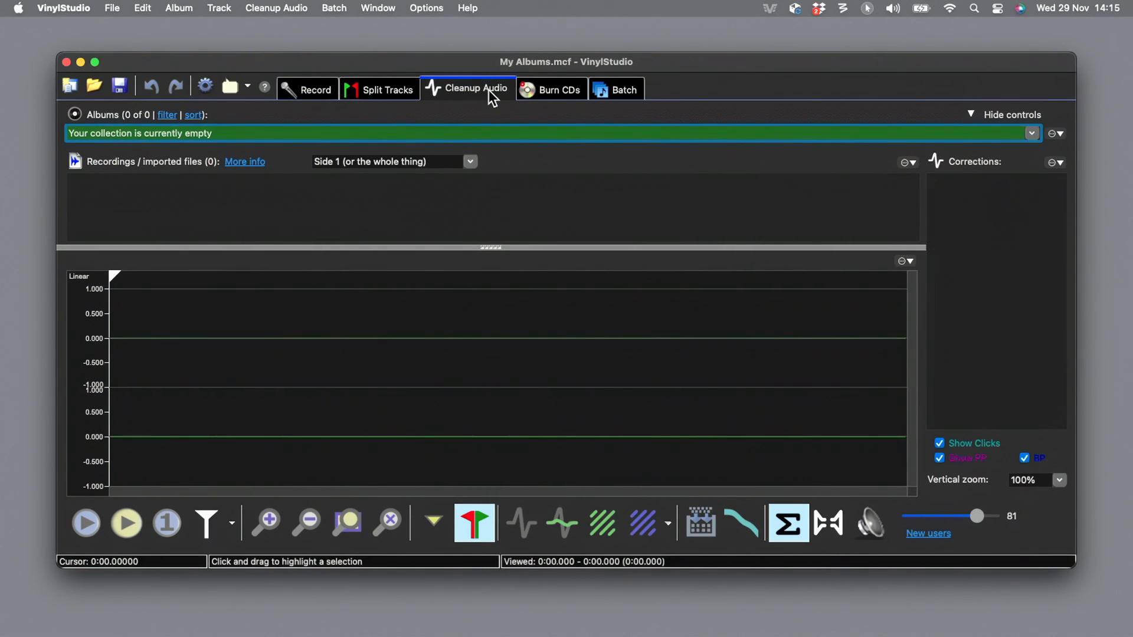
mouse_move(531, 378)
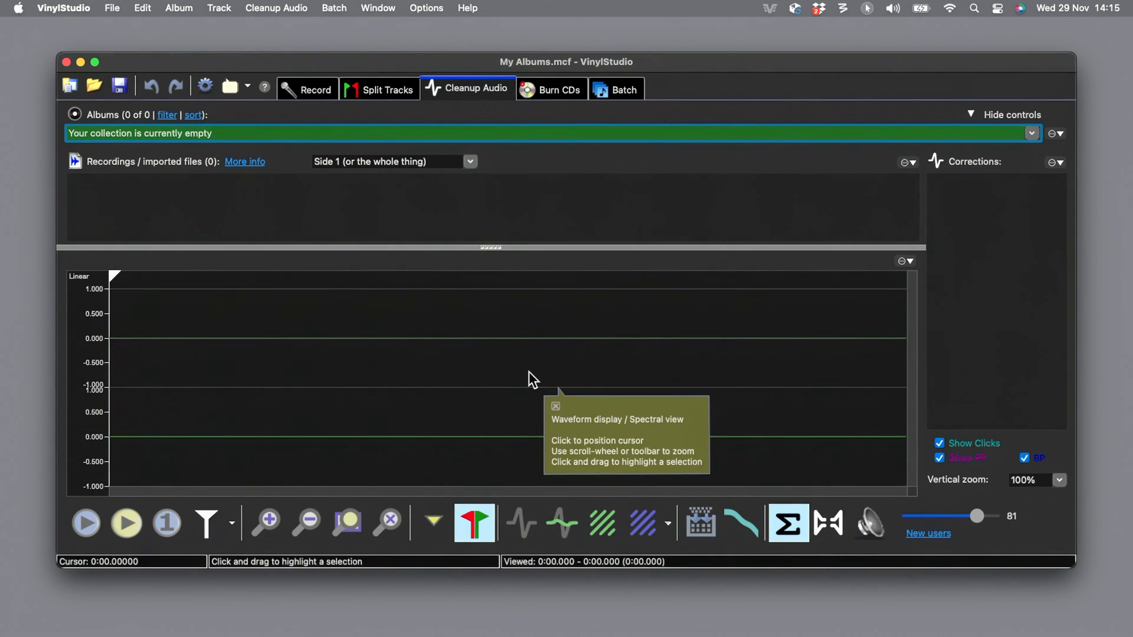
click(314, 88)
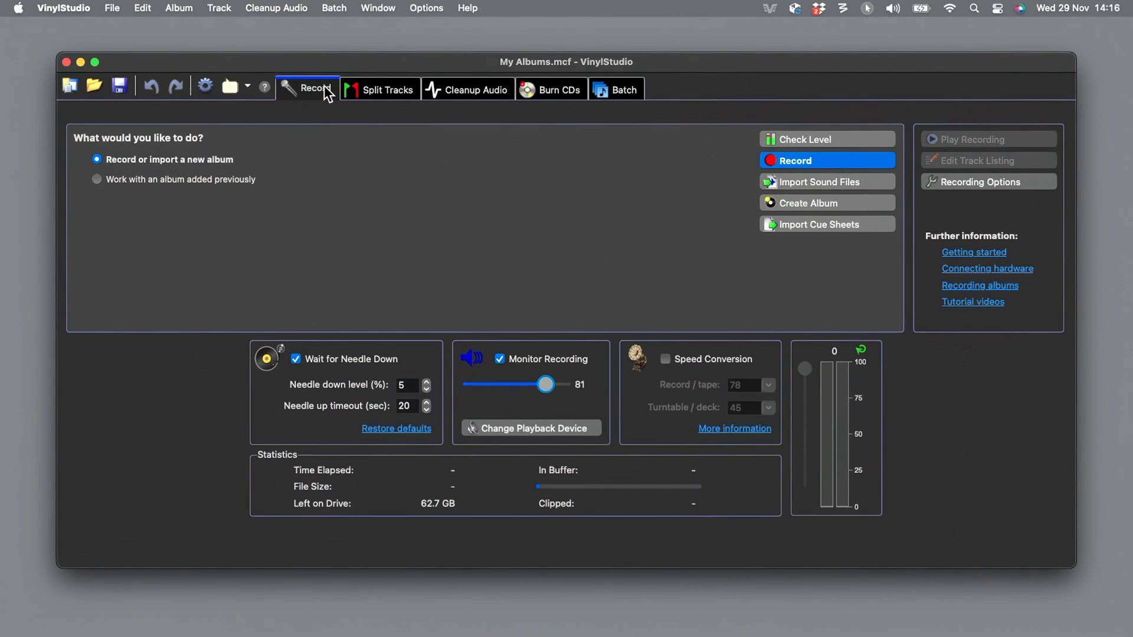
mouse_move(278, 13)
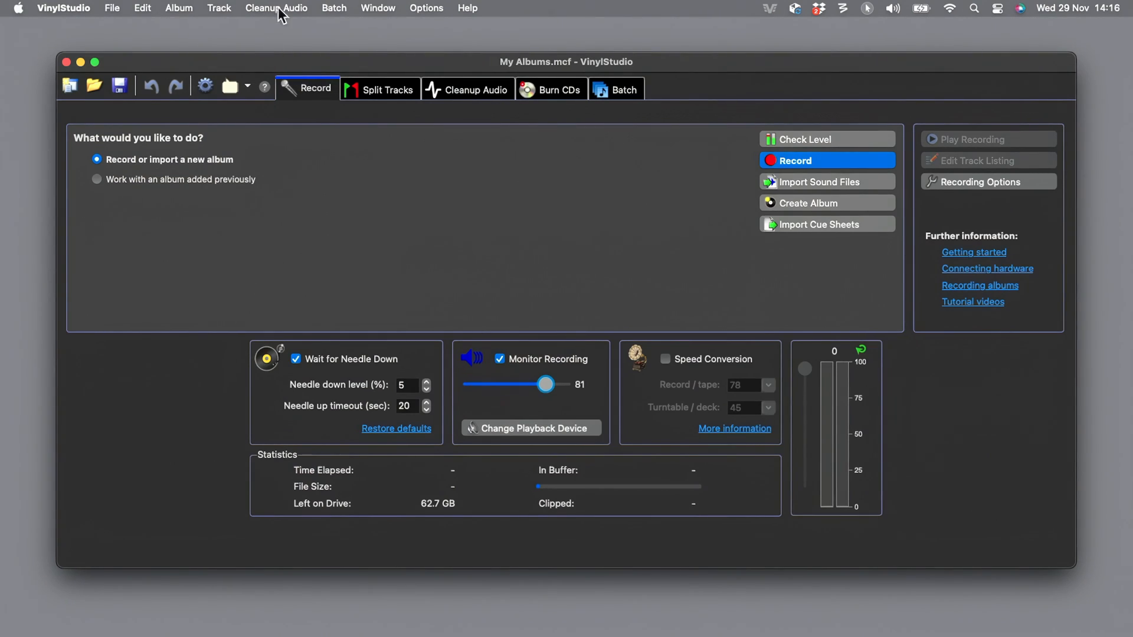
click(804, 140)
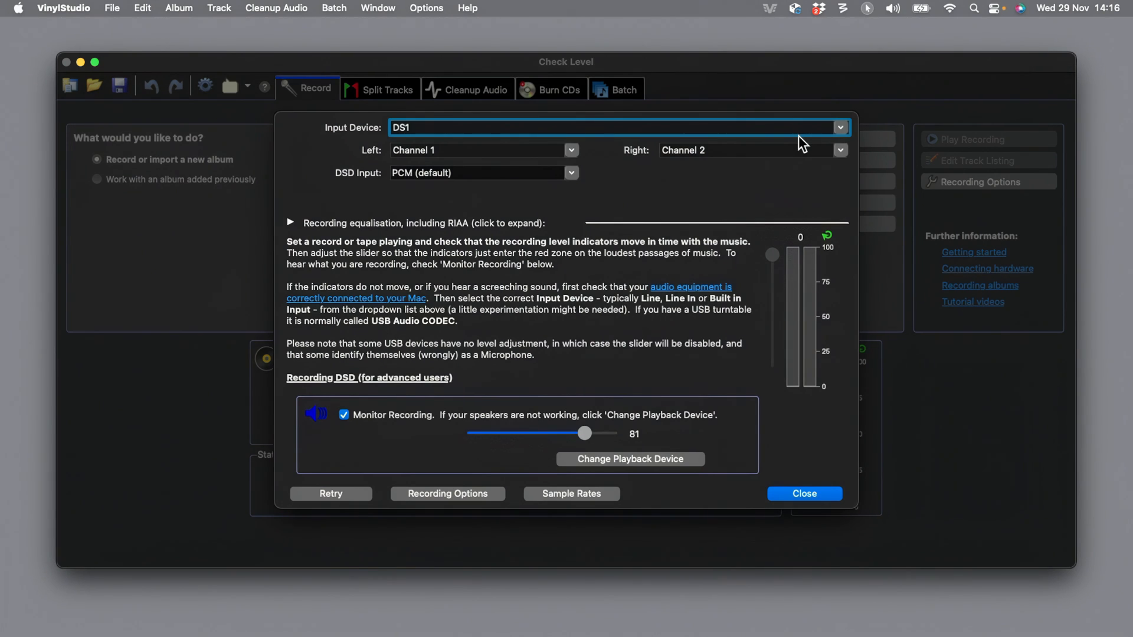
mouse_move(845, 134)
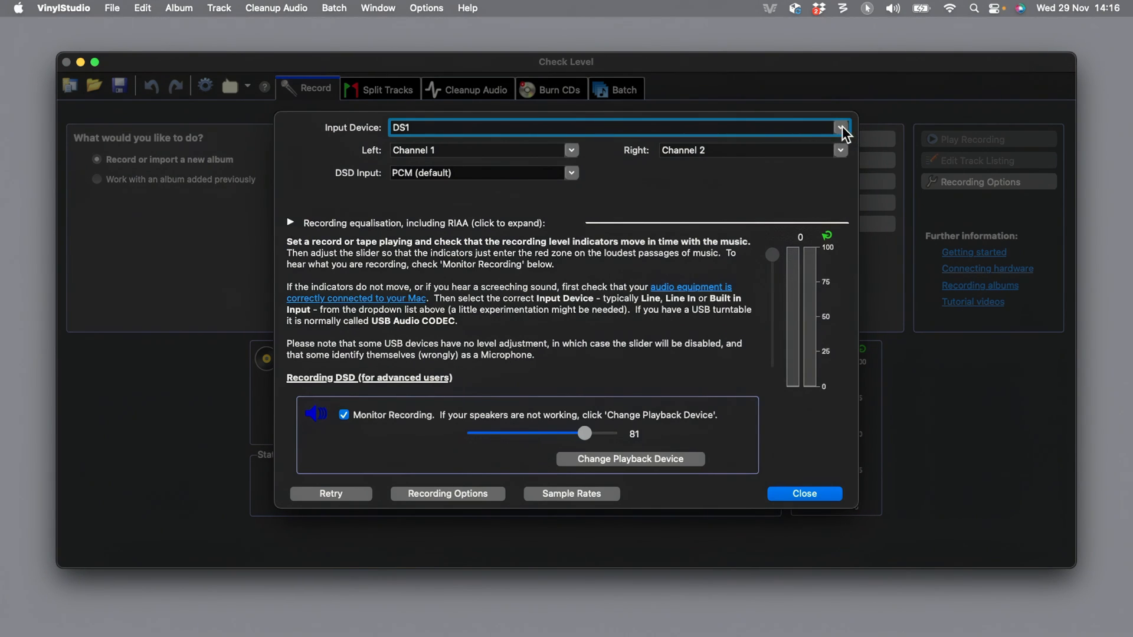
click(841, 128)
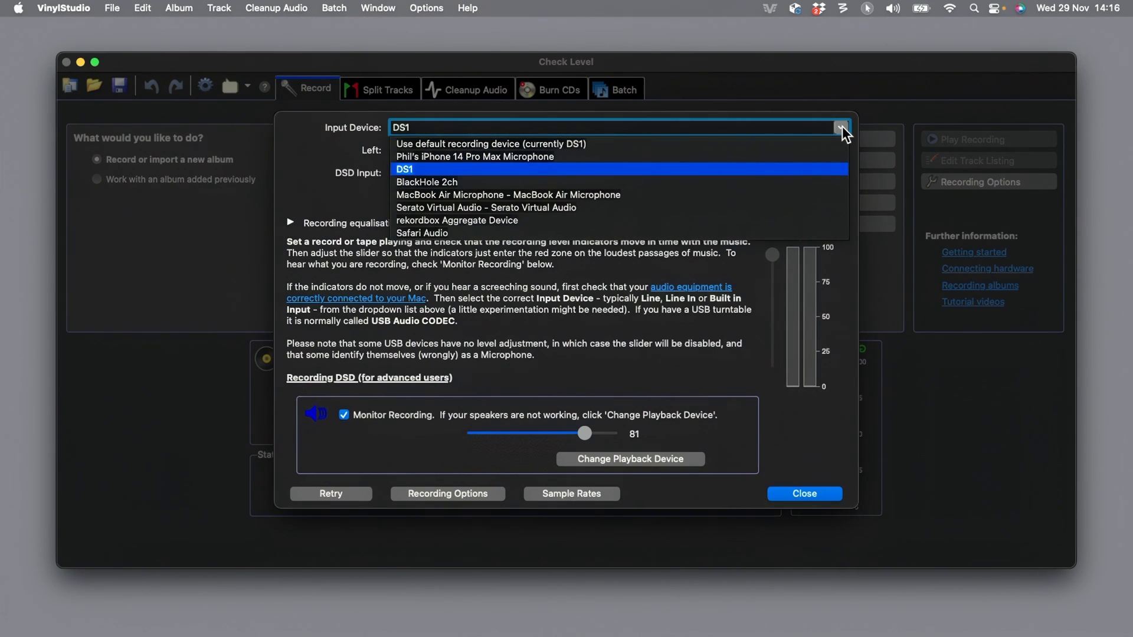
click(404, 169)
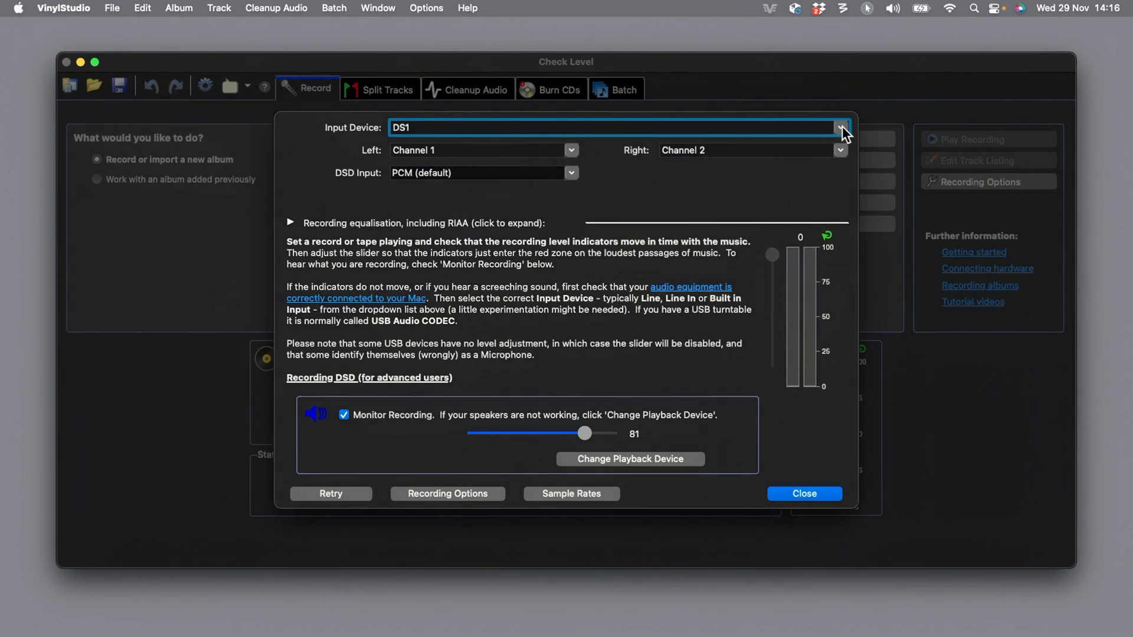
mouse_move(684, 156)
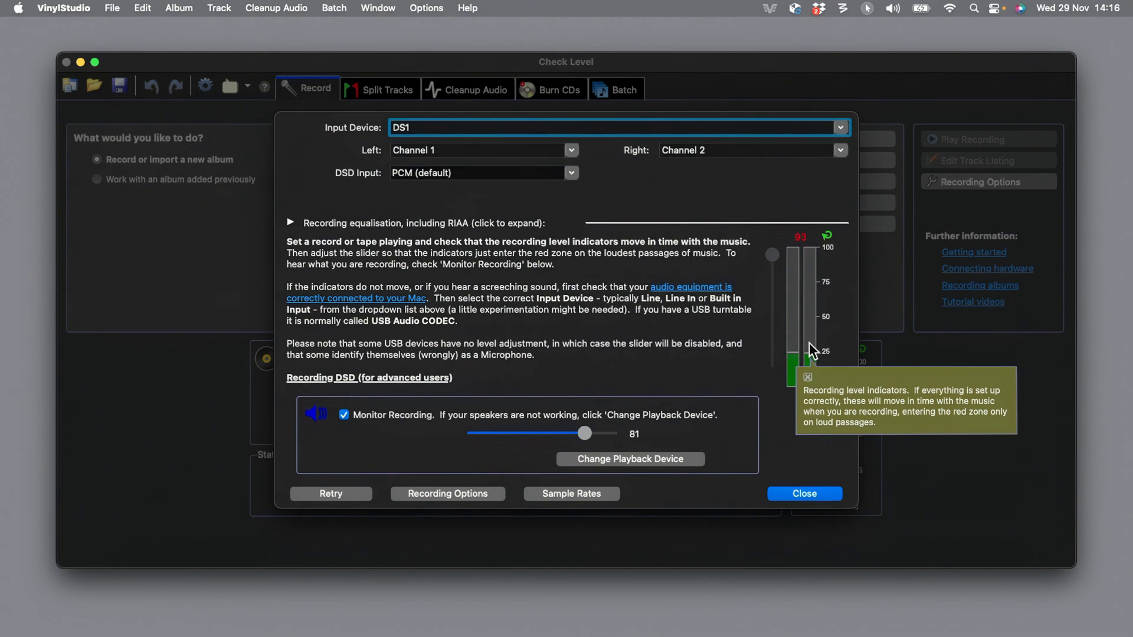
mouse_move(806, 346)
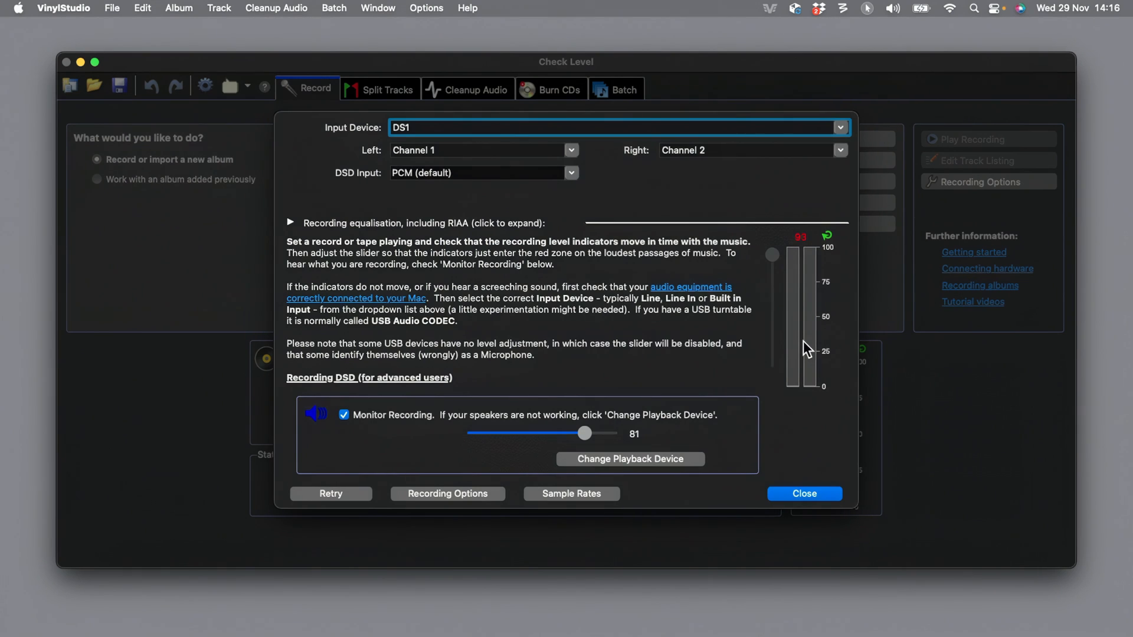
mouse_move(803, 338)
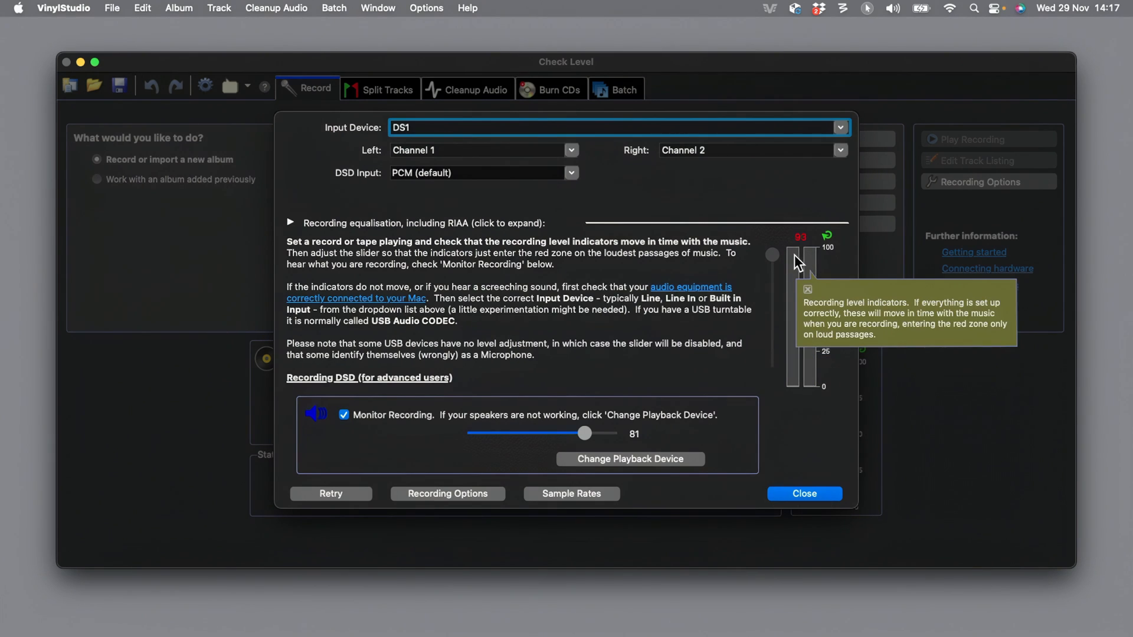
mouse_move(813, 260)
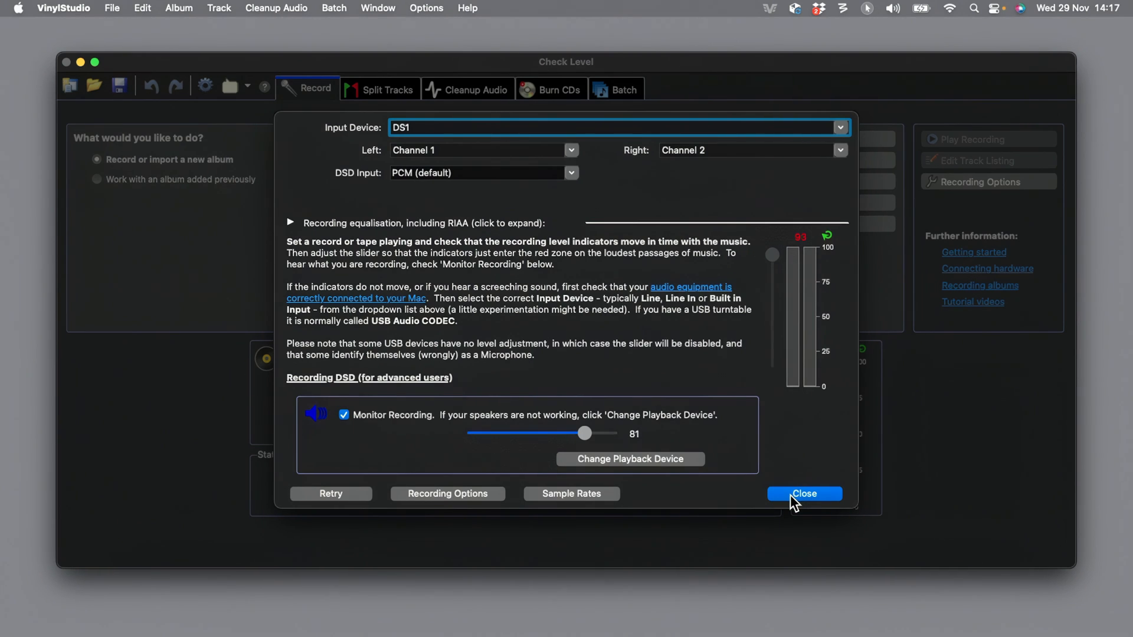
mouse_move(493, 485)
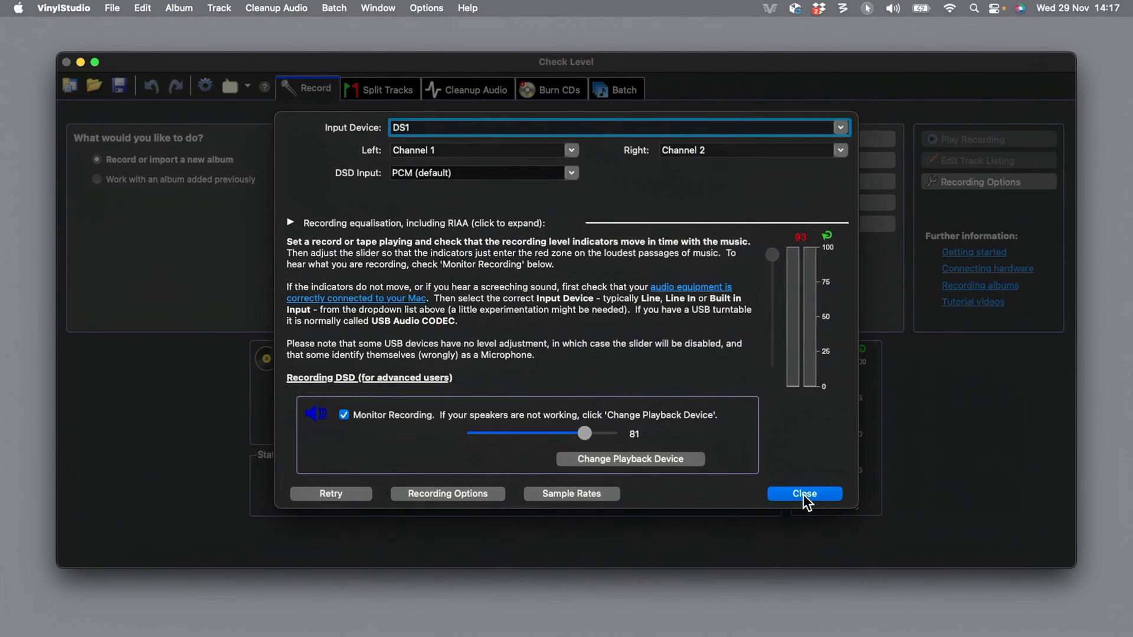
Close the level check, start a new album recording and bring up the online album lookup
click(804, 494)
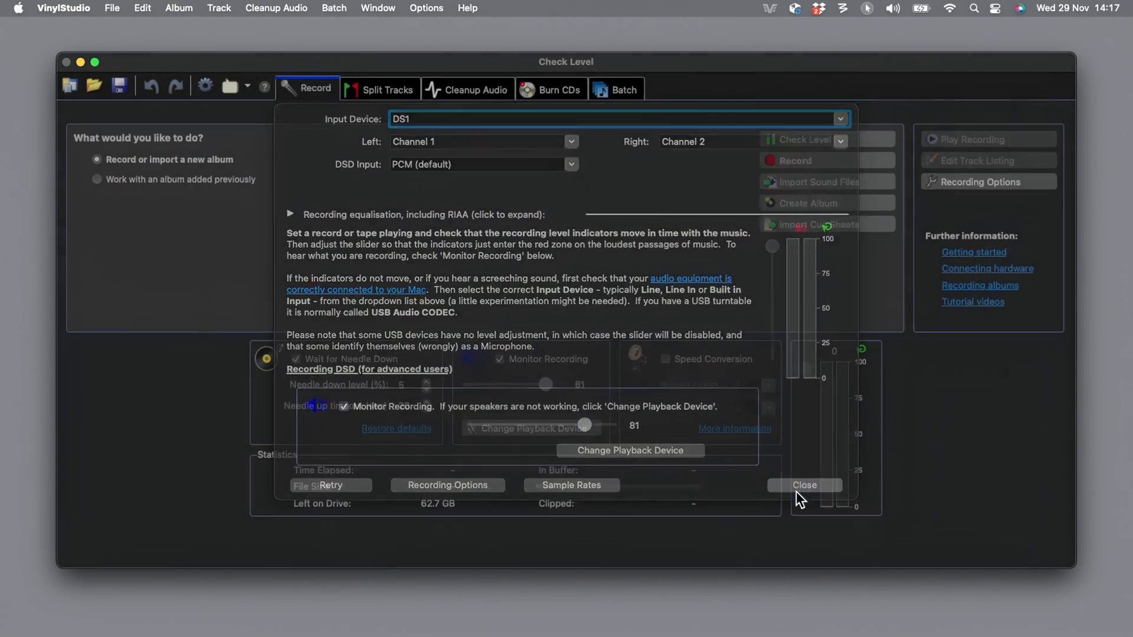
click(804, 485)
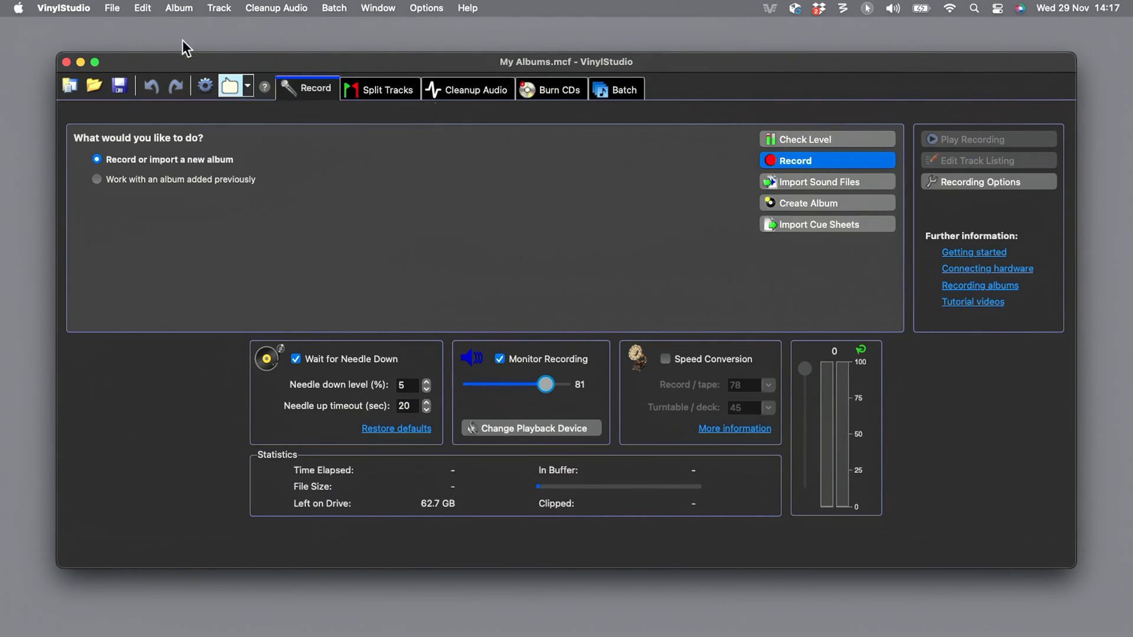
mouse_move(537, 95)
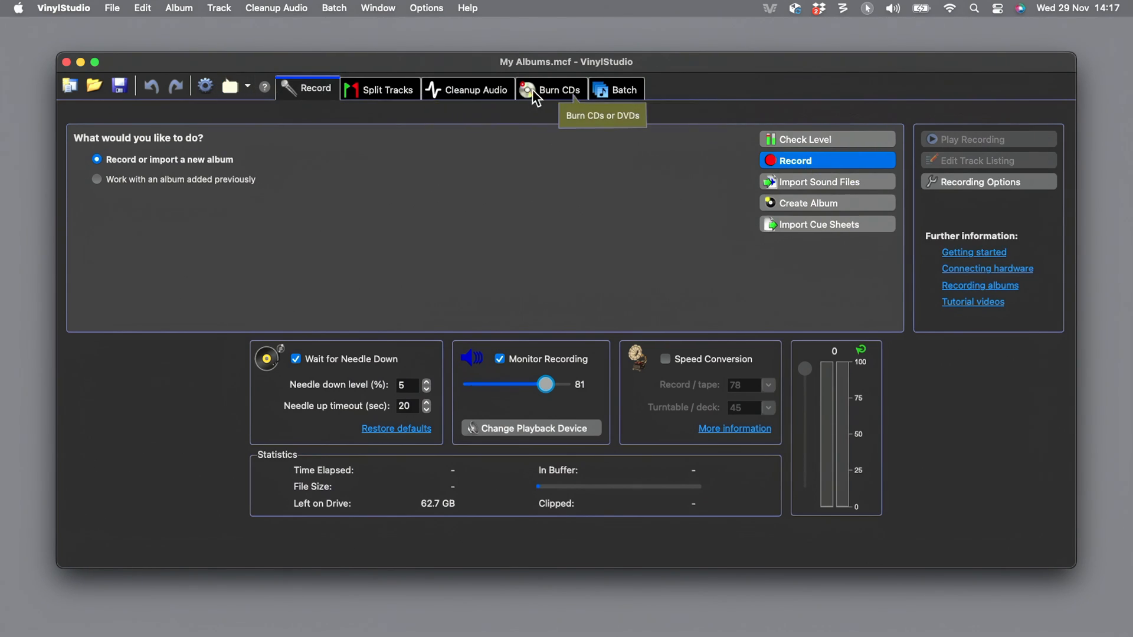
mouse_move(470, 218)
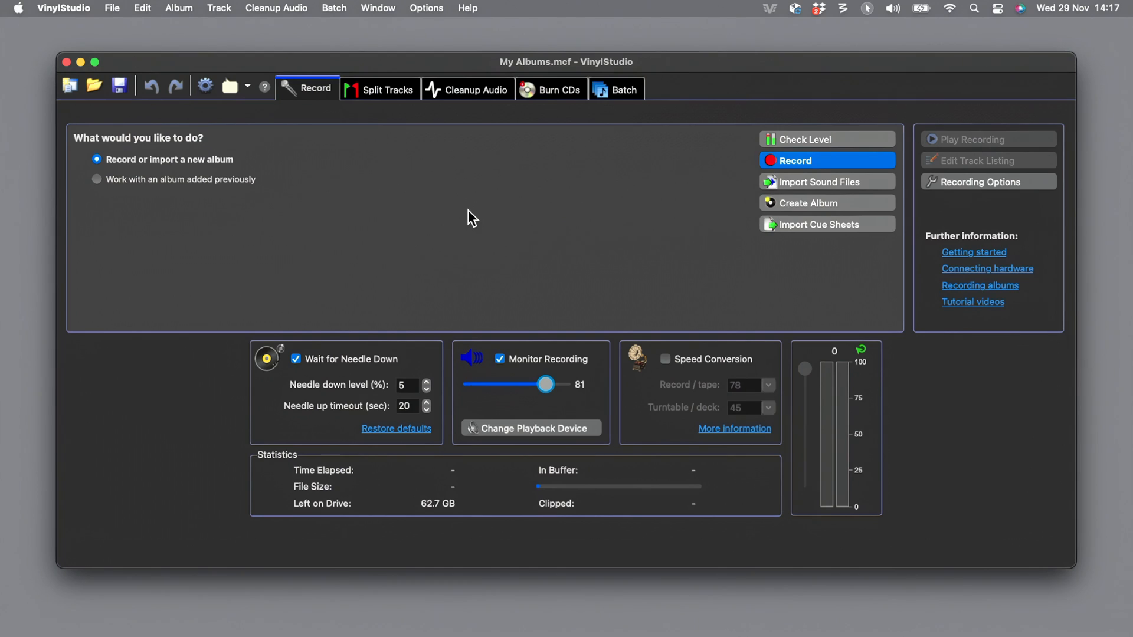
mouse_move(182, 198)
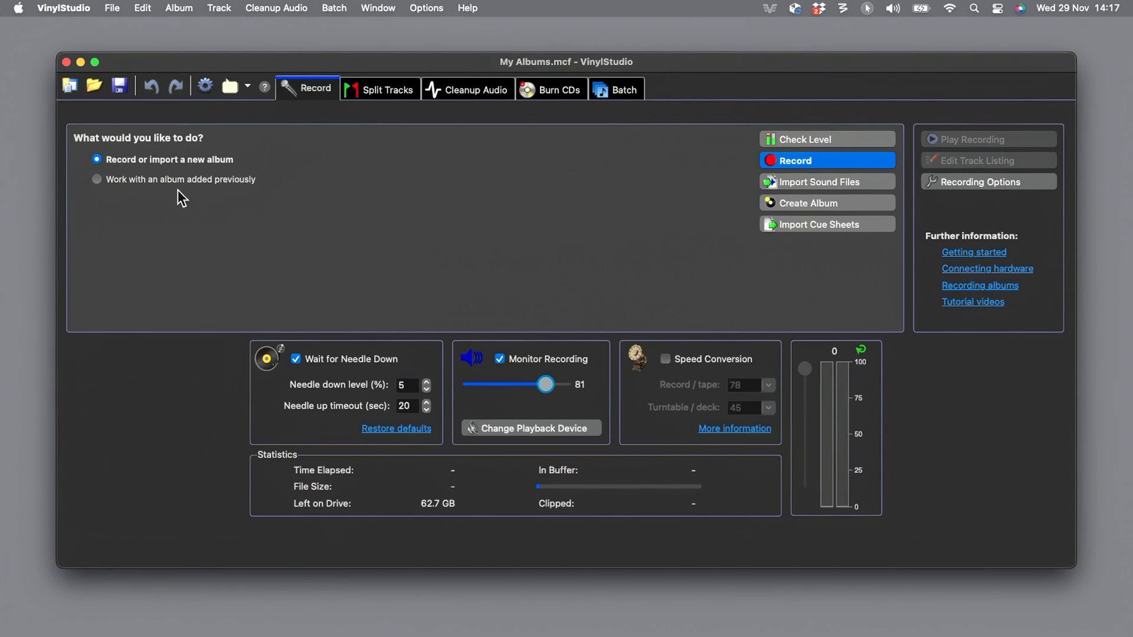
mouse_move(213, 201)
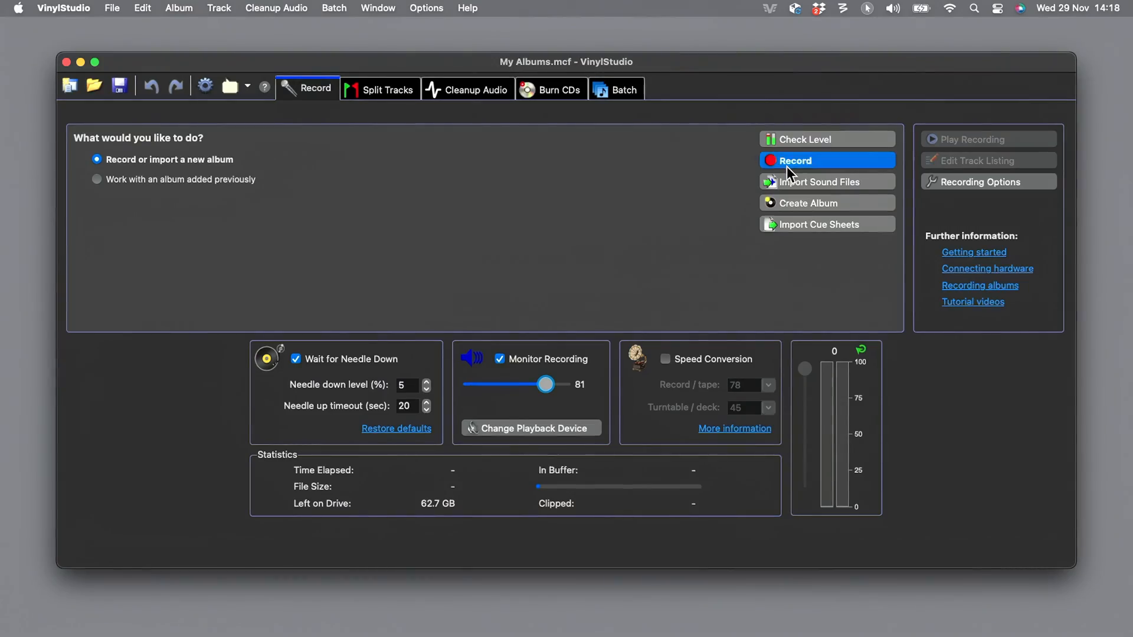
click(794, 160)
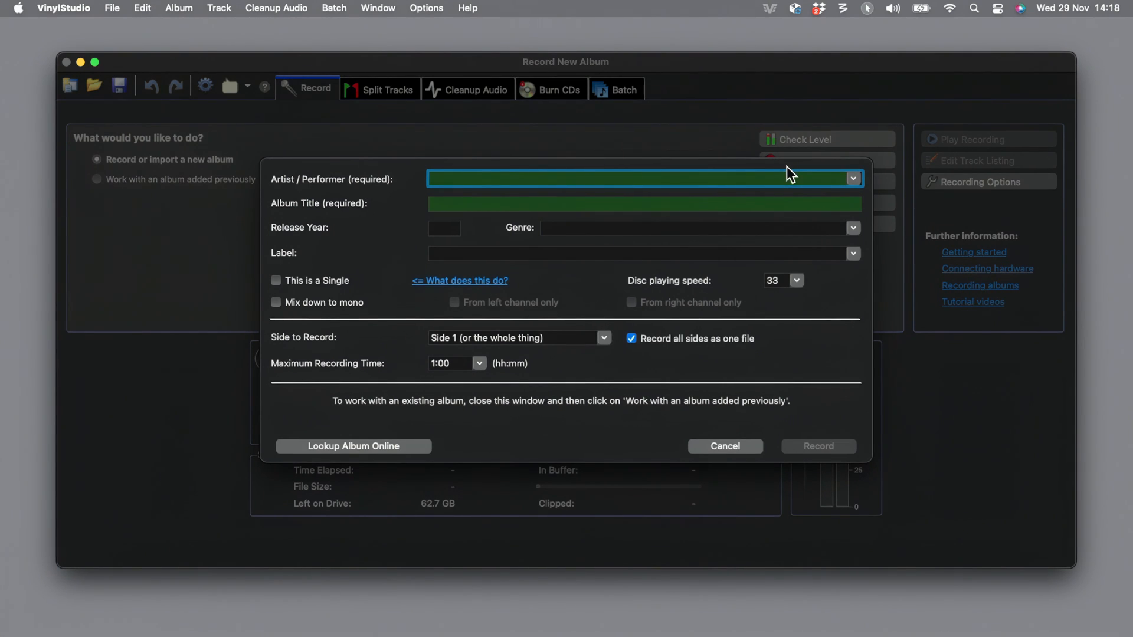
mouse_move(503, 228)
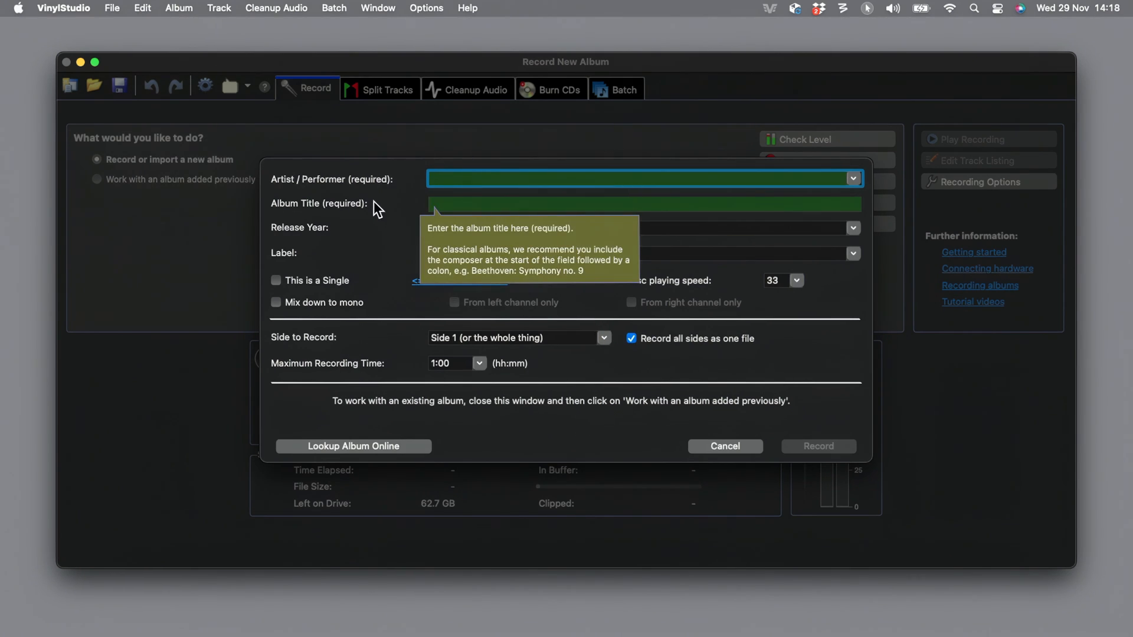
click(353, 446)
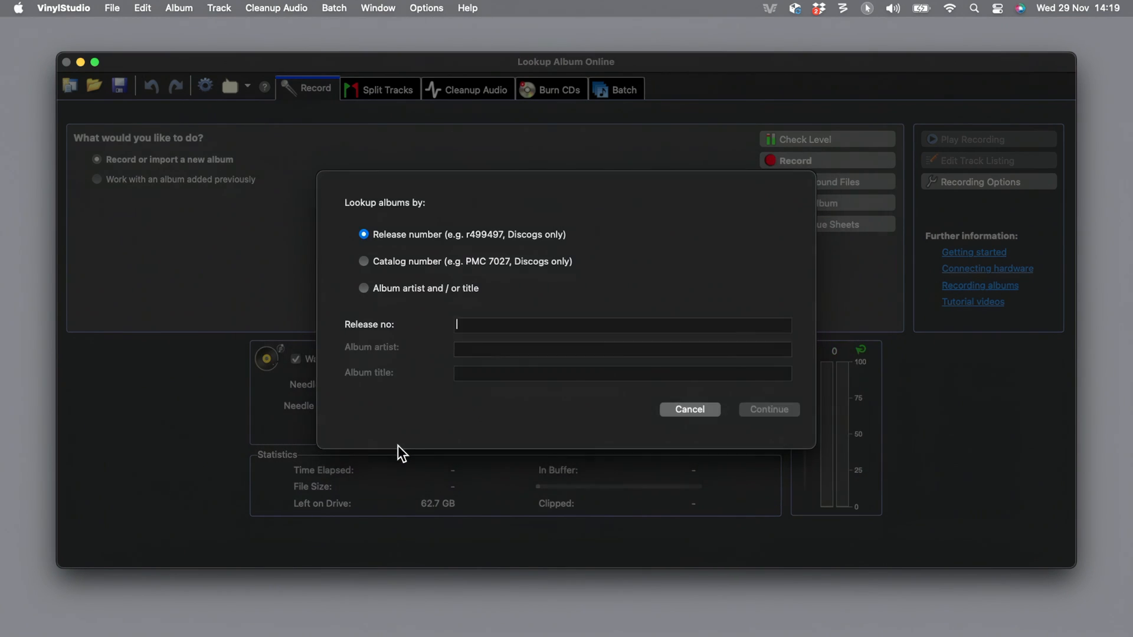
Begin entering release number BCM 322X in the lookup's Release no field
click(622, 324)
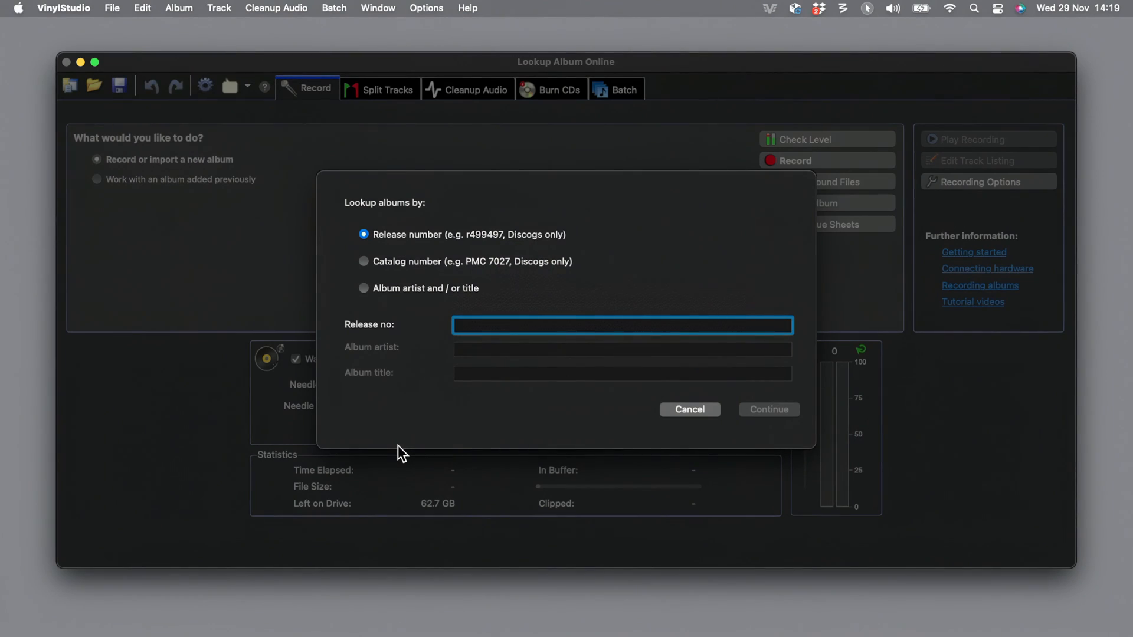
text(B)
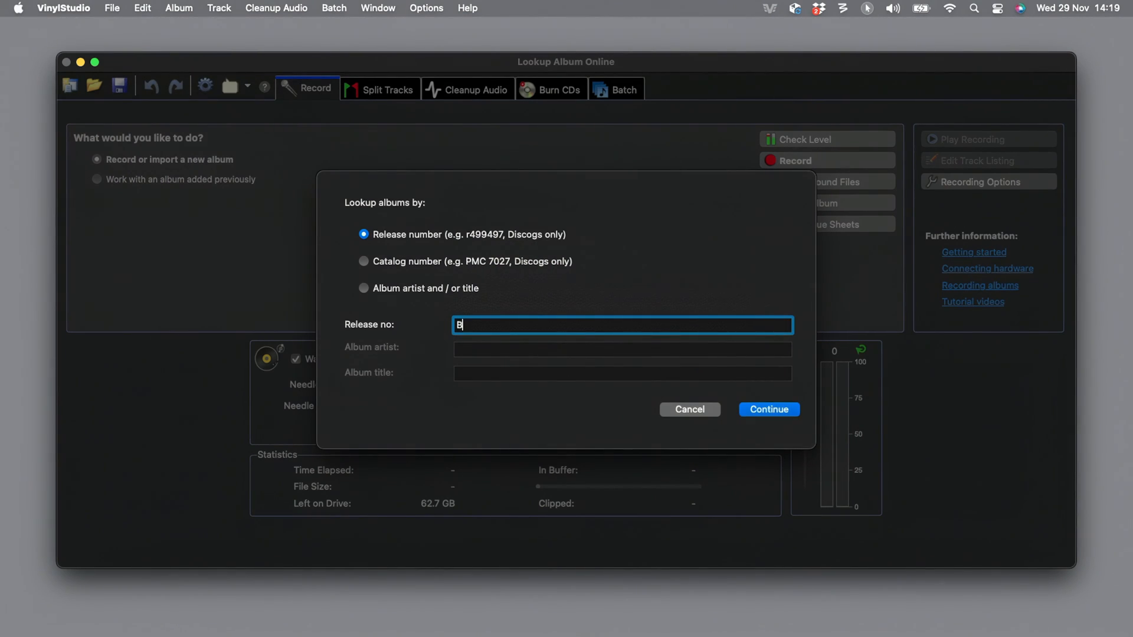
Look up release BCM 322X, fetch its cover art and apply the Discogs listing for The Real Wild House
text(CM 322)
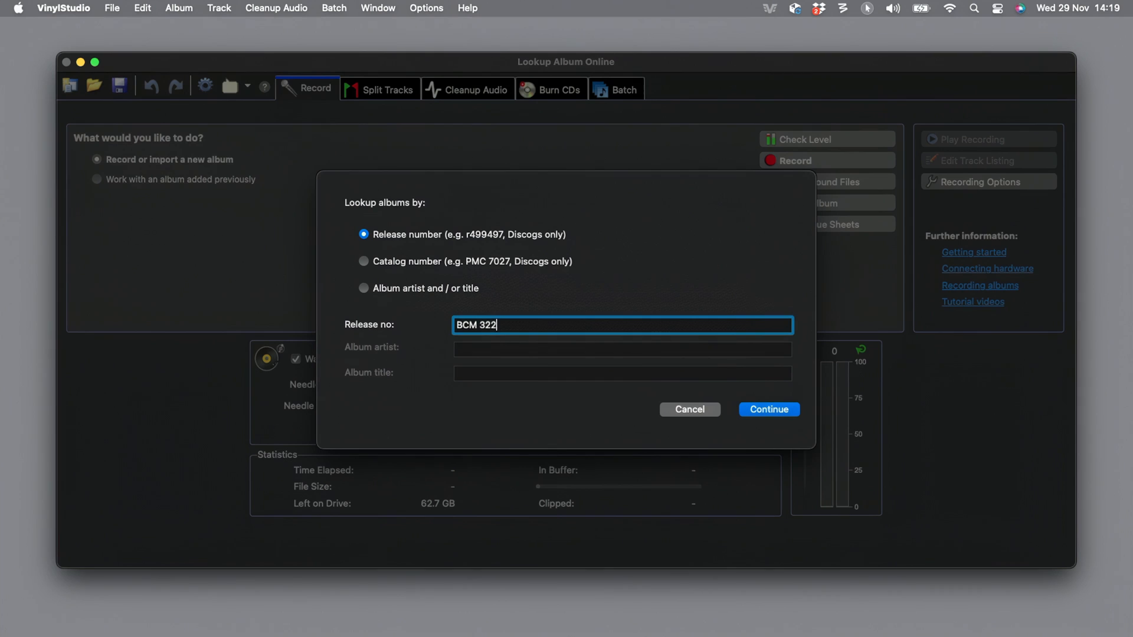
text(X)
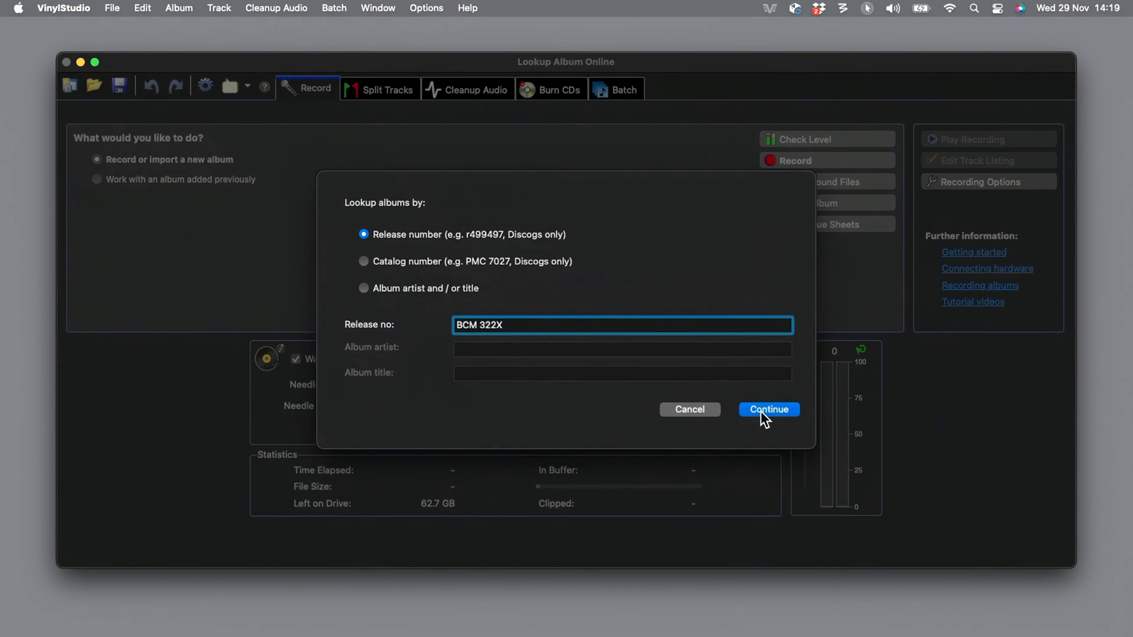
click(768, 409)
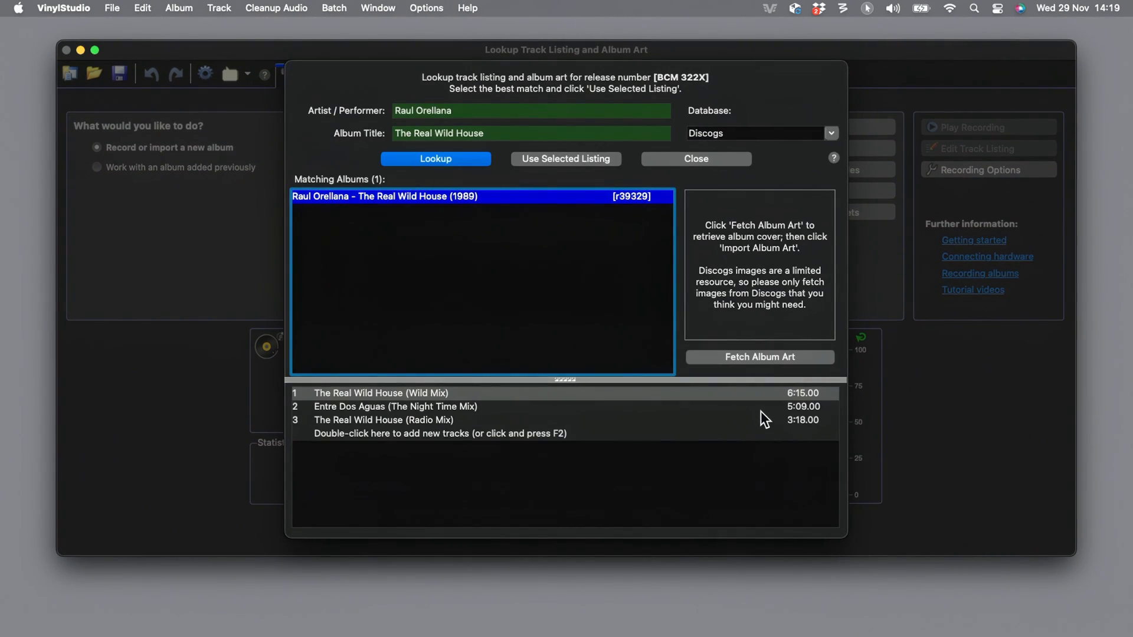
mouse_move(565, 411)
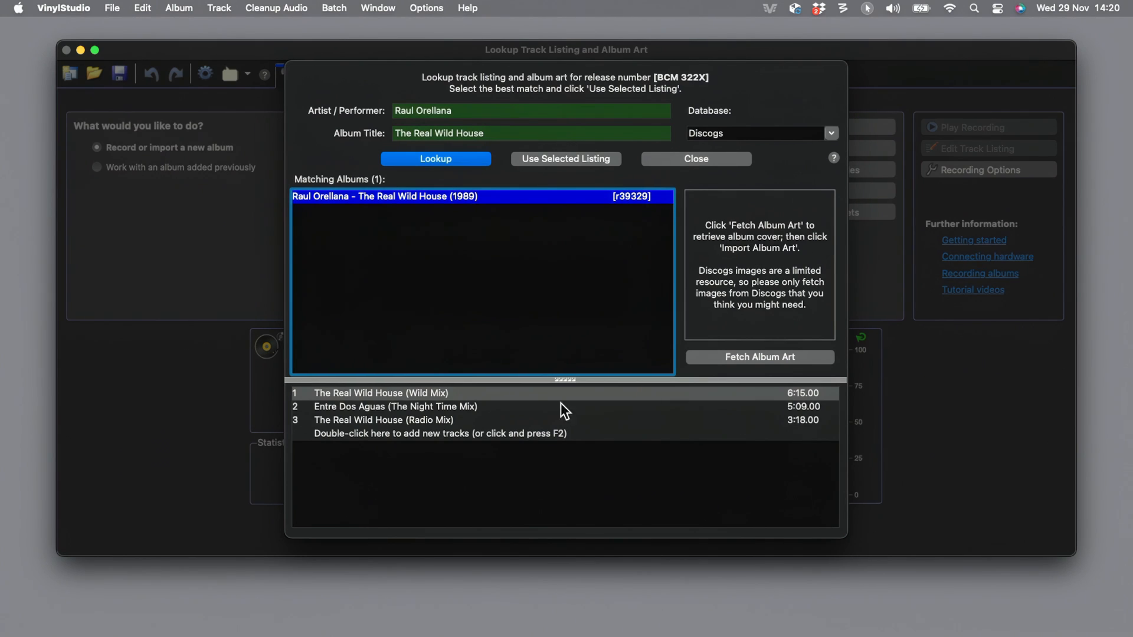
mouse_move(405, 210)
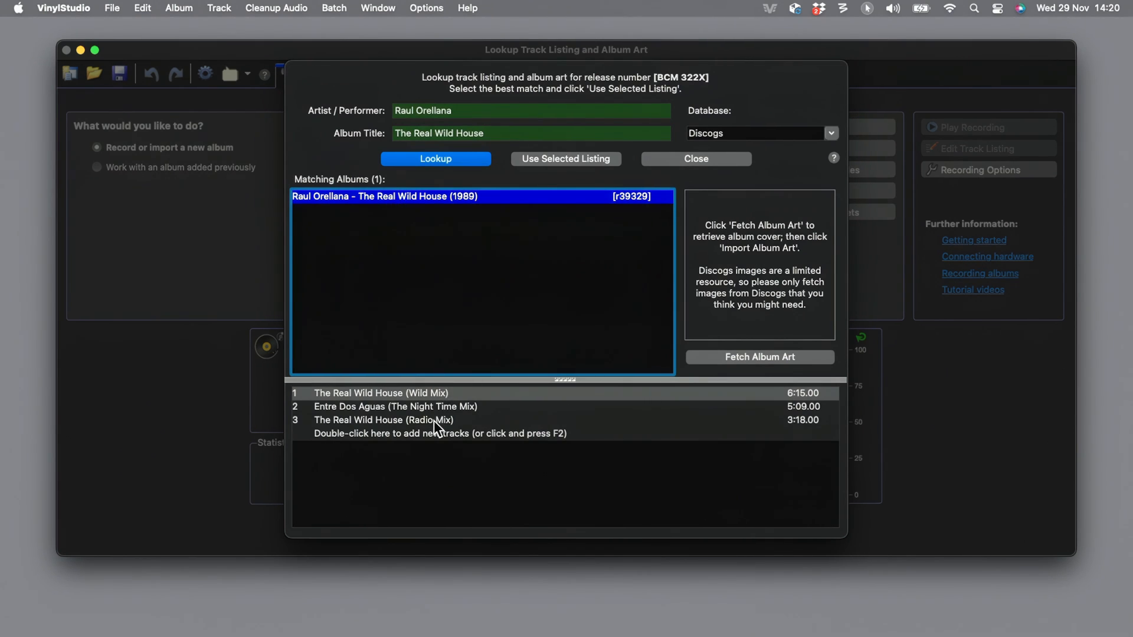
mouse_move(763, 383)
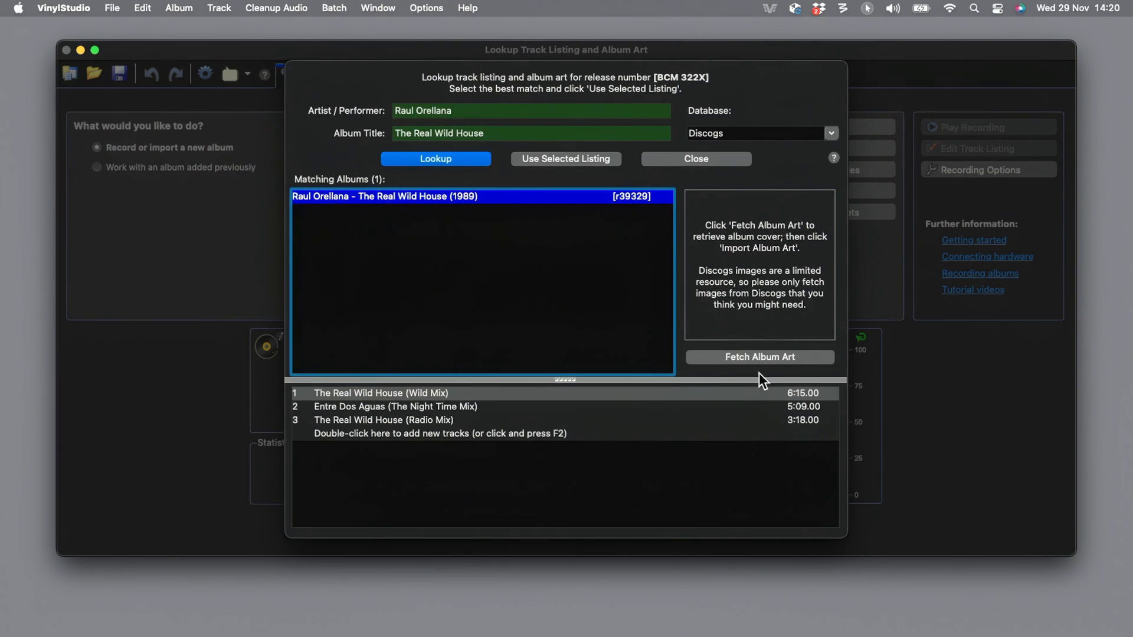
click(759, 356)
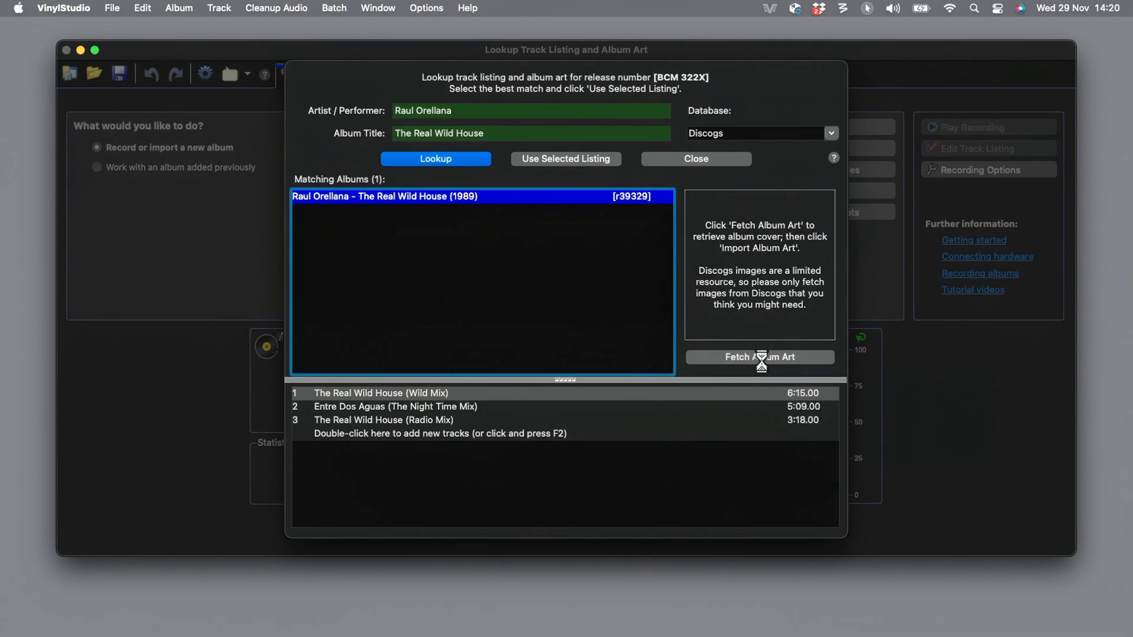
click(759, 356)
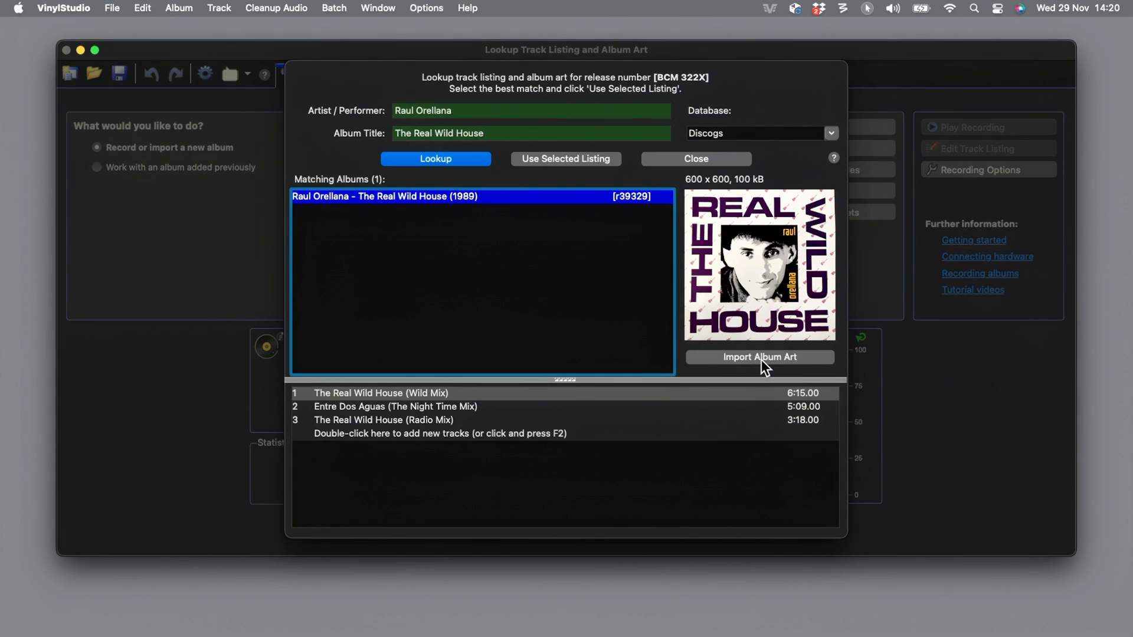
mouse_move(733, 144)
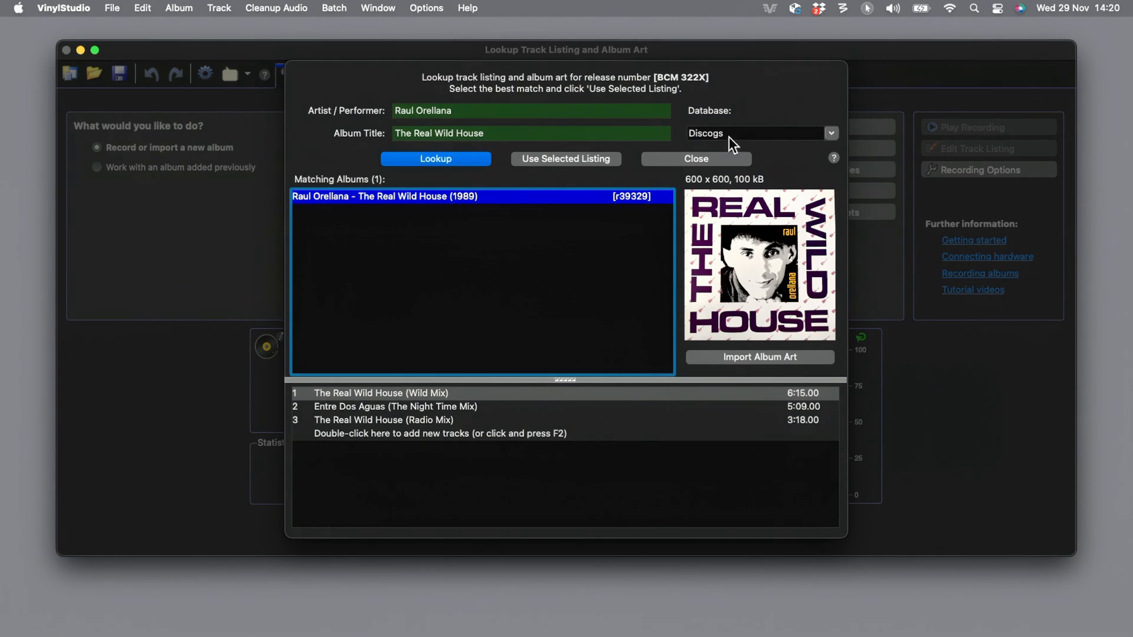
click(565, 158)
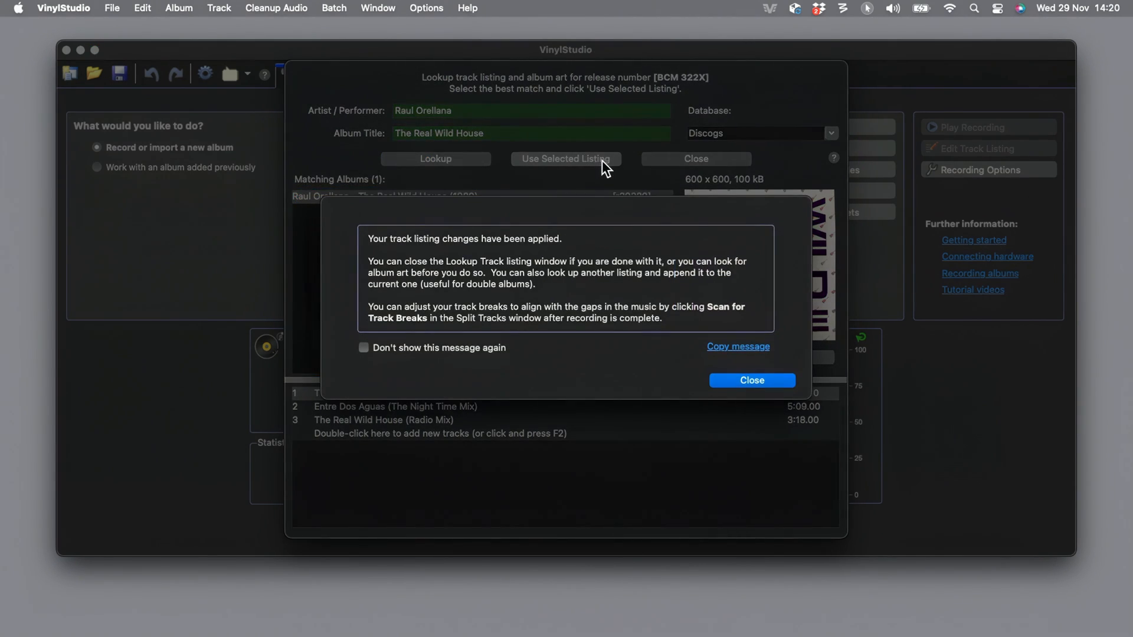
click(752, 381)
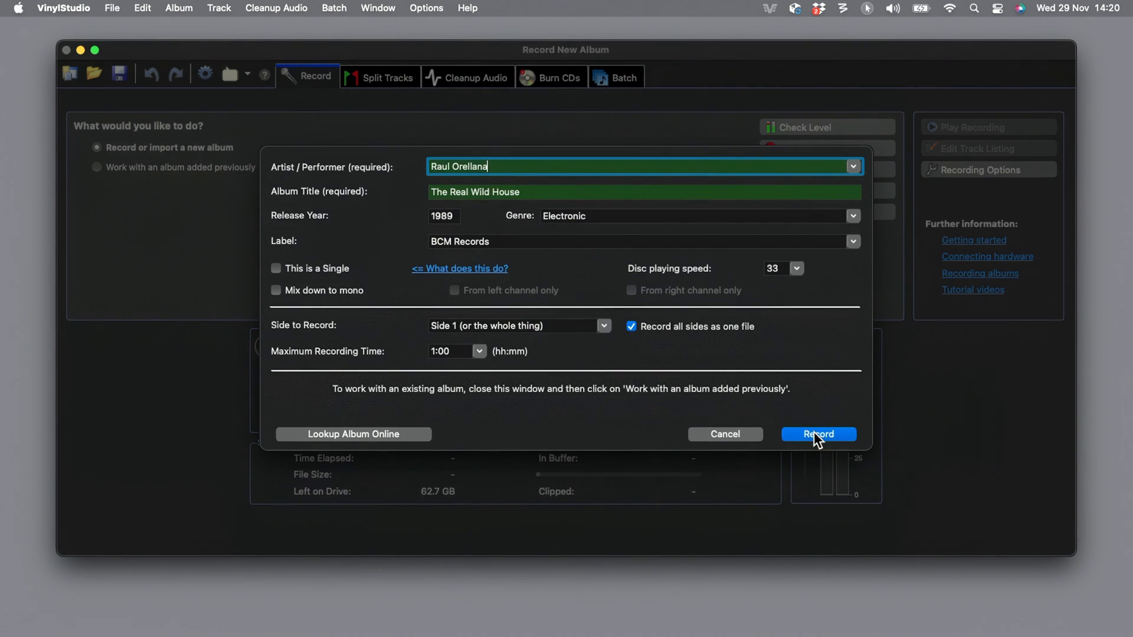
Record side 1 of The Real Wild House to a single 15:26 file and stop when it finishes
click(820, 434)
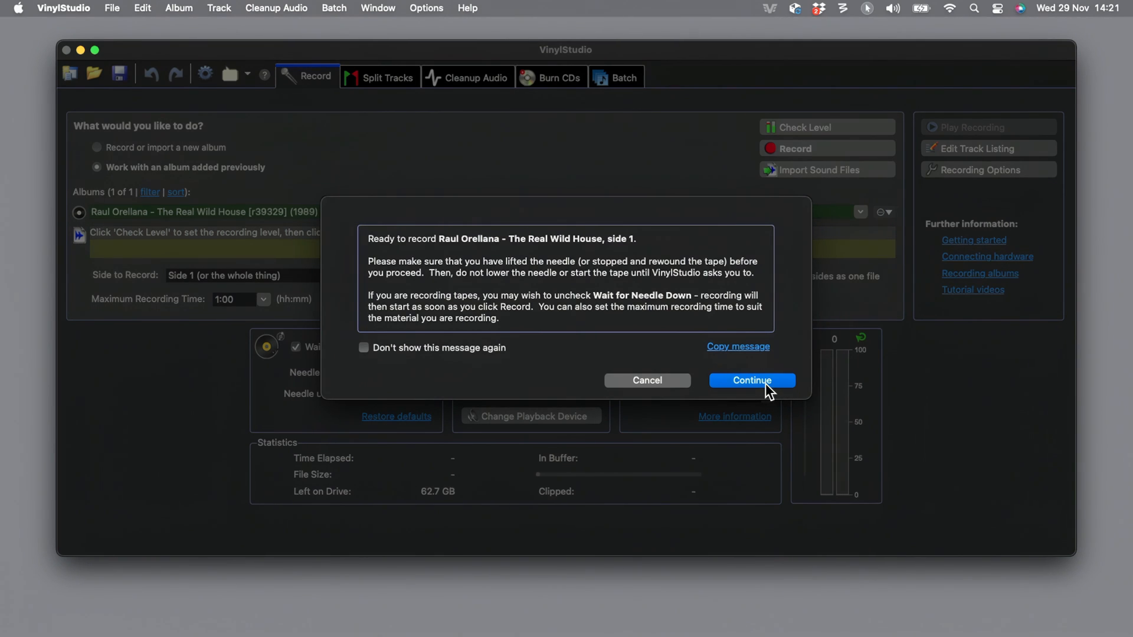
click(750, 380)
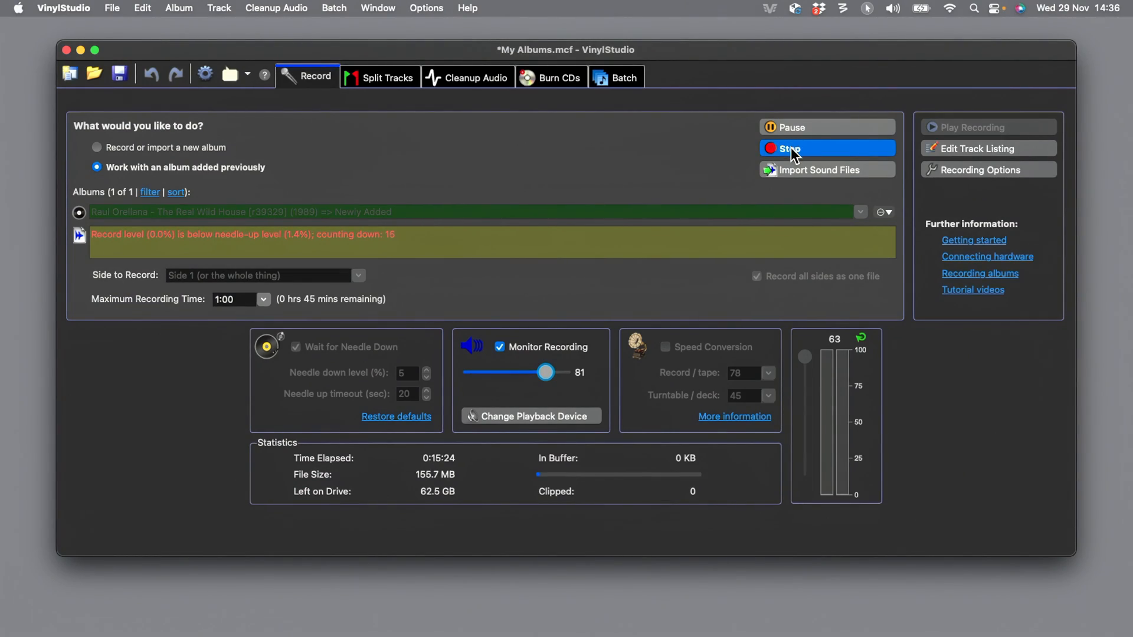
click(790, 149)
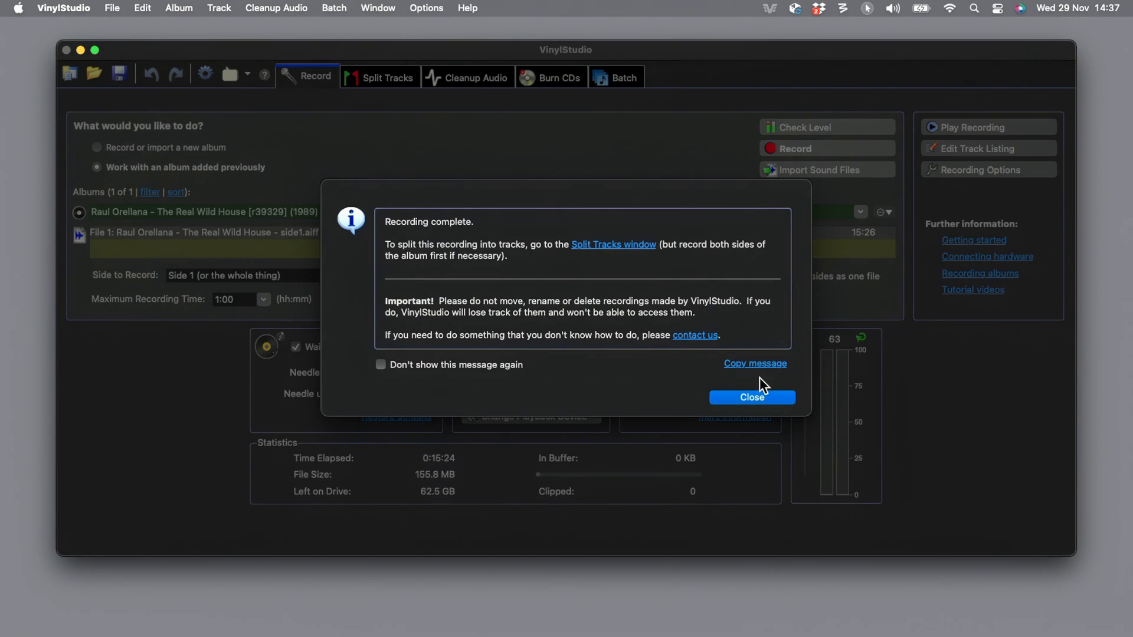
mouse_move(752, 398)
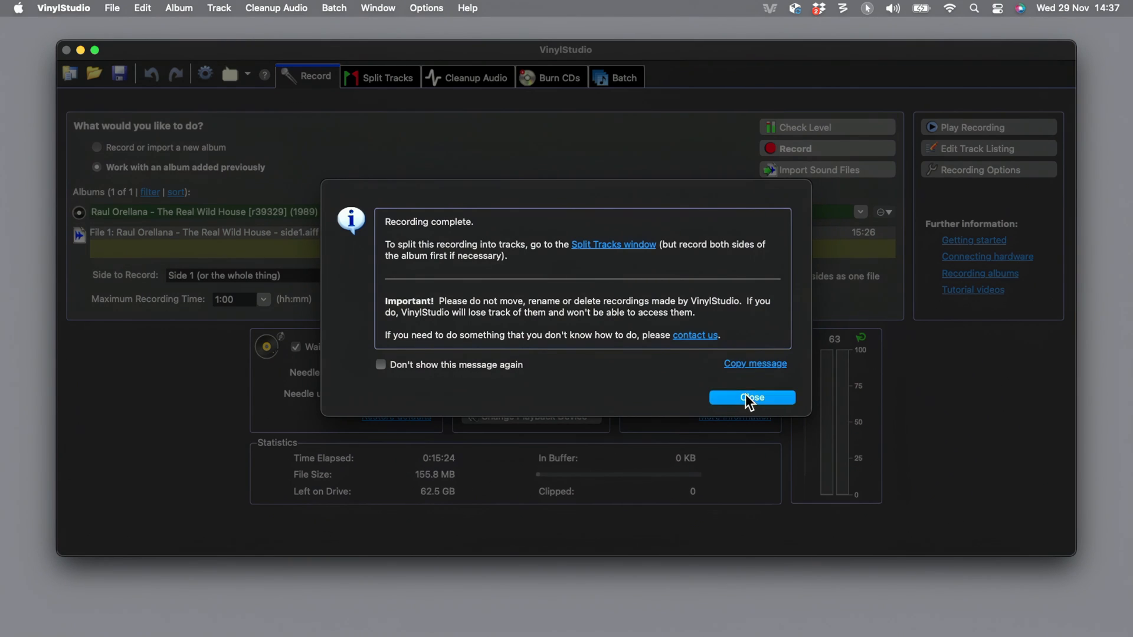
click(752, 397)
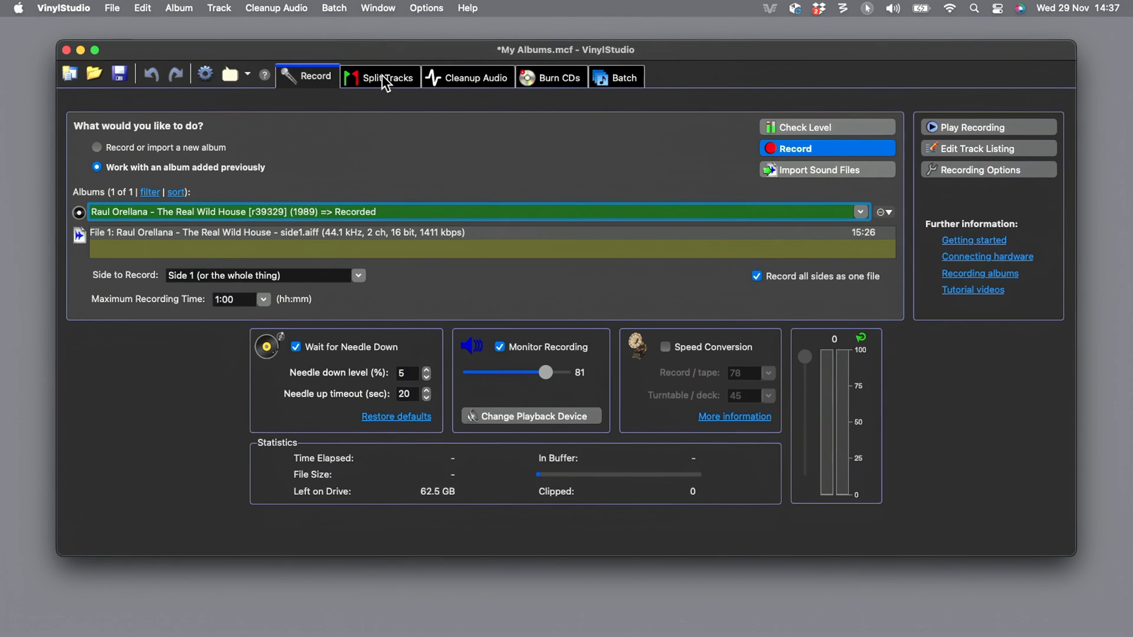
Show the side 1 waveform in Split Tracks with break markers for the three tracks
click(379, 78)
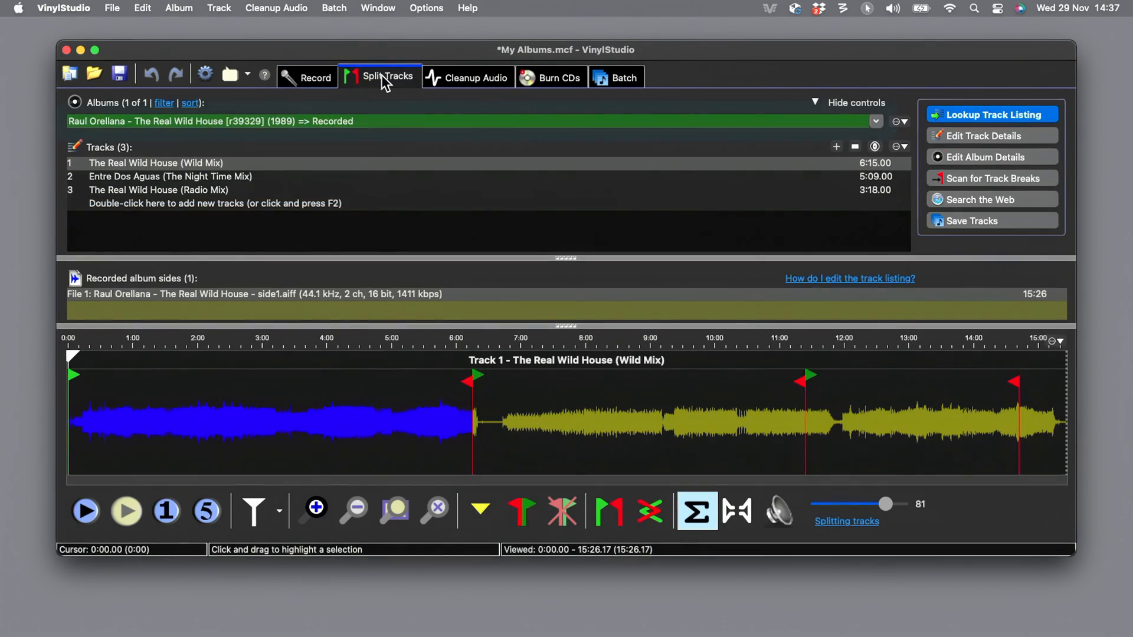
click(470, 120)
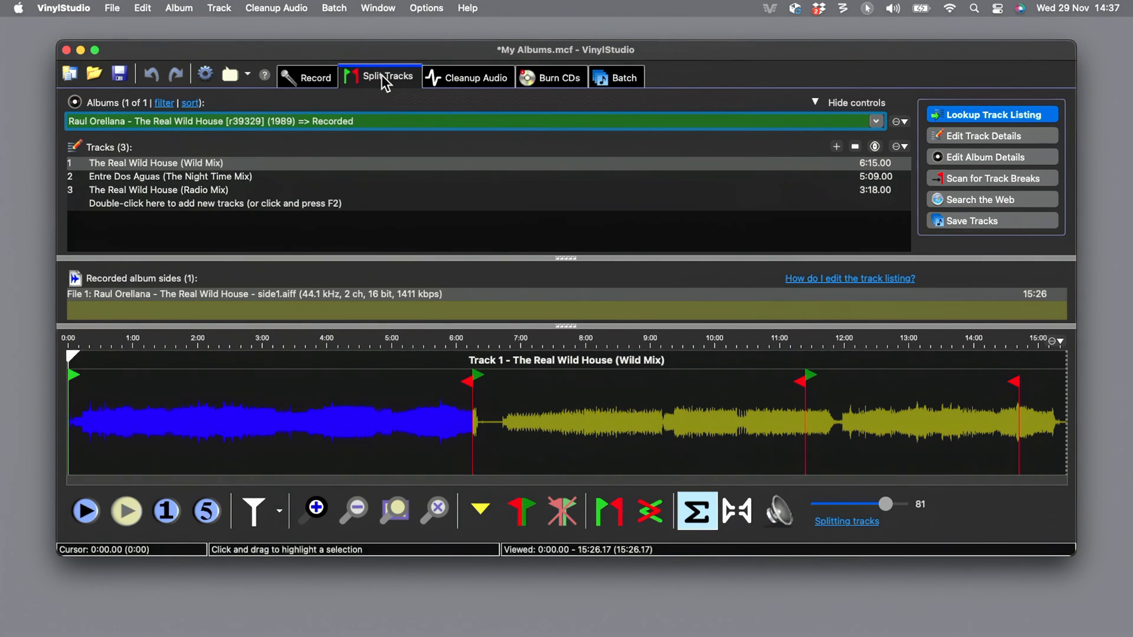
mouse_move(754, 206)
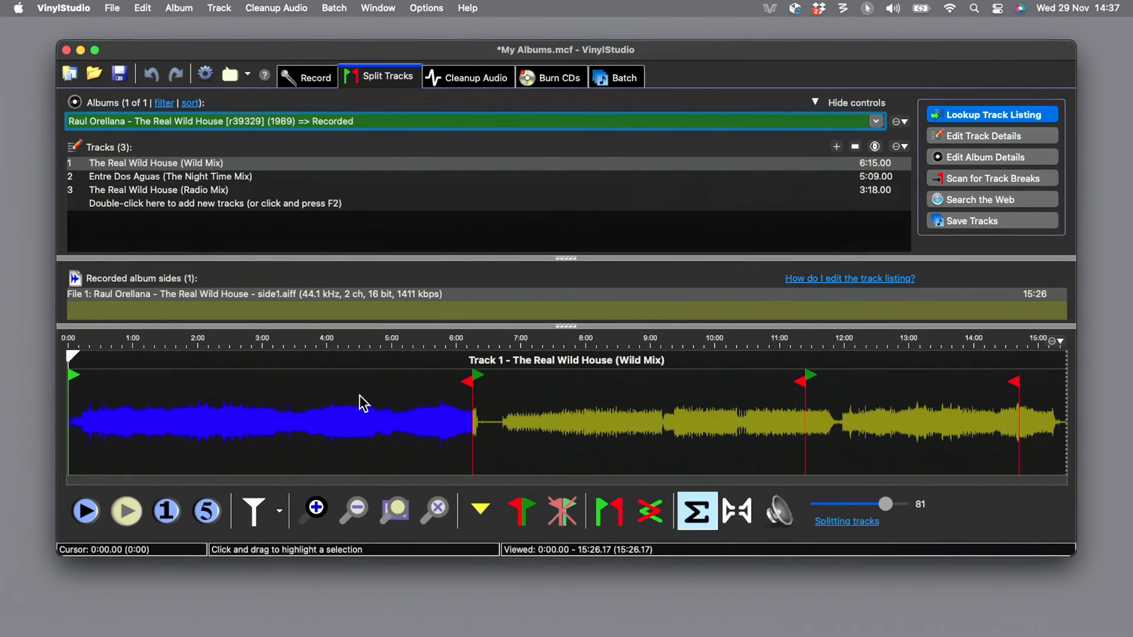
mouse_move(732, 452)
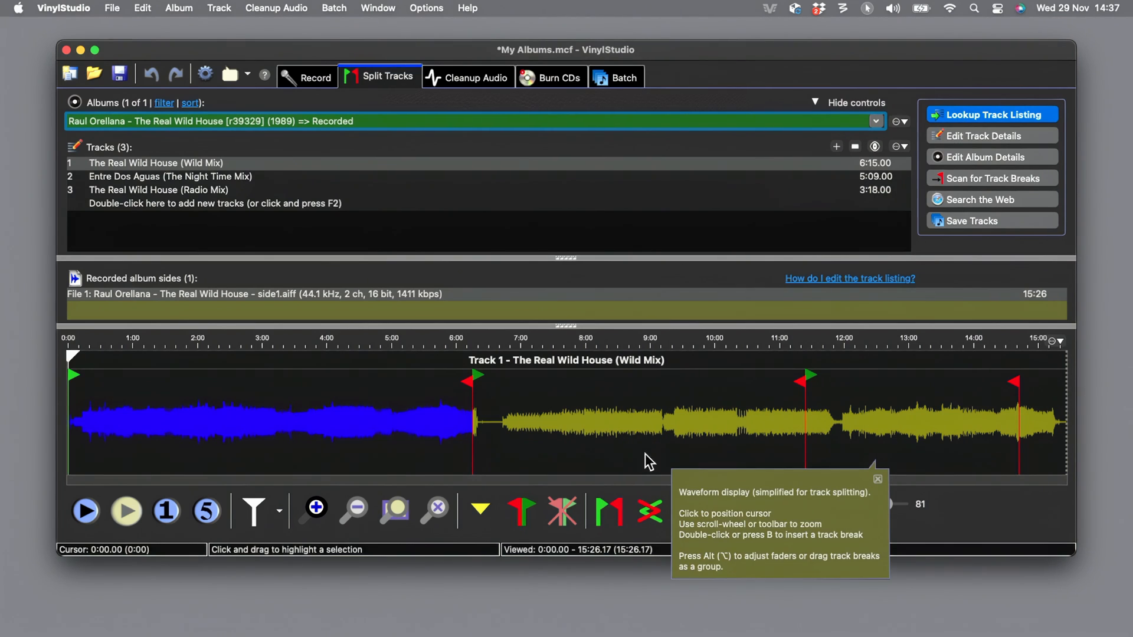
mouse_move(485, 439)
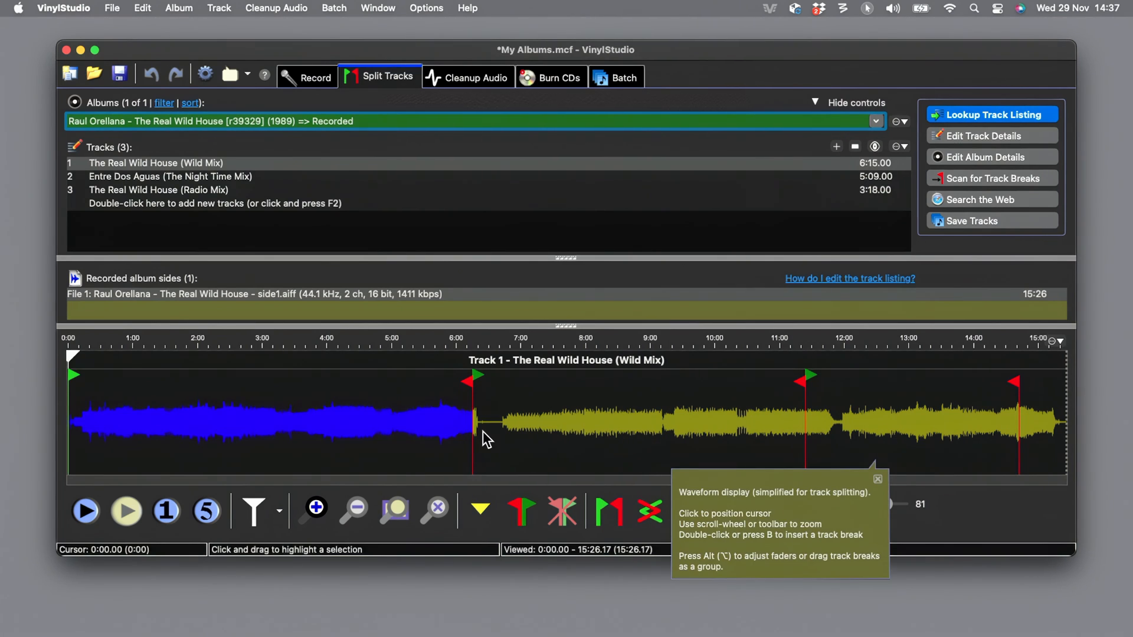
mouse_move(507, 437)
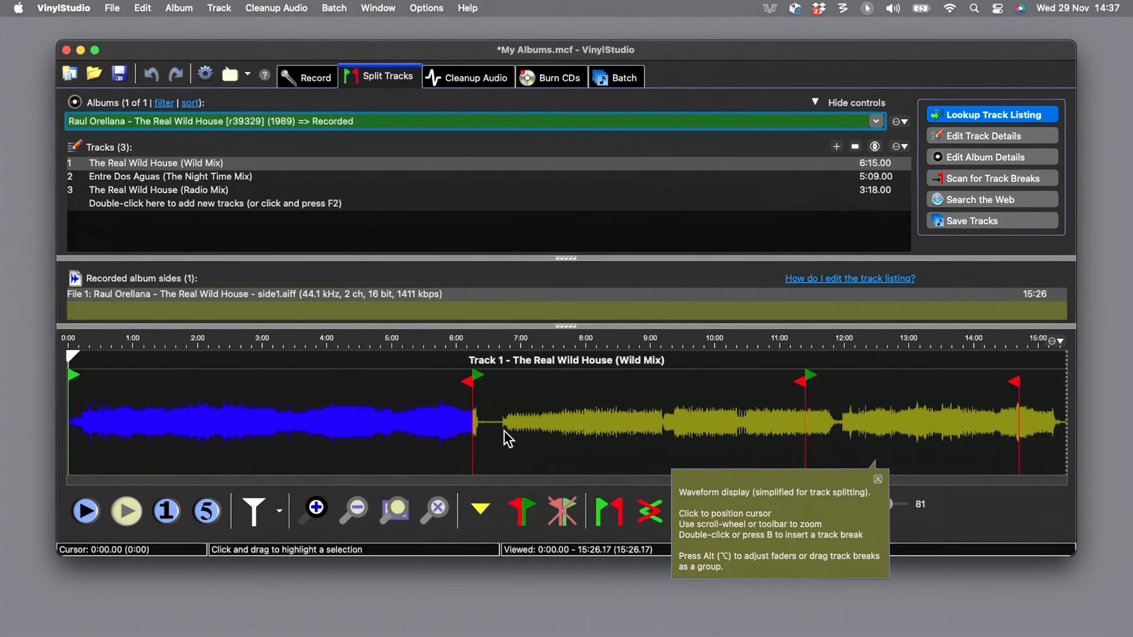
mouse_move(319, 402)
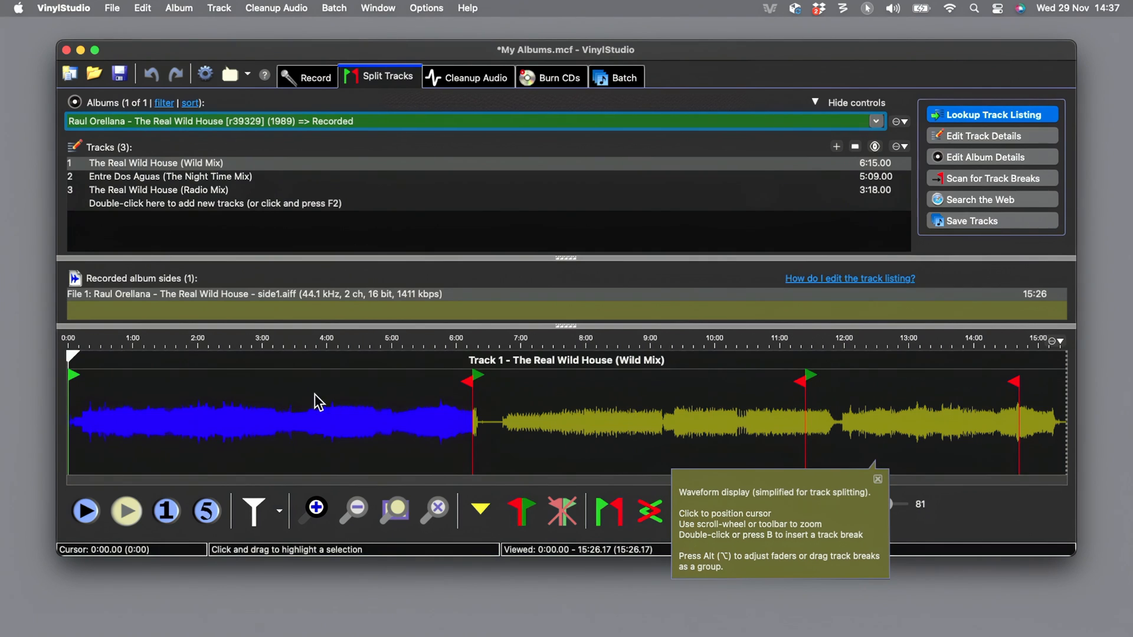
mouse_move(76, 391)
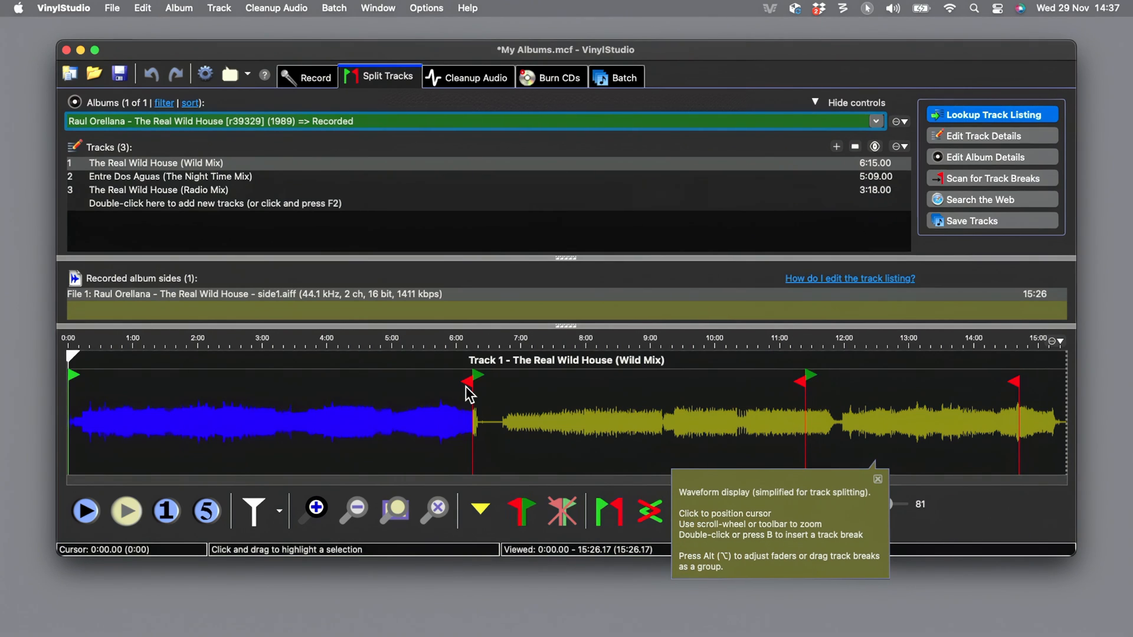
mouse_move(122, 421)
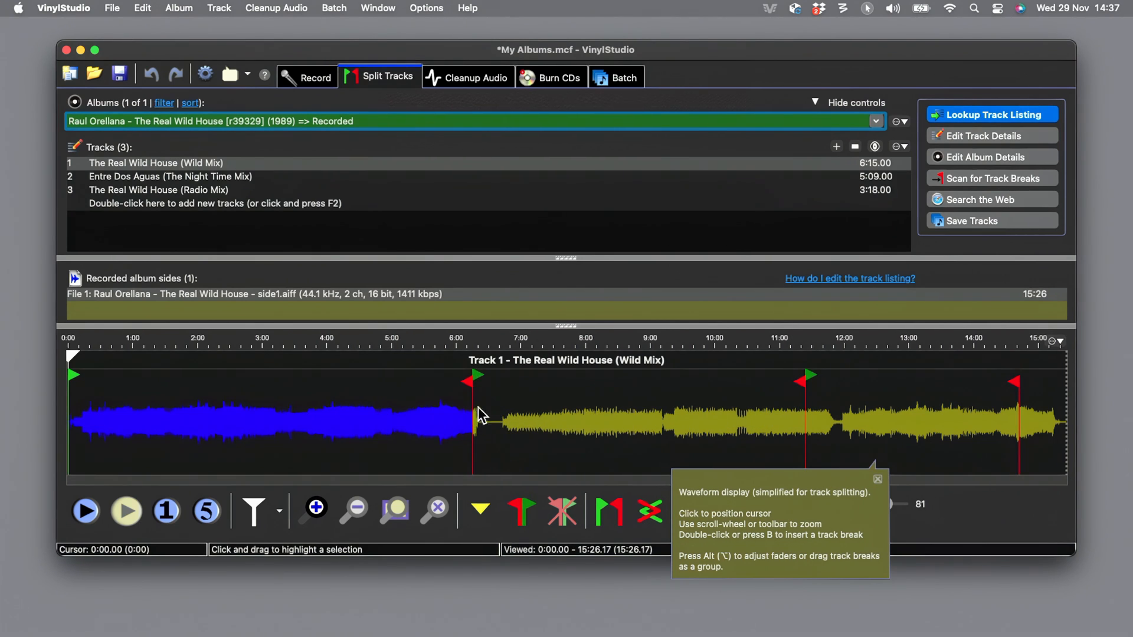
mouse_move(851, 450)
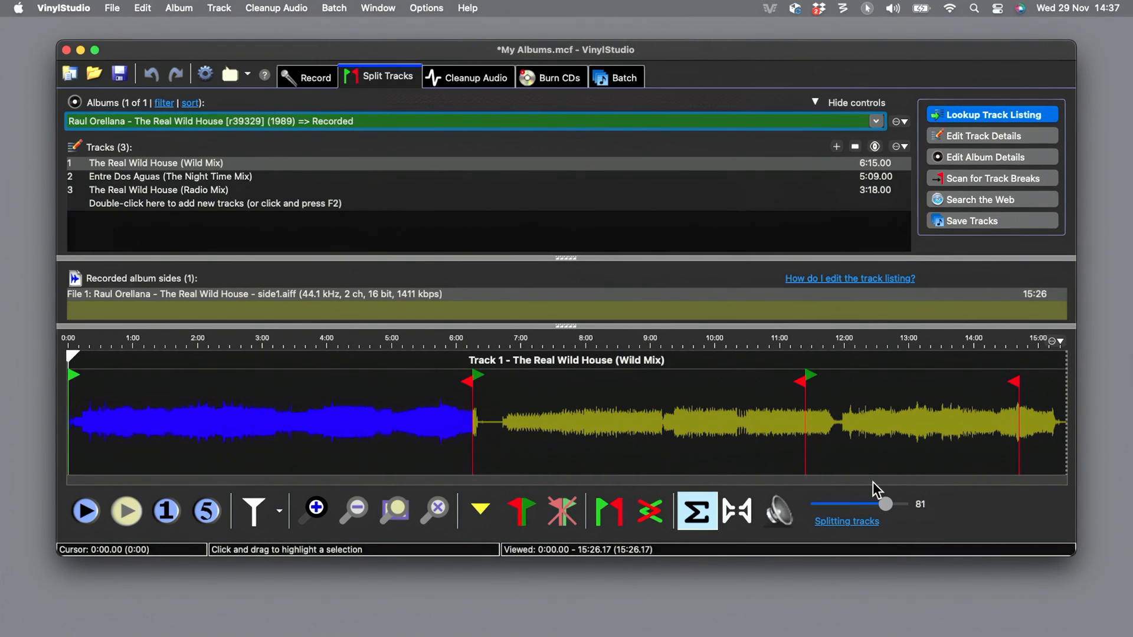
Zoom into the lead-in and audition the audio around the break before track 2
click(314, 511)
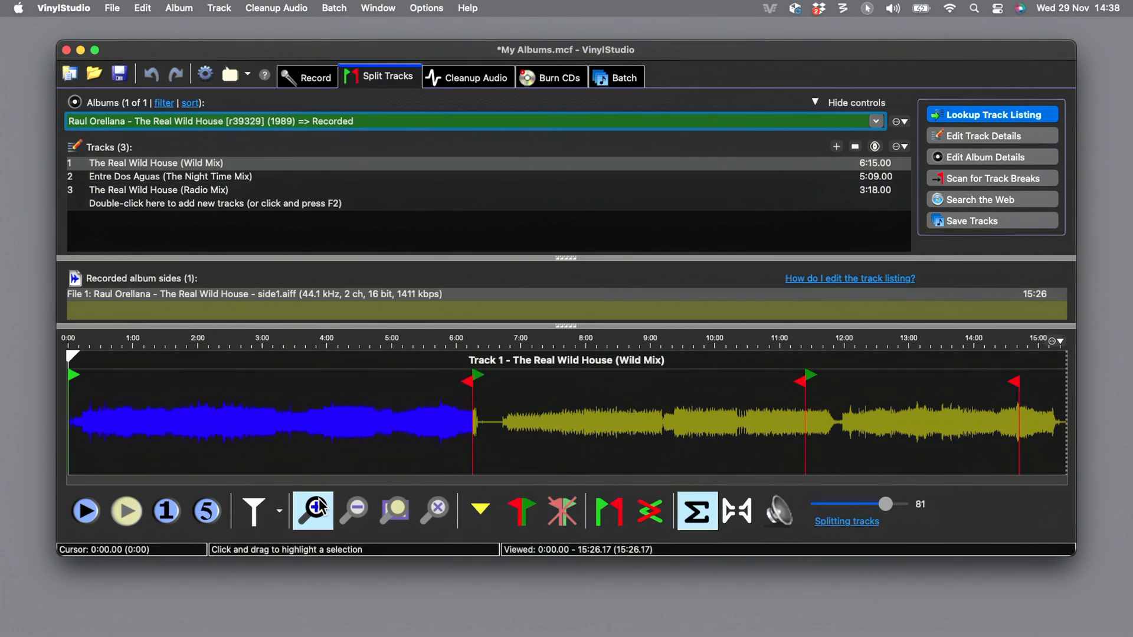
click(312, 511)
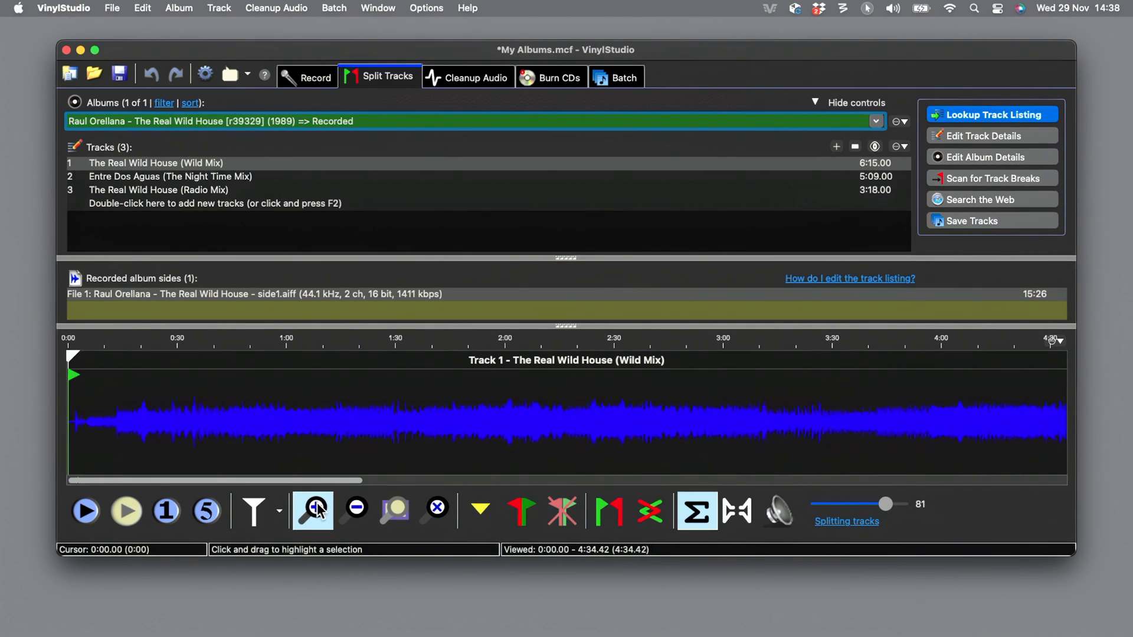
mouse_move(89, 409)
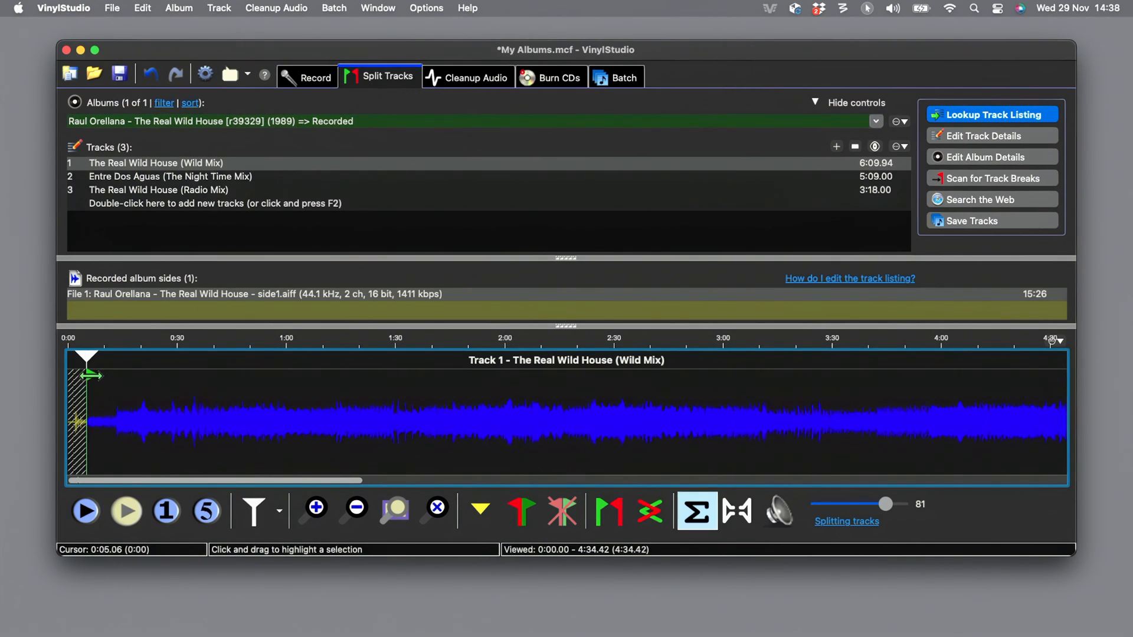
click(85, 511)
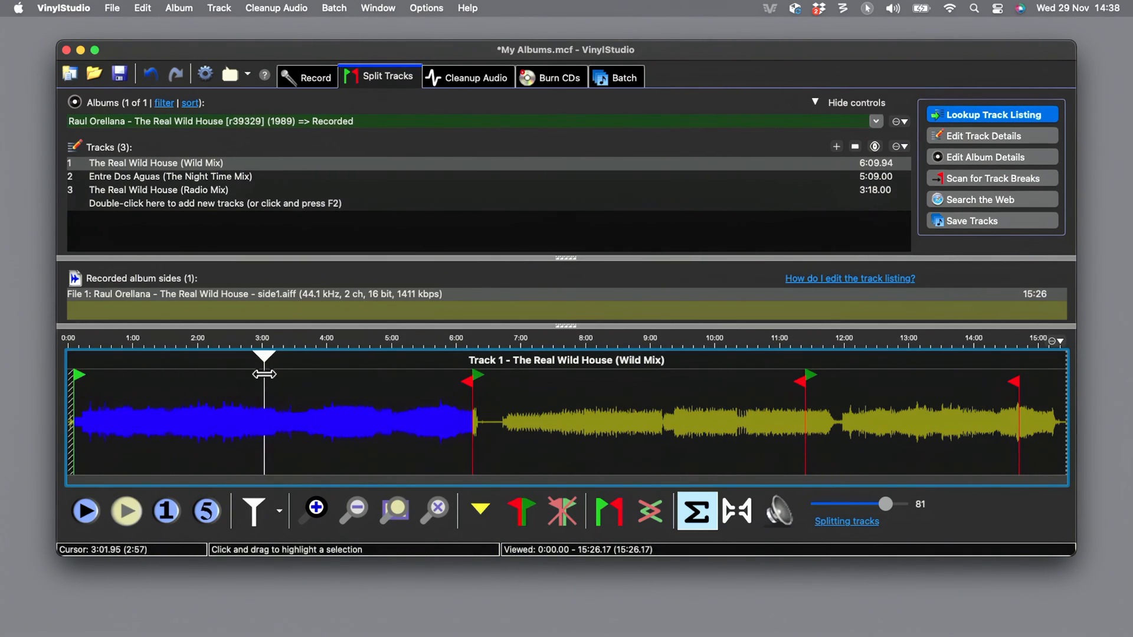
click(170, 176)
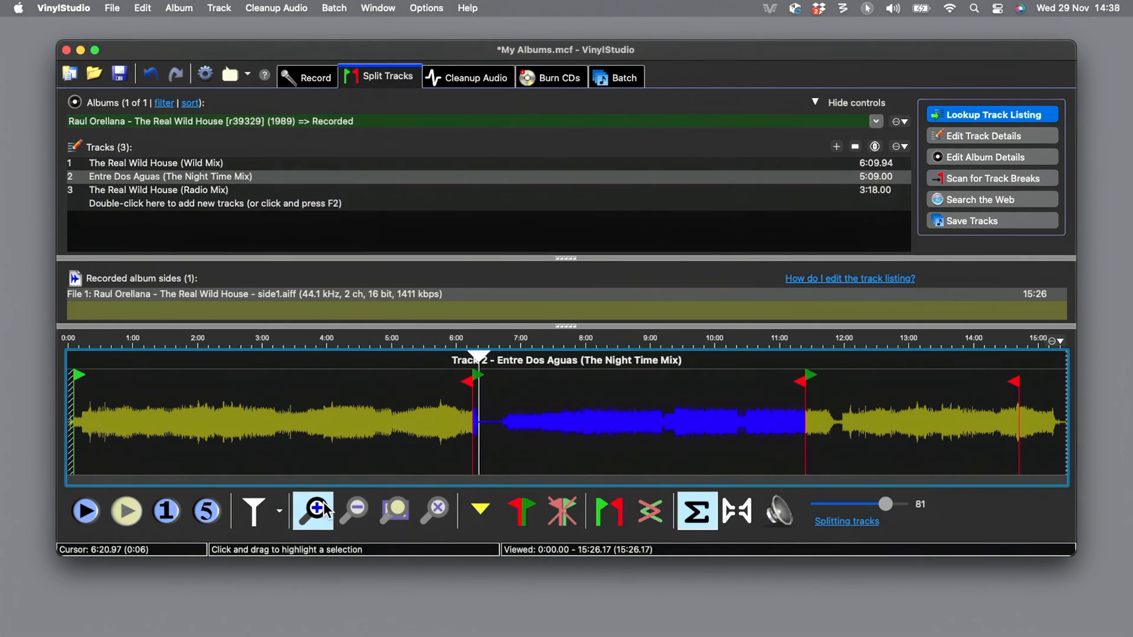
click(312, 510)
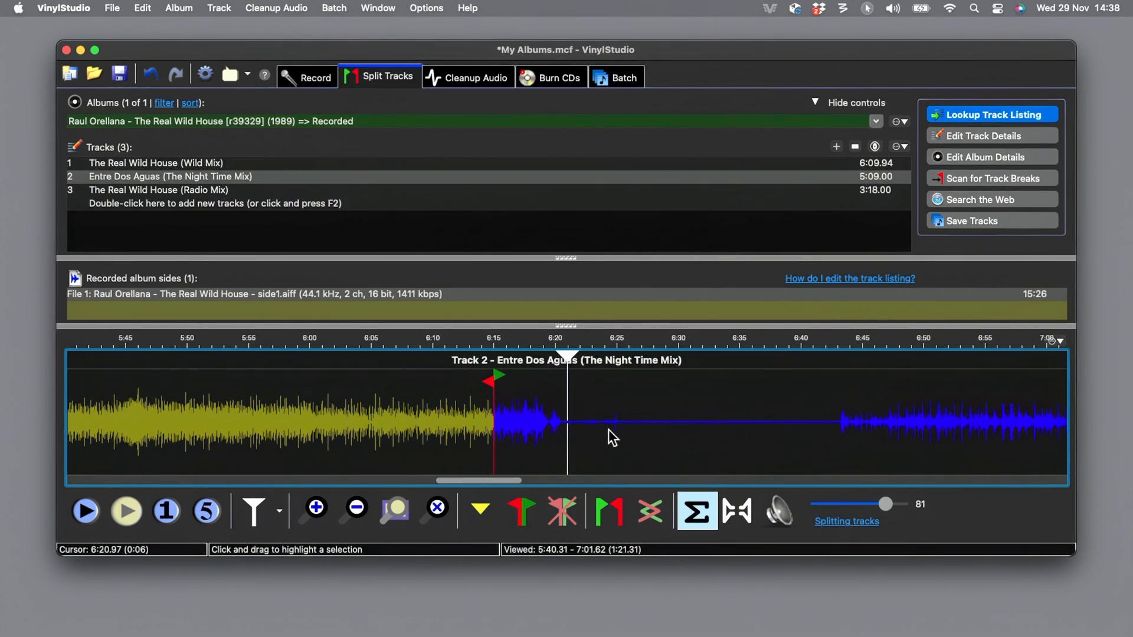
click(207, 511)
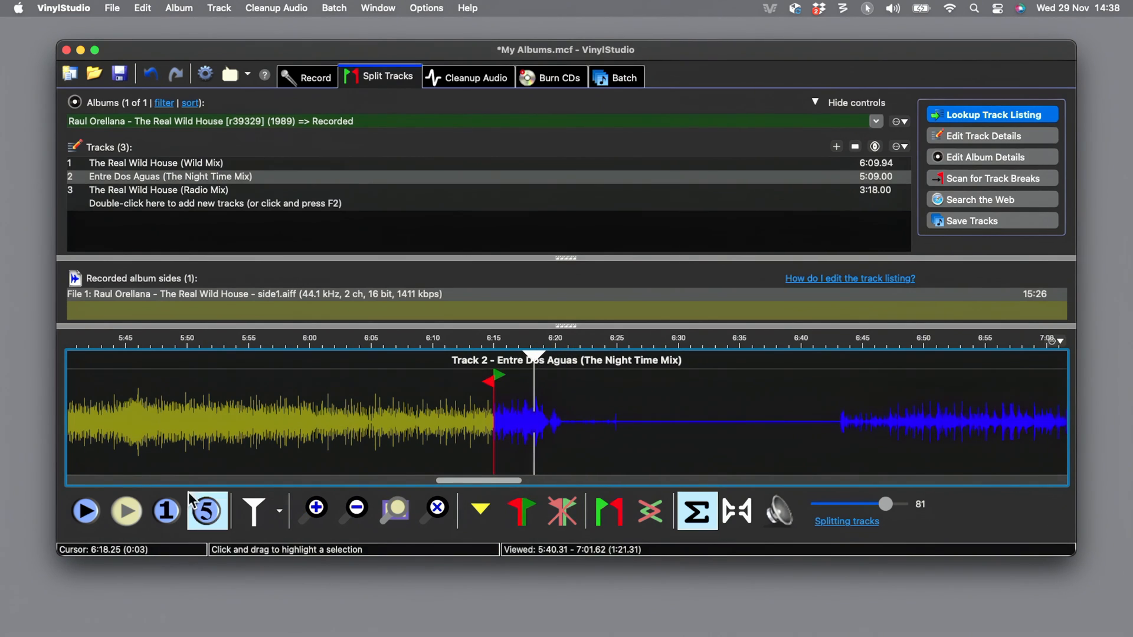
click(85, 509)
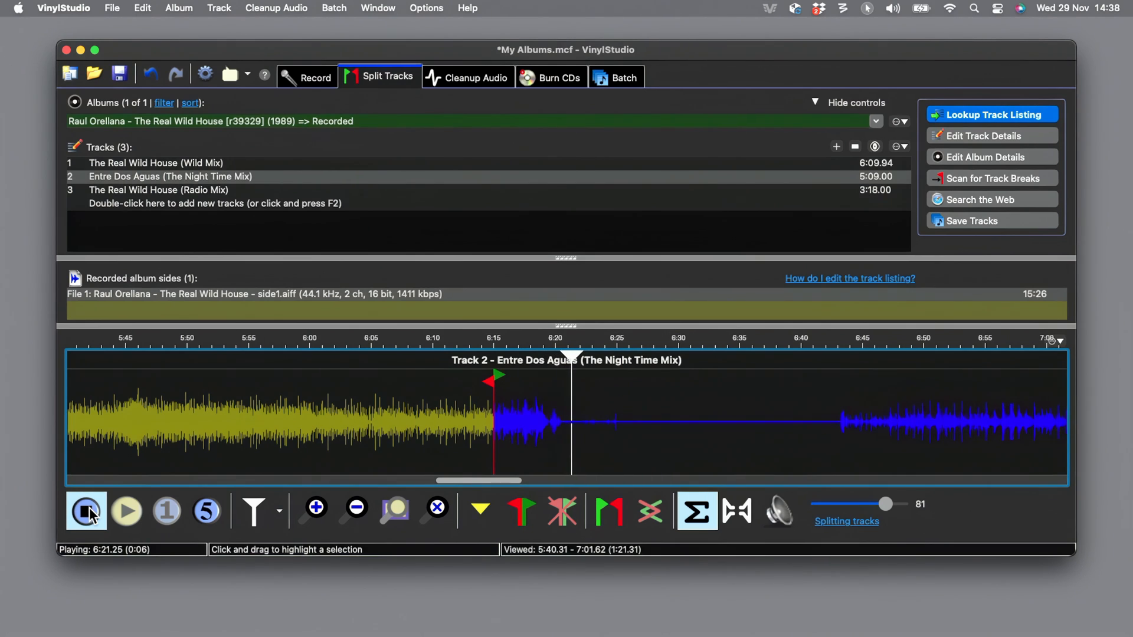
click(85, 511)
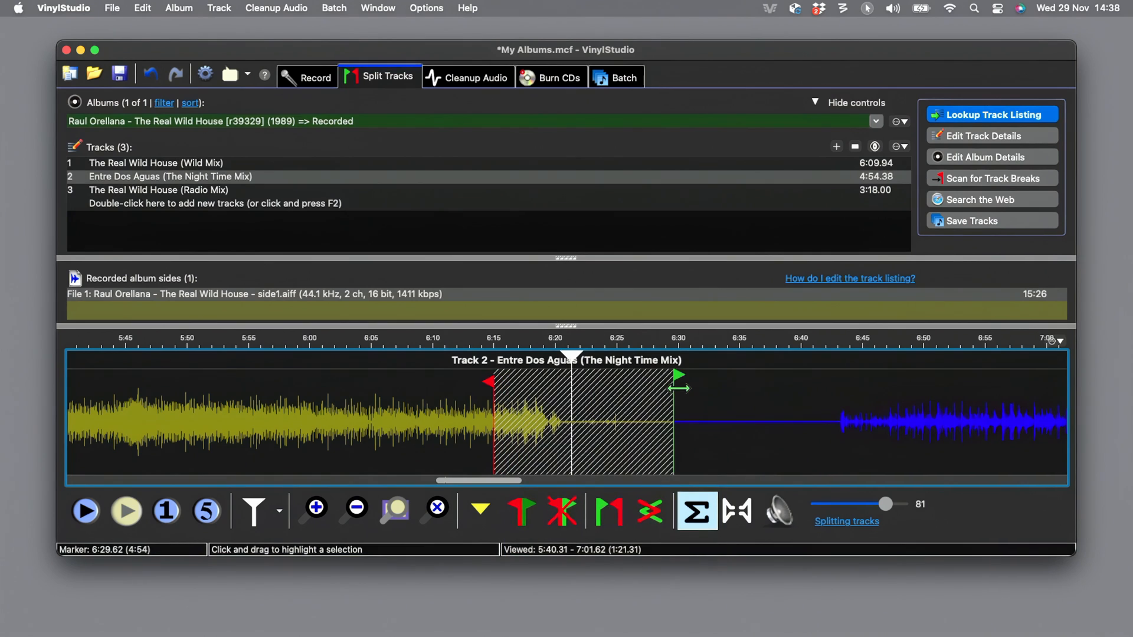
Move track 2's start past the silent gap and end track 1 after its fade, giving 6:15.67 and 4:40.89
drag(677, 374, 844, 374)
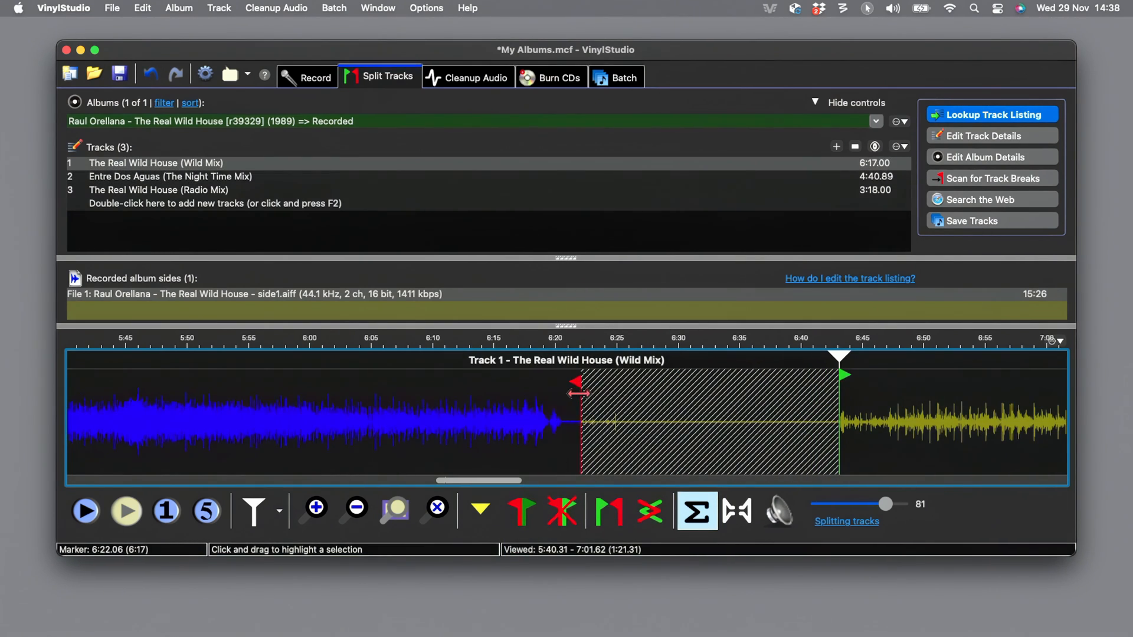
drag(577, 391, 559, 375)
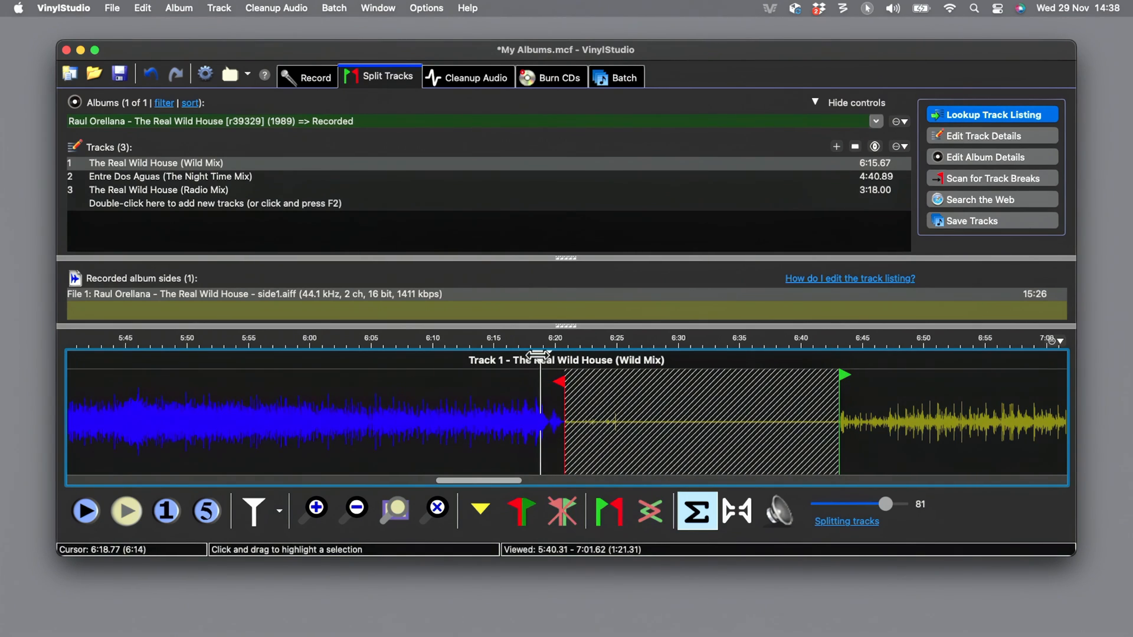
click(84, 512)
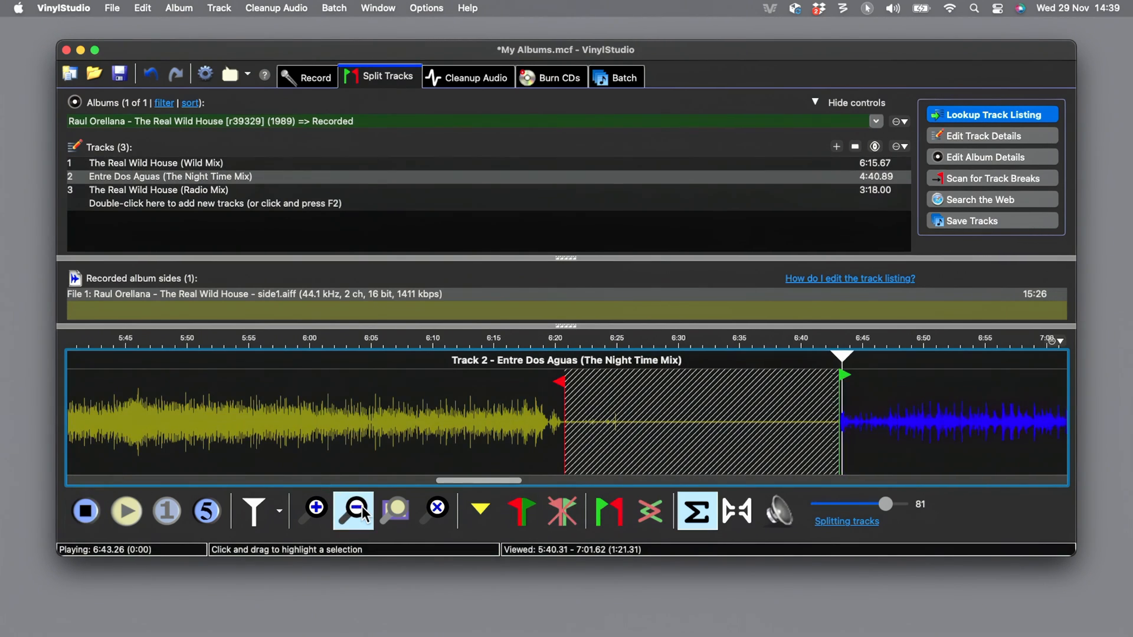
Zoom into the gap before Entre Dos Aguas and audition where its music begins
click(353, 510)
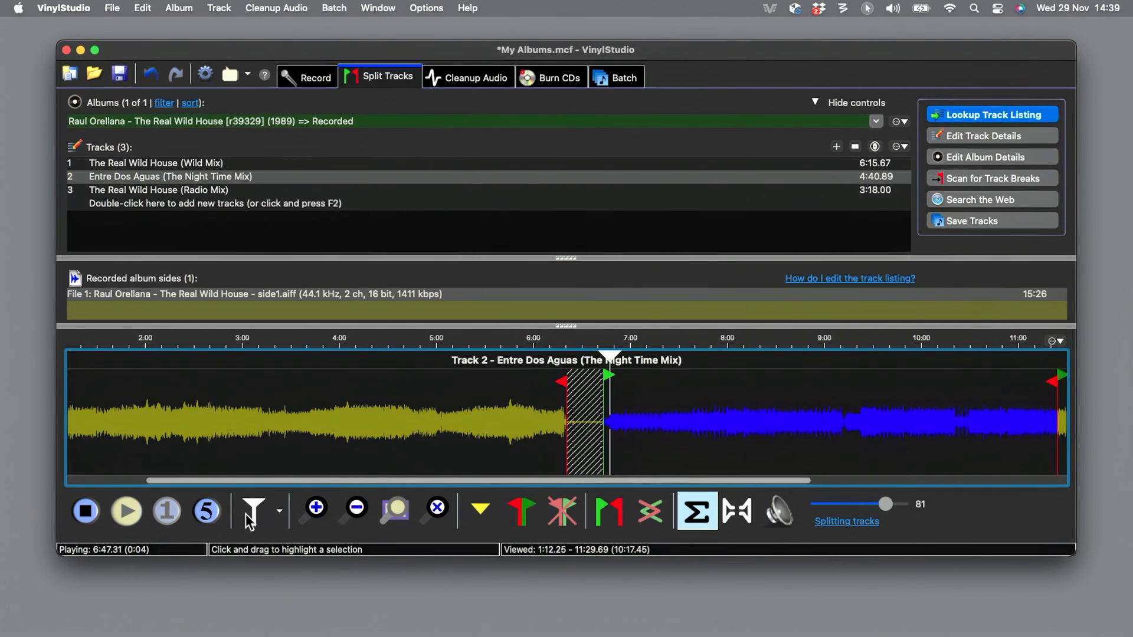
click(85, 511)
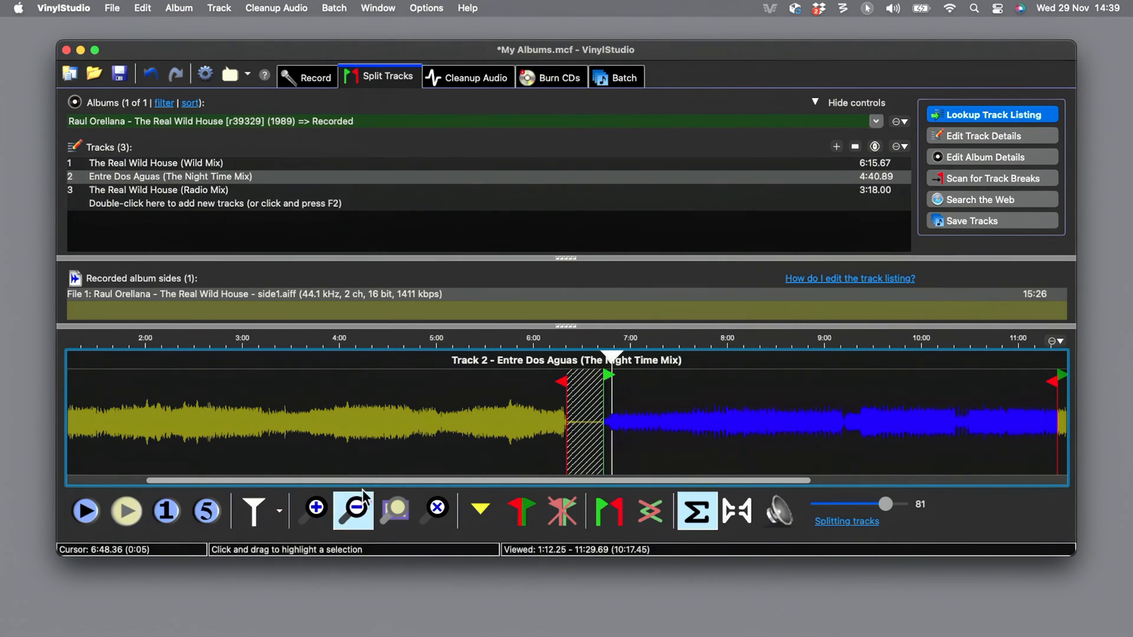
click(314, 510)
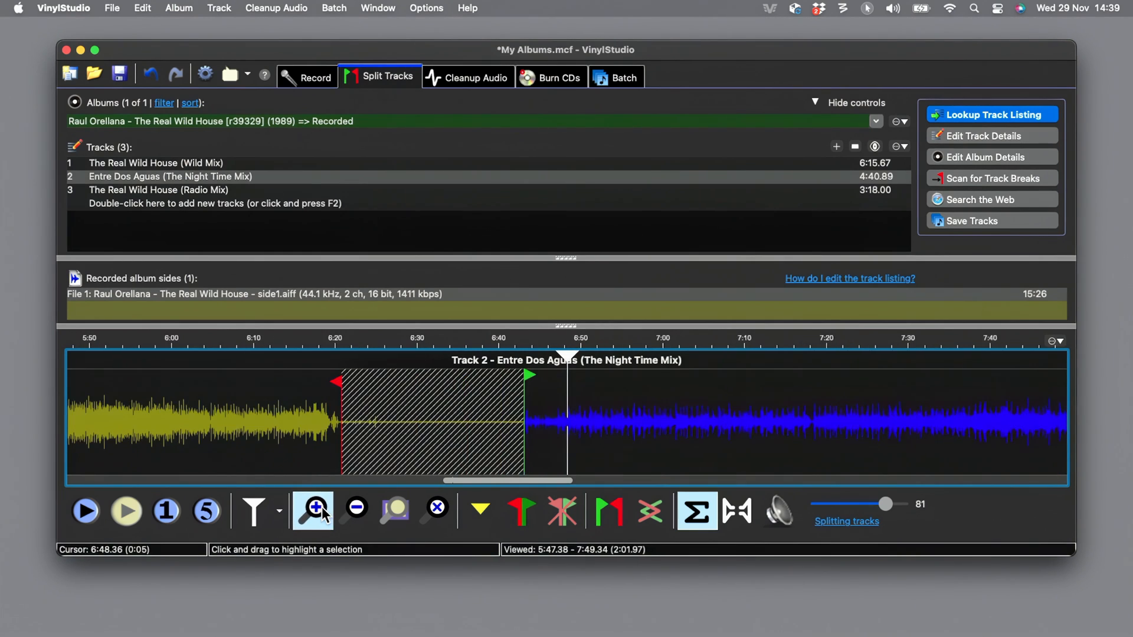
click(313, 510)
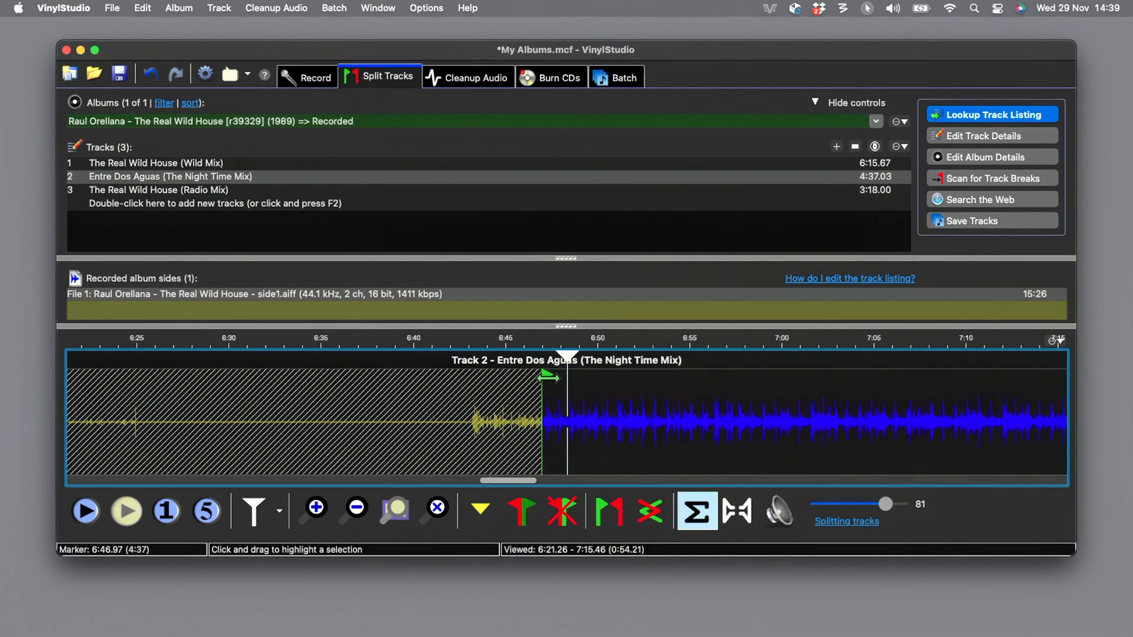
click(85, 511)
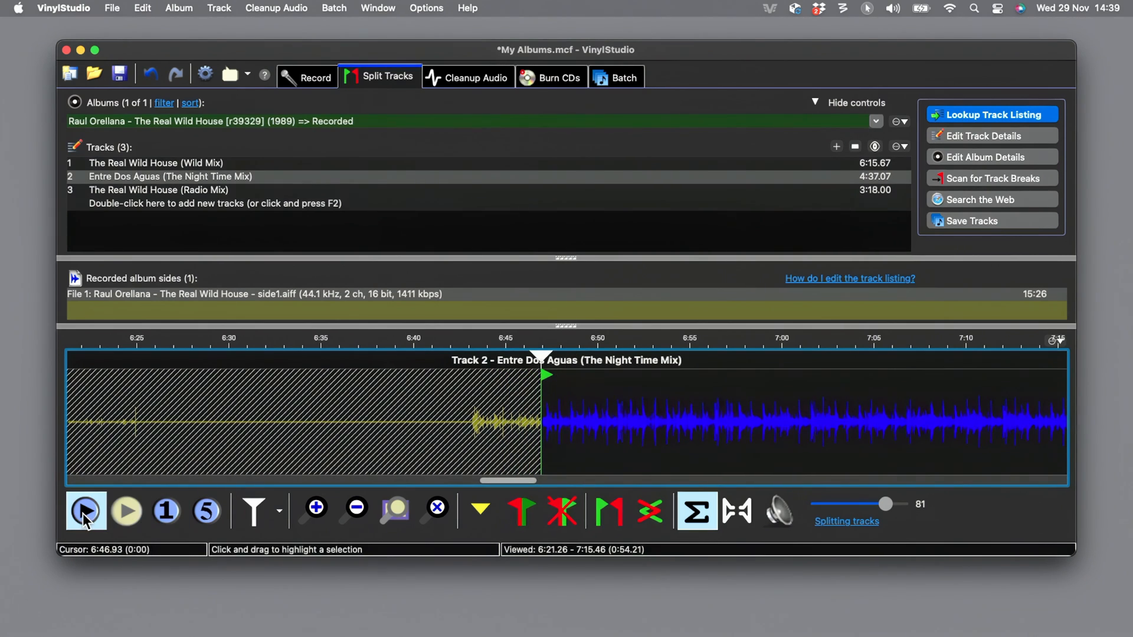
click(85, 511)
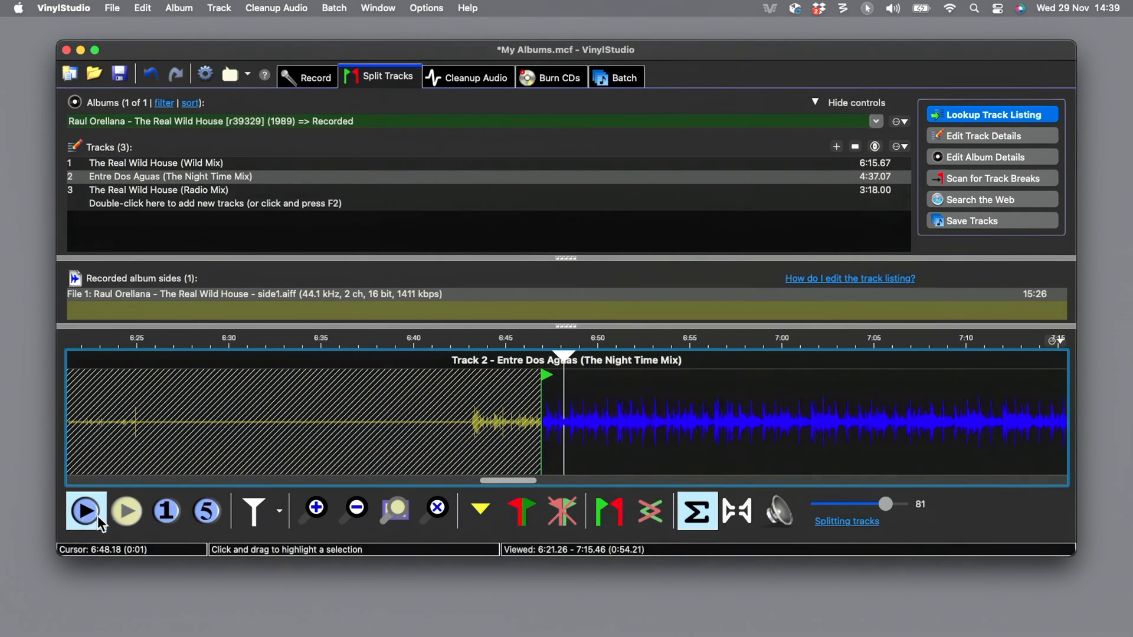
click(354, 511)
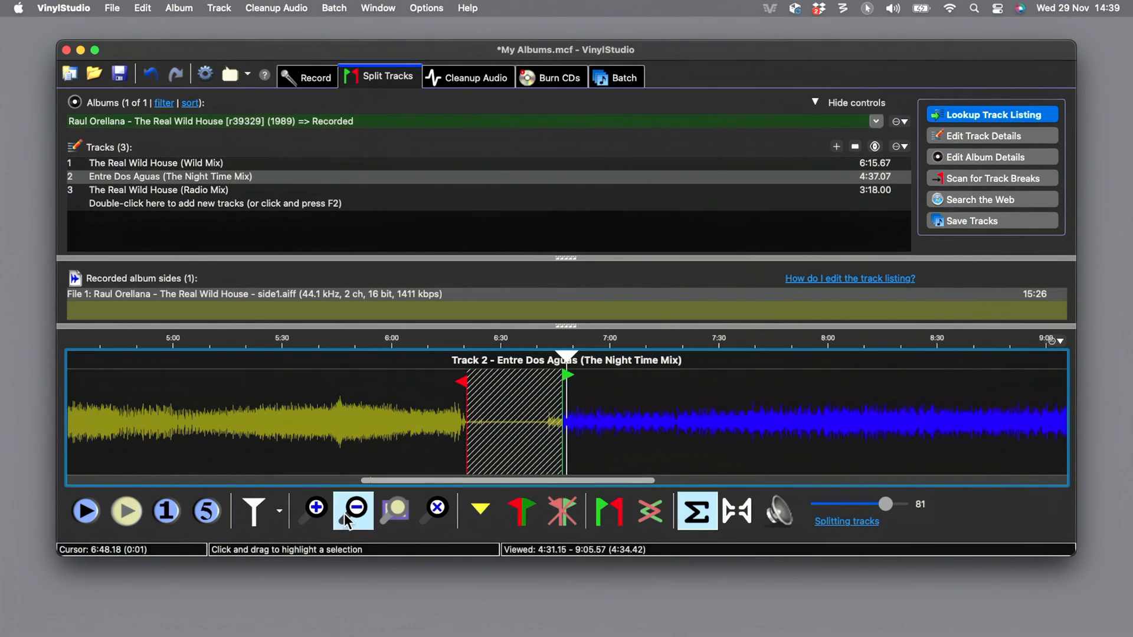
click(353, 511)
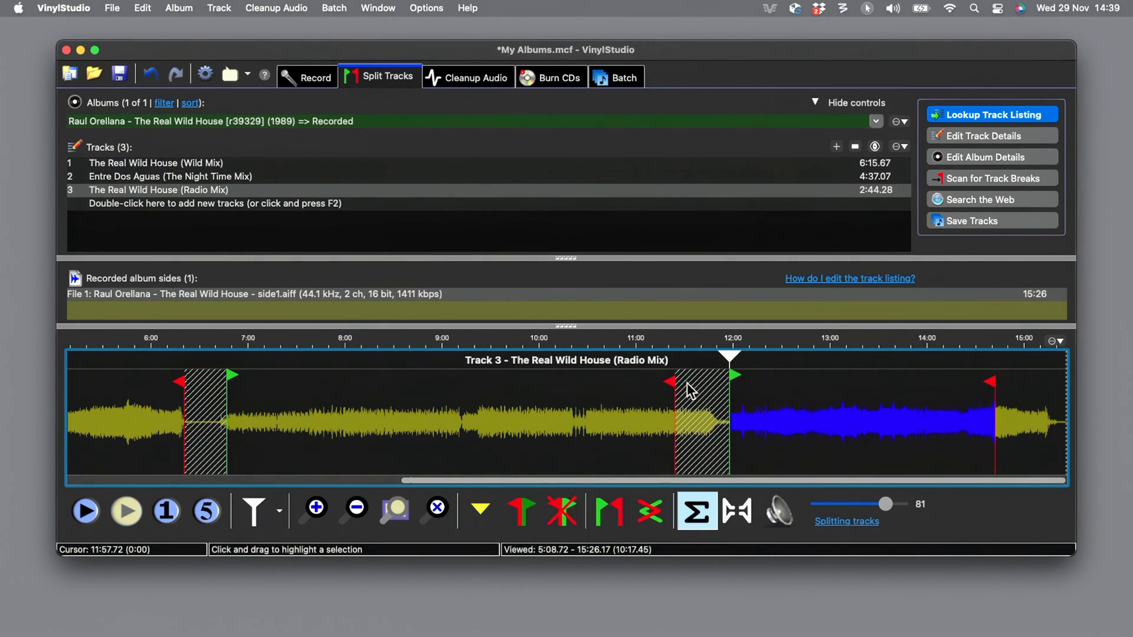
Extend the end of Entre Dos Aguas toward the Radio Mix, making it 5:07.05 and track 3 2:43.59
drag(668, 381, 711, 381)
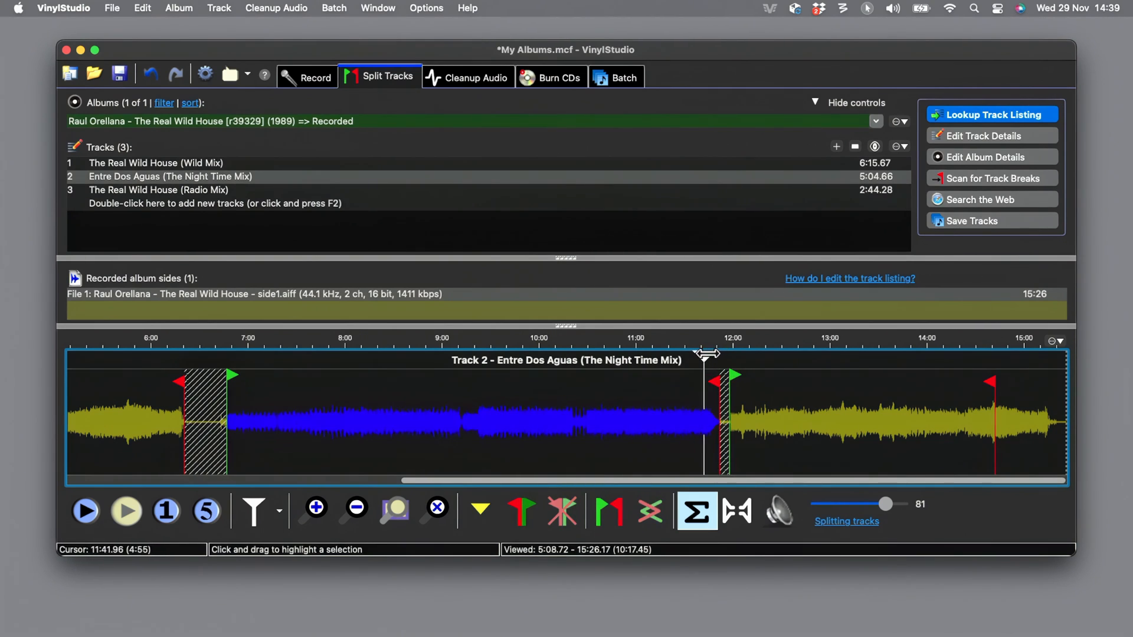
click(85, 511)
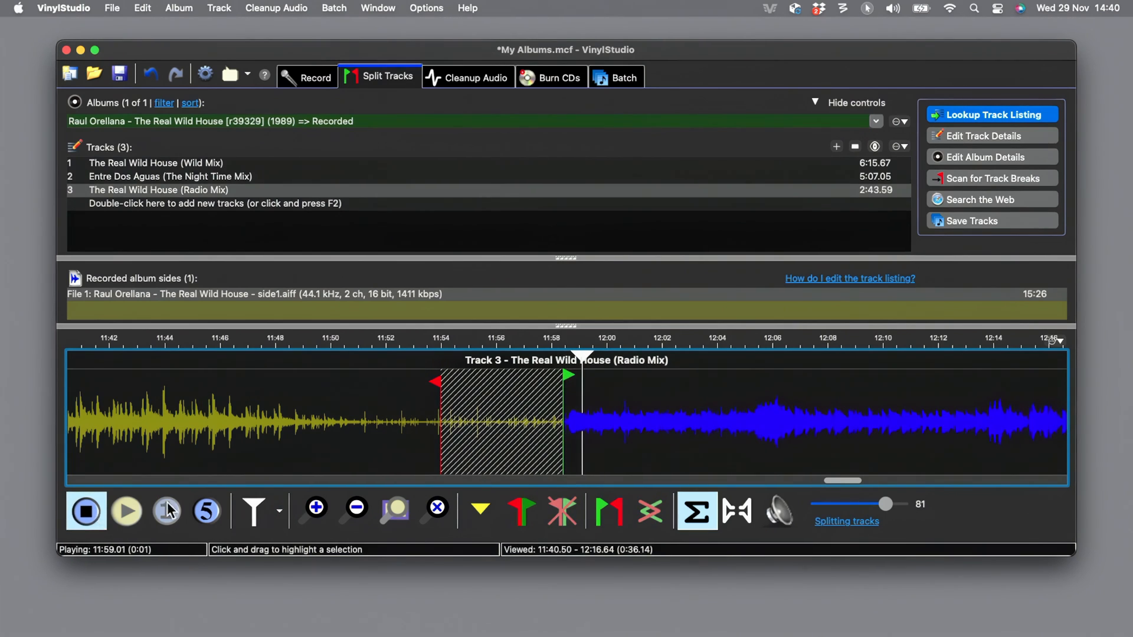
click(353, 511)
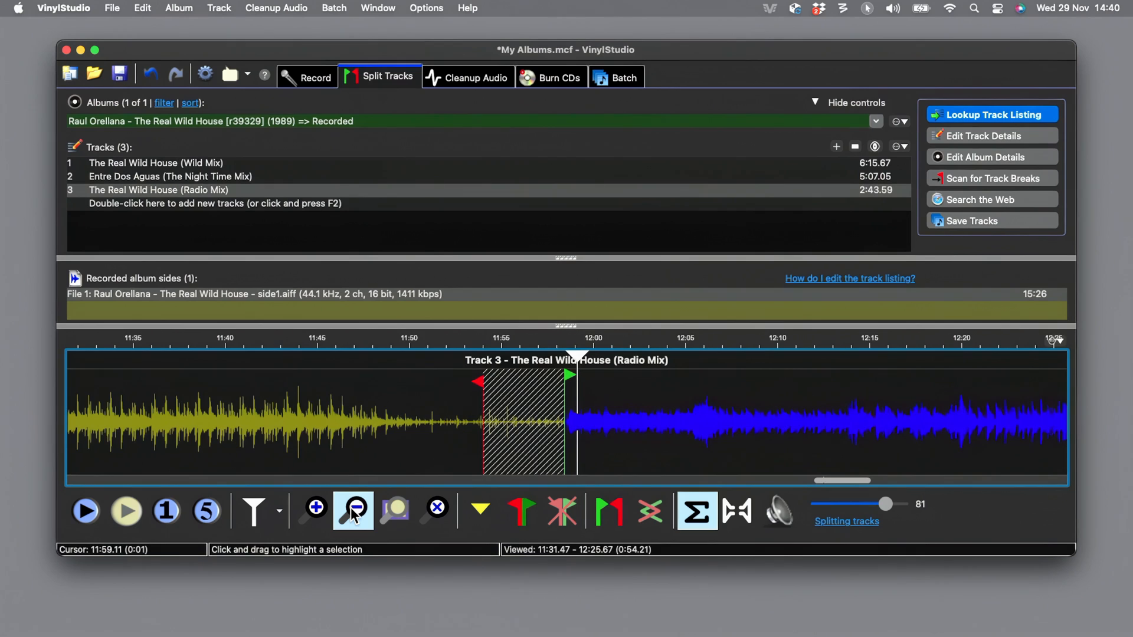
click(353, 511)
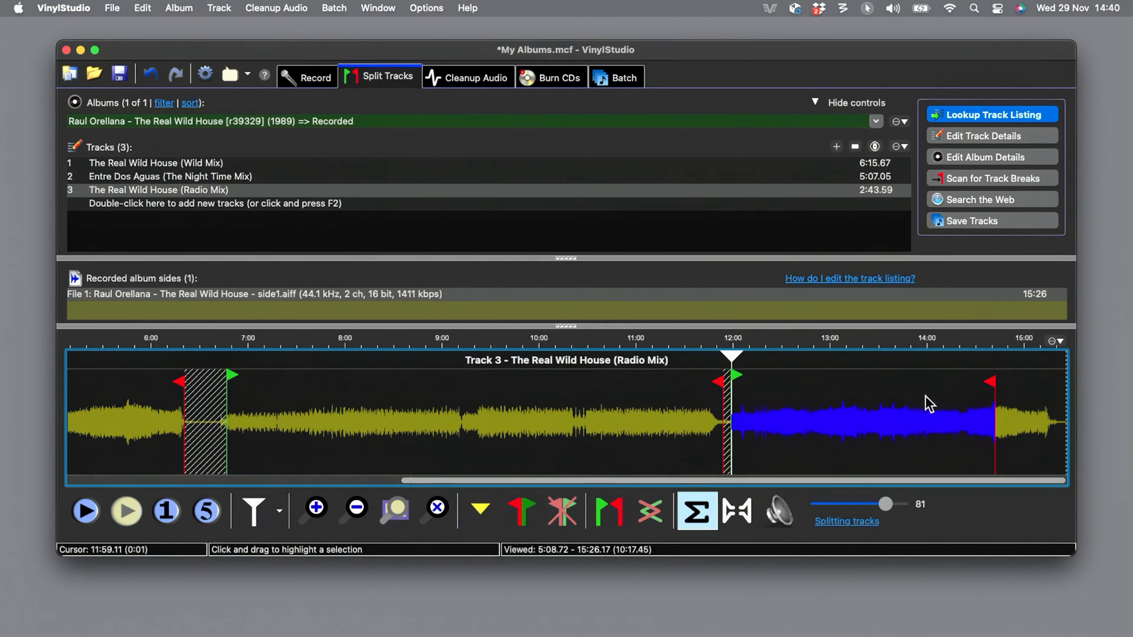
End The Real Wild House (Radio Mix) at its fade-out around 15:16.94, making it 3:18.53 long
drag(990, 381, 1055, 381)
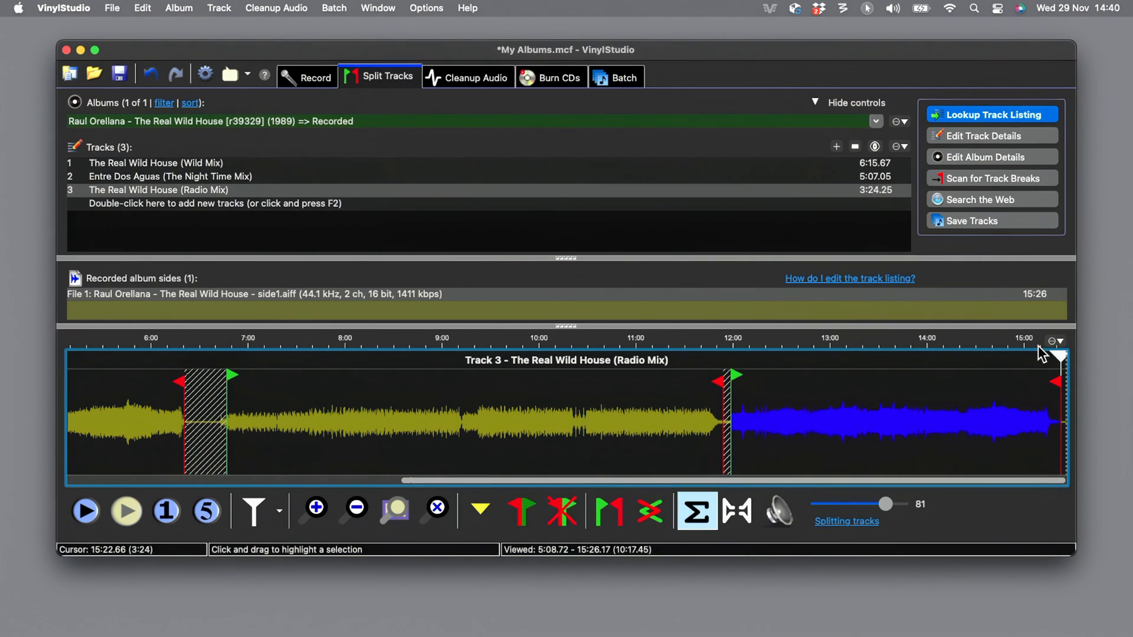
mouse_move(400, 483)
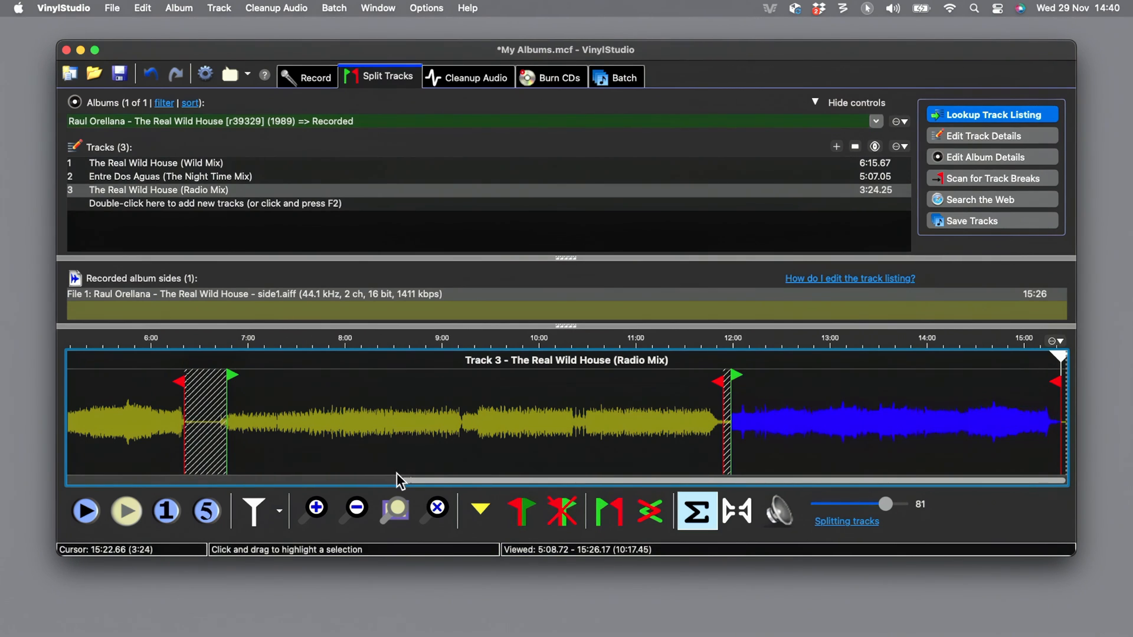
click(313, 510)
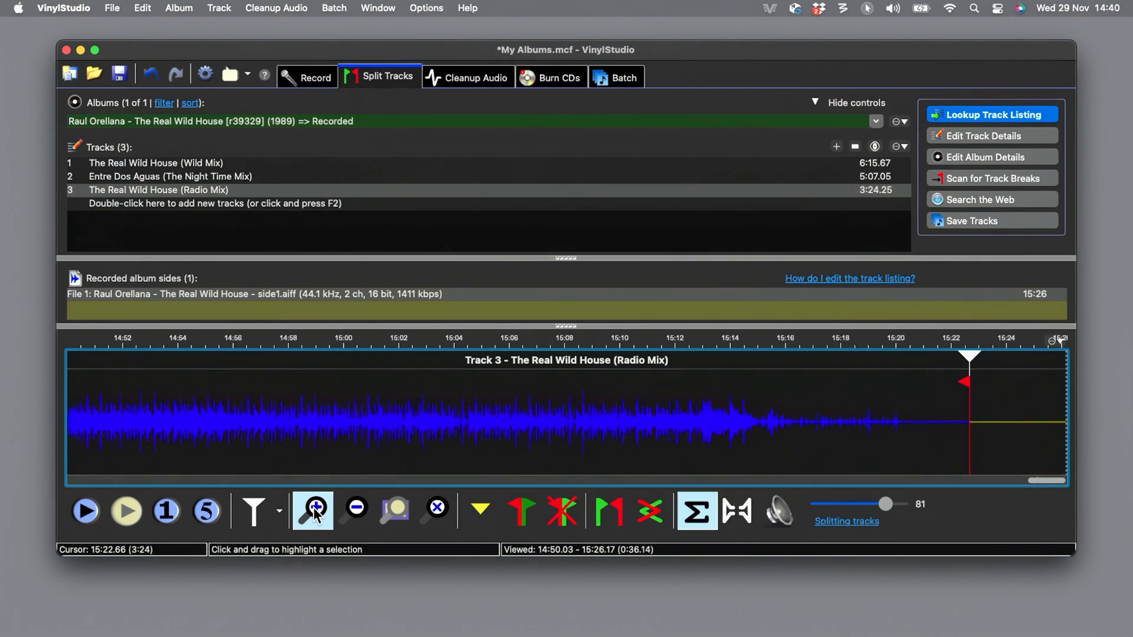
click(313, 508)
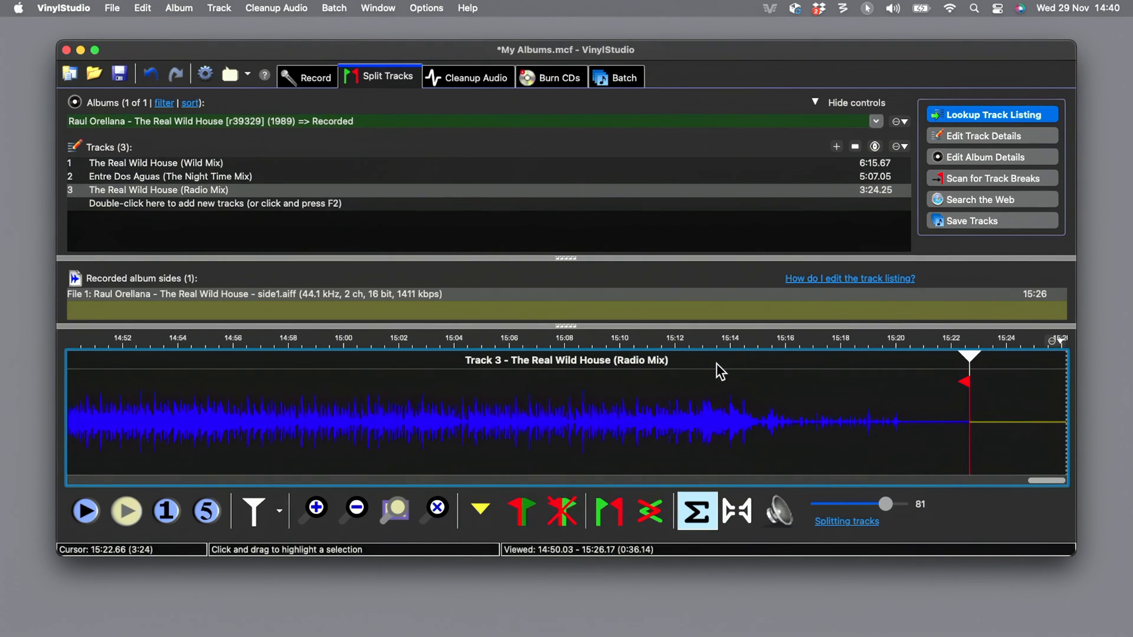
click(85, 511)
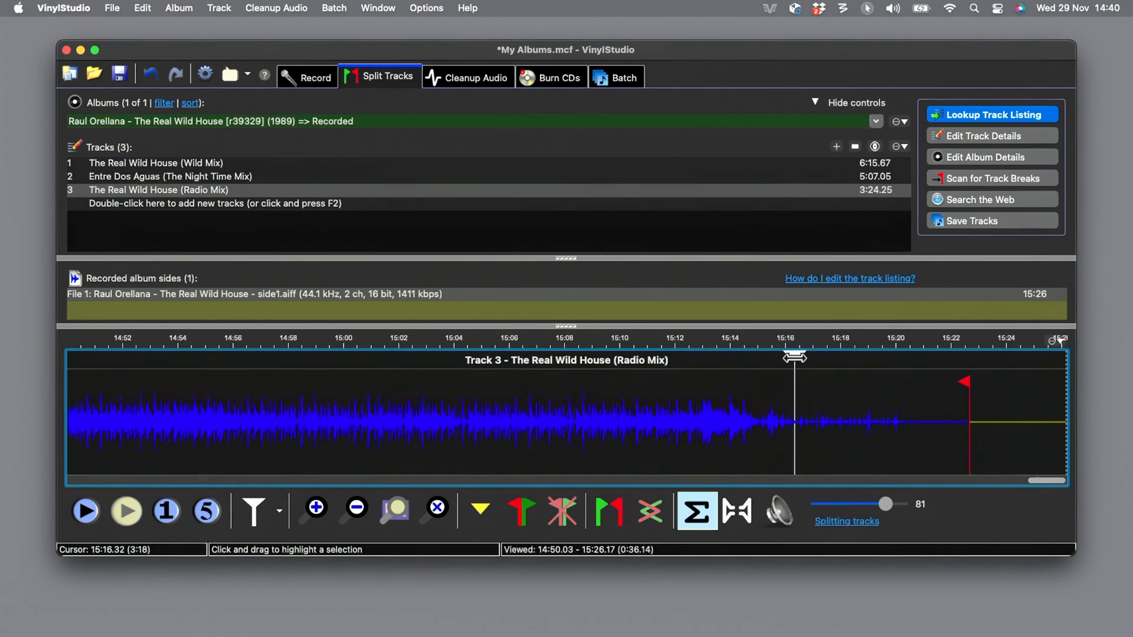
click(85, 510)
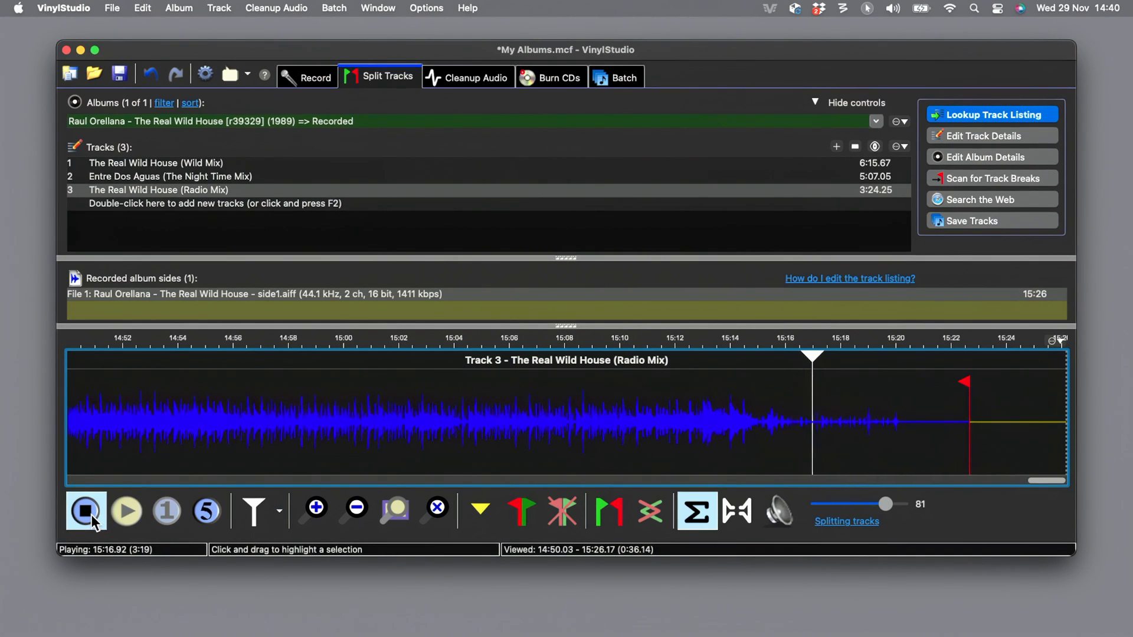
click(86, 511)
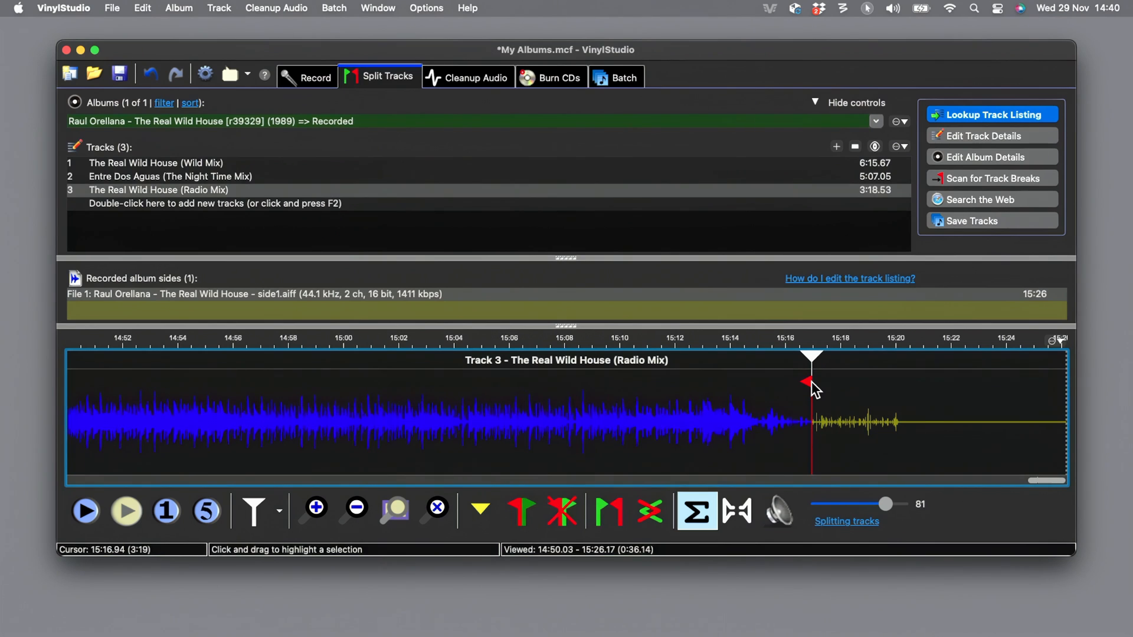
mouse_move(775, 405)
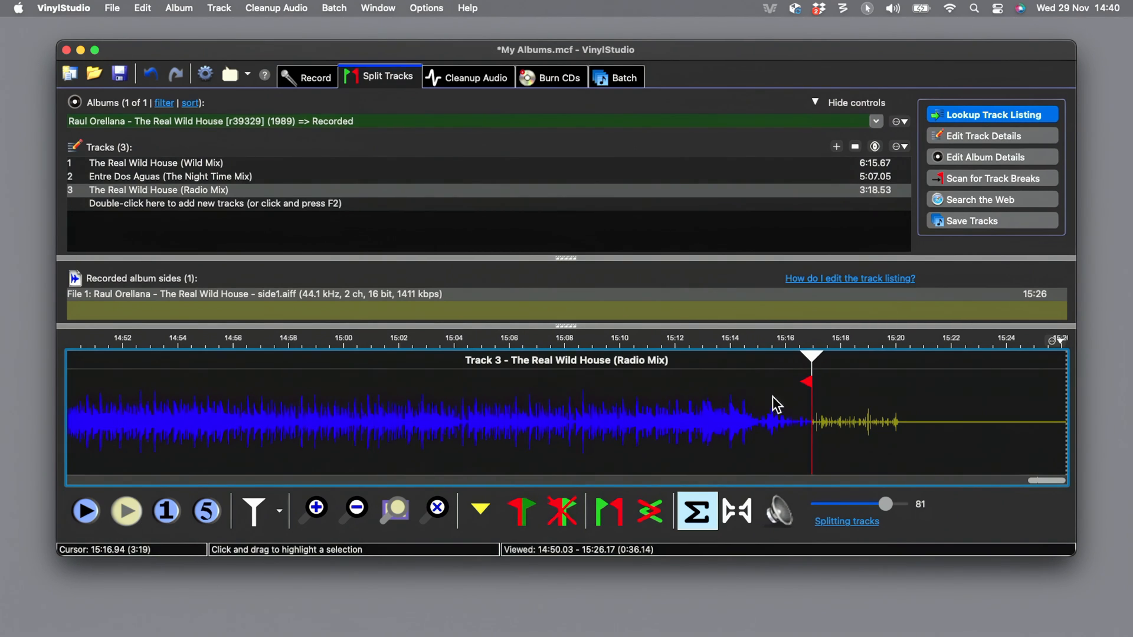
click(354, 511)
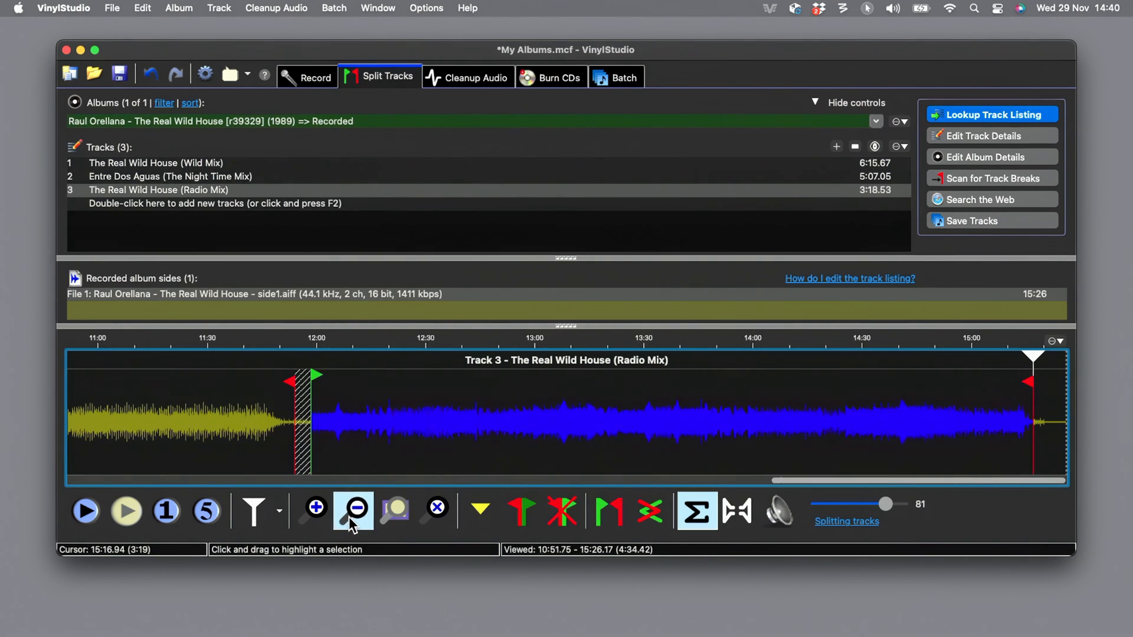
click(352, 510)
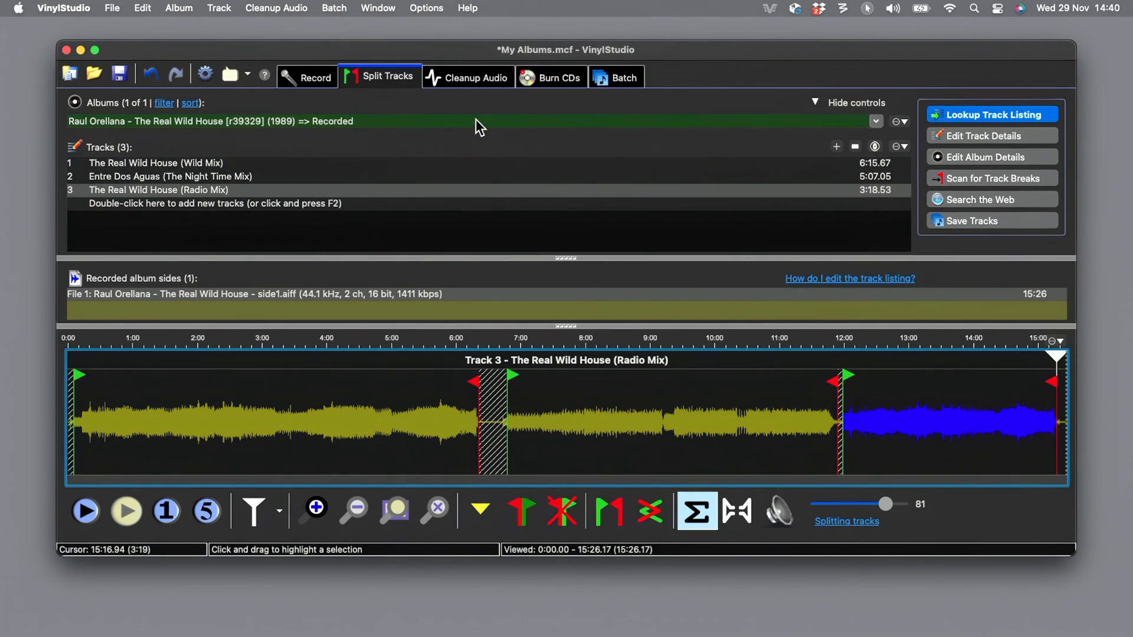
click(467, 78)
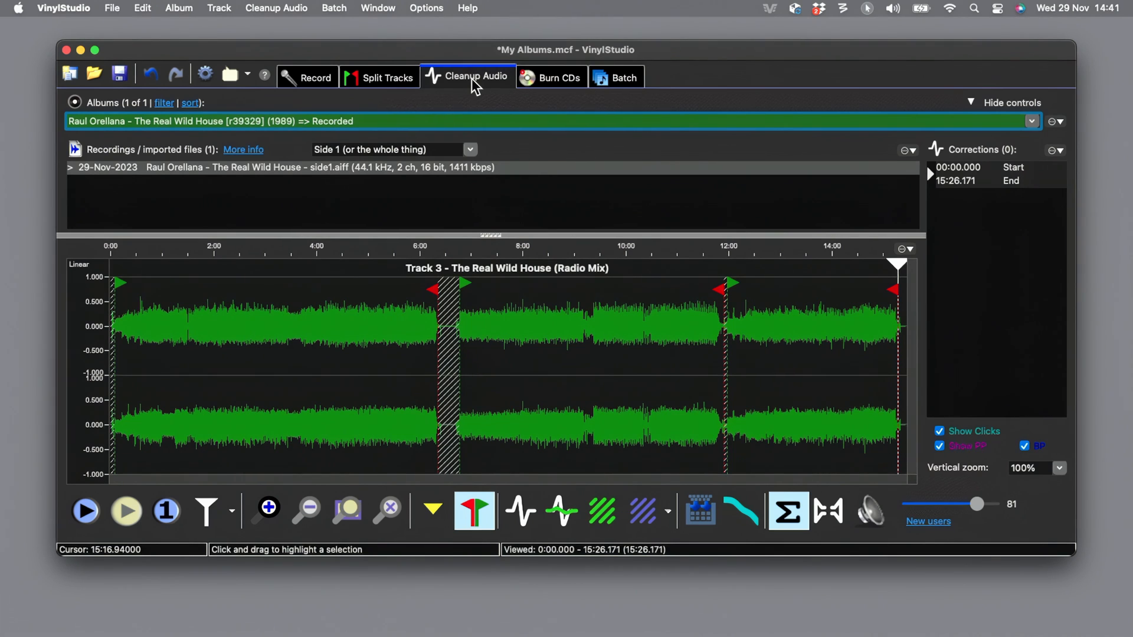
mouse_move(374, 218)
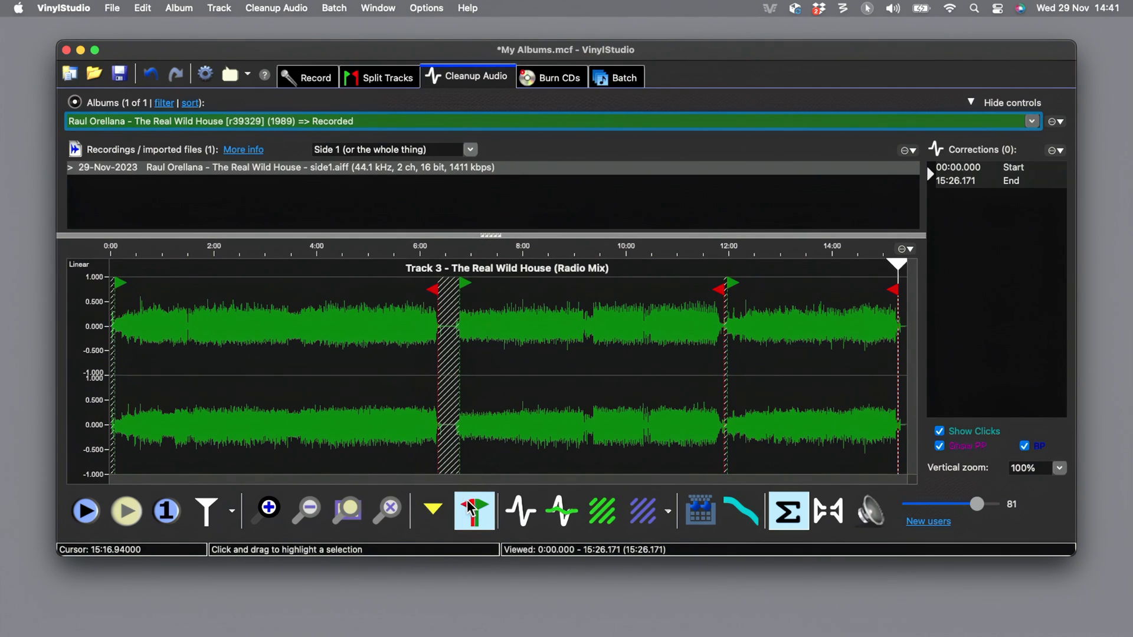
mouse_move(521, 511)
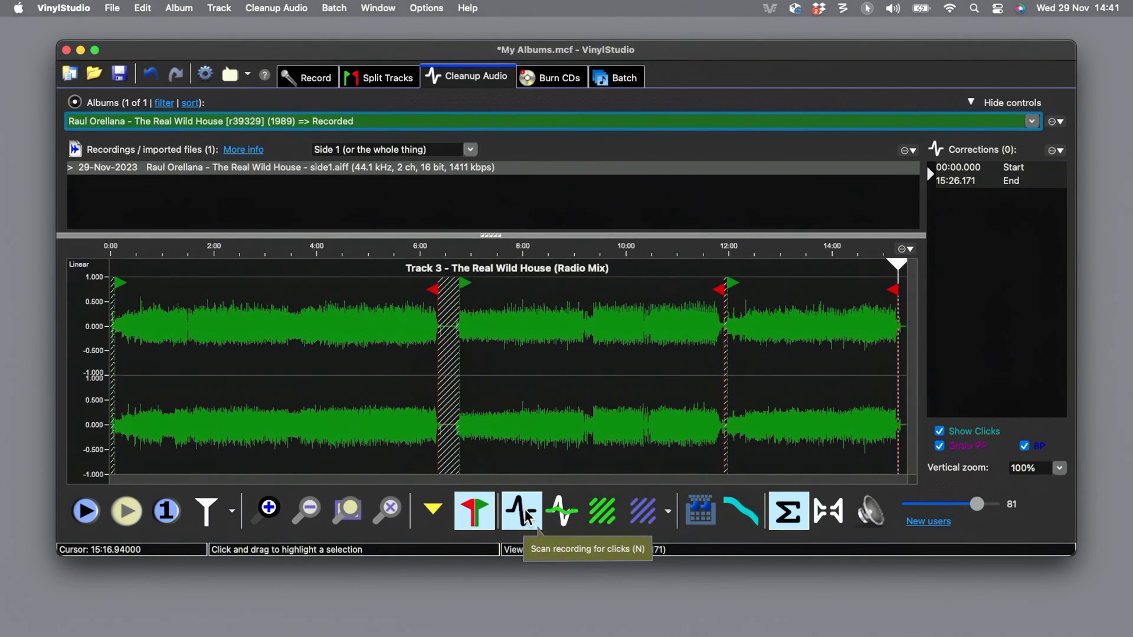
Bring up the click-scan settings for the recorded side
click(522, 511)
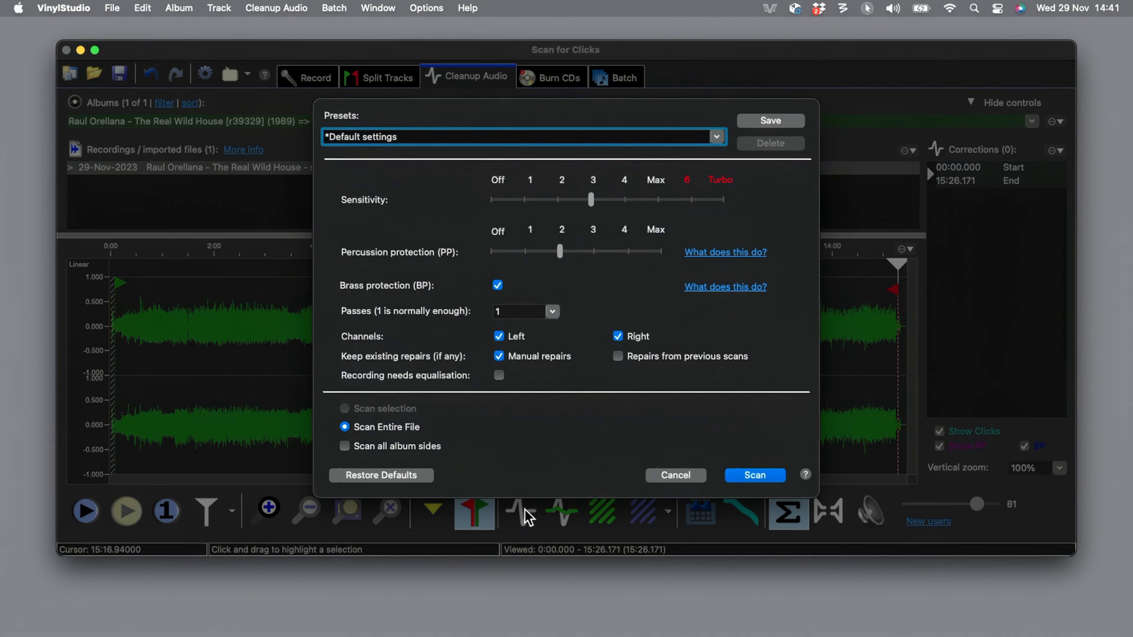
Scan the whole file for clicks with the Pop music on vinyl preset, repairing 8535 of 11164
click(715, 137)
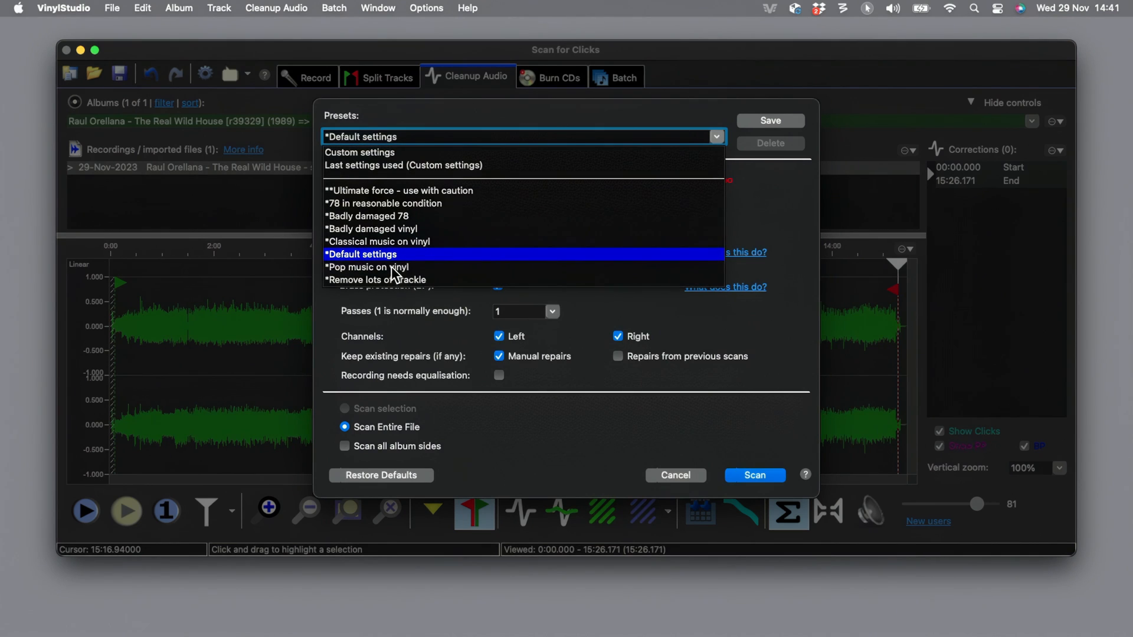
click(366, 267)
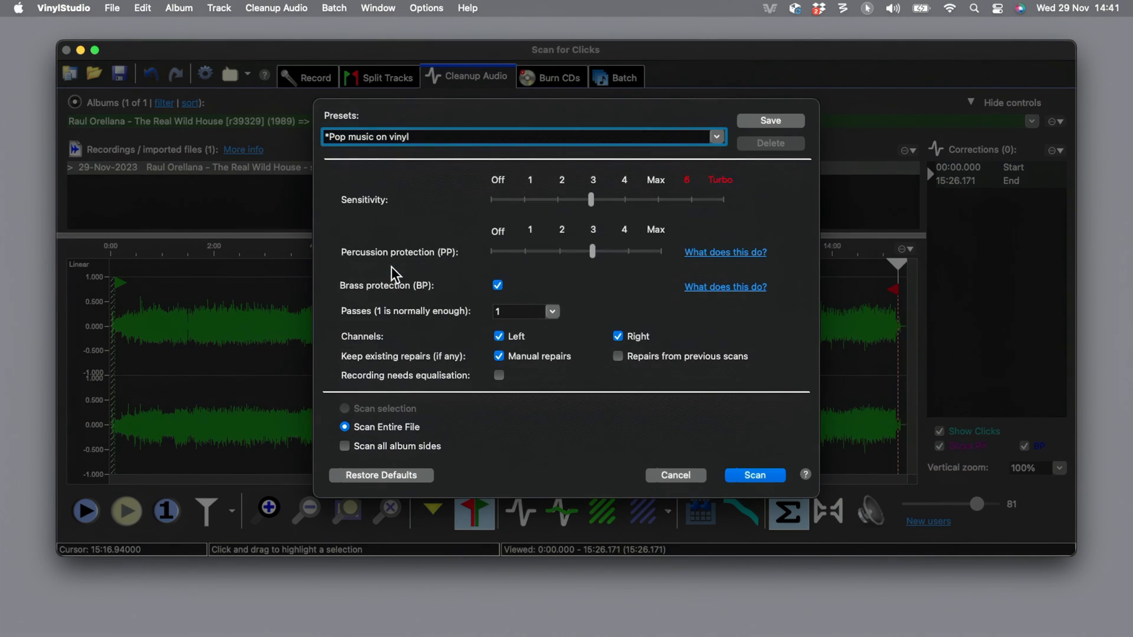
mouse_move(589, 309)
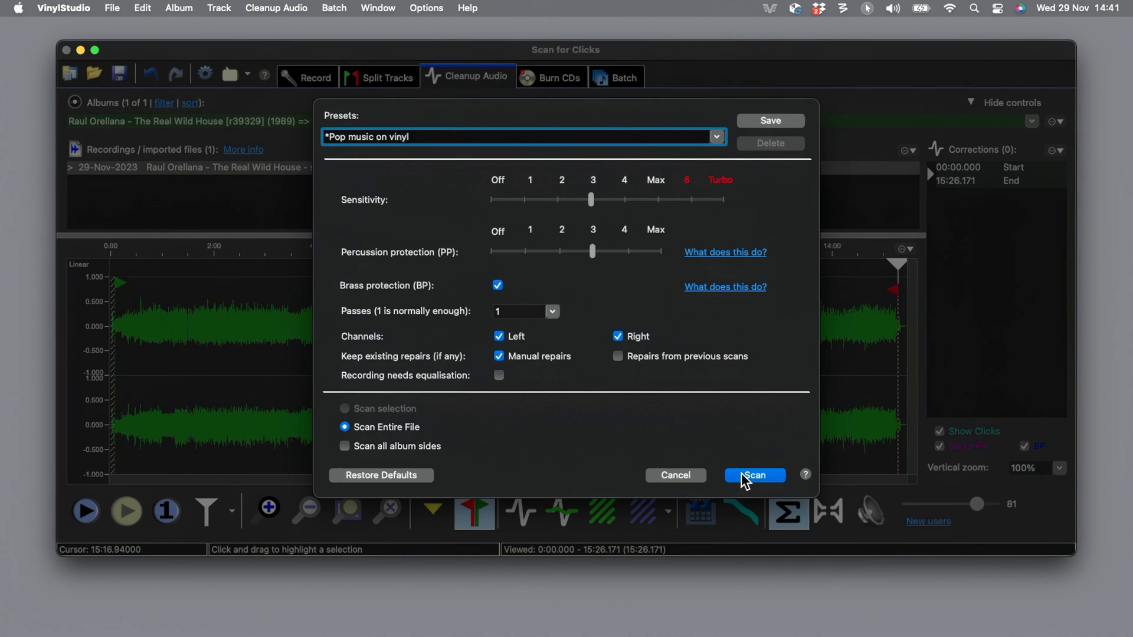
click(754, 474)
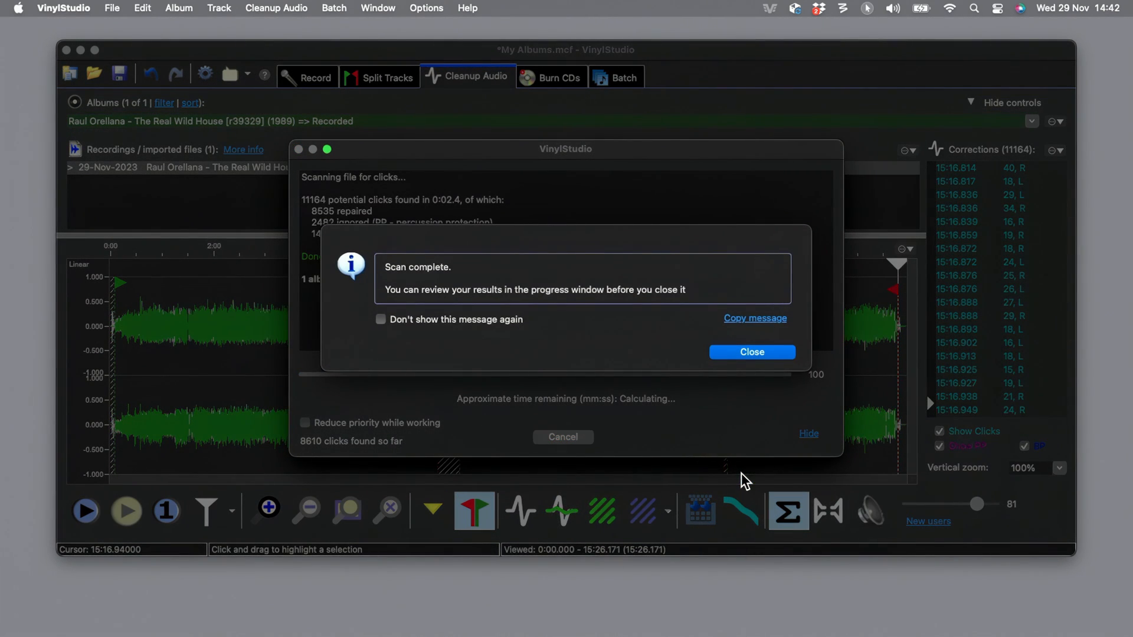
click(751, 352)
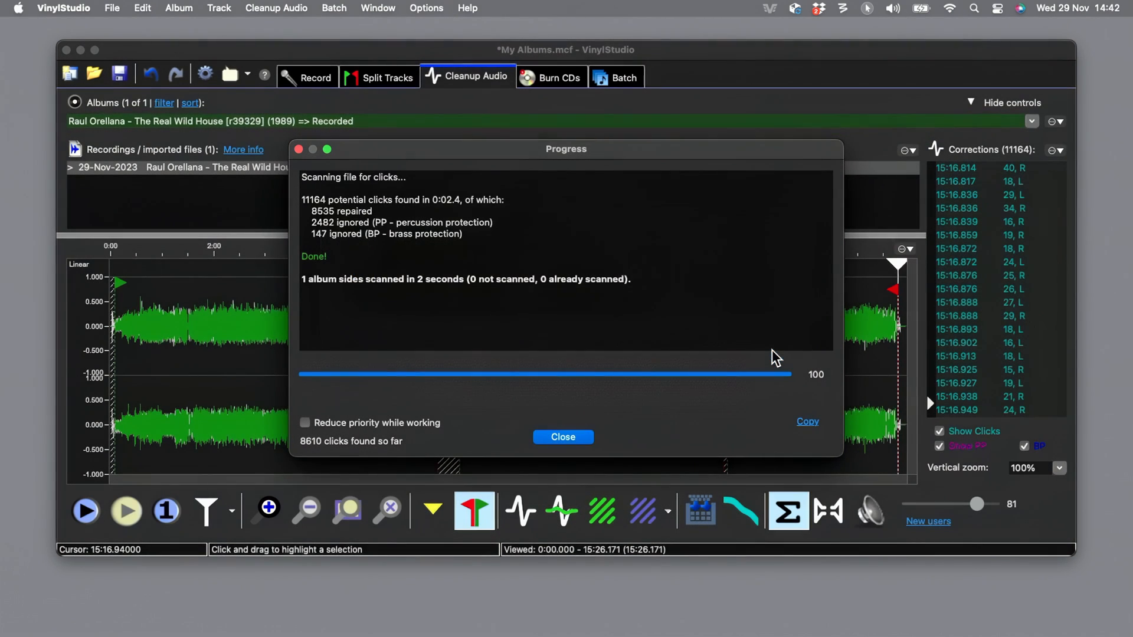
mouse_move(947, 385)
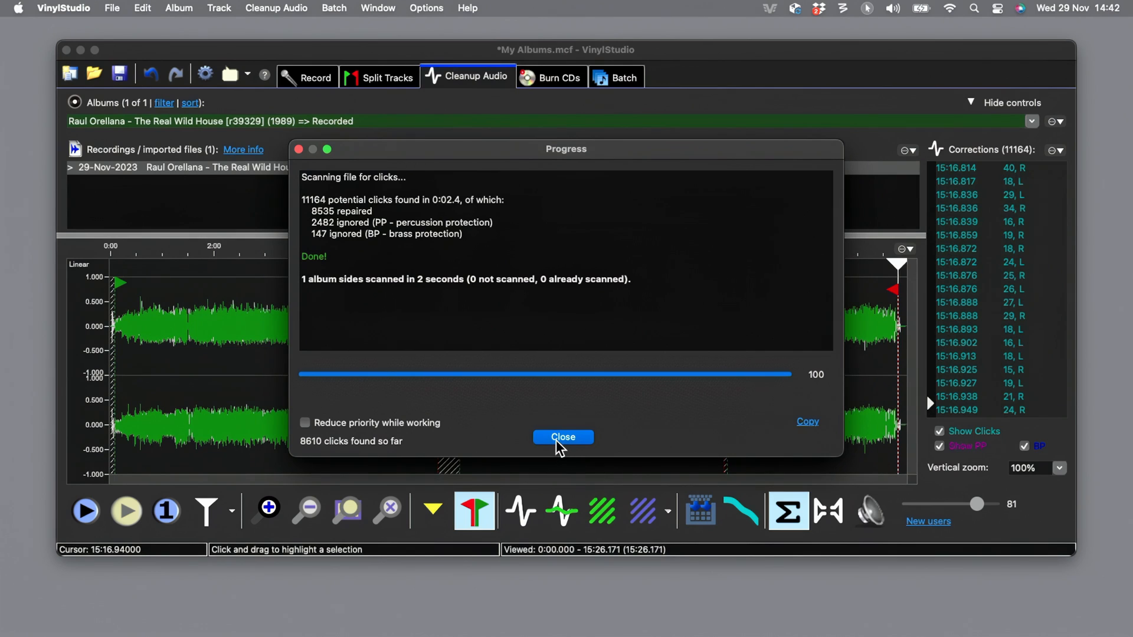
click(561, 436)
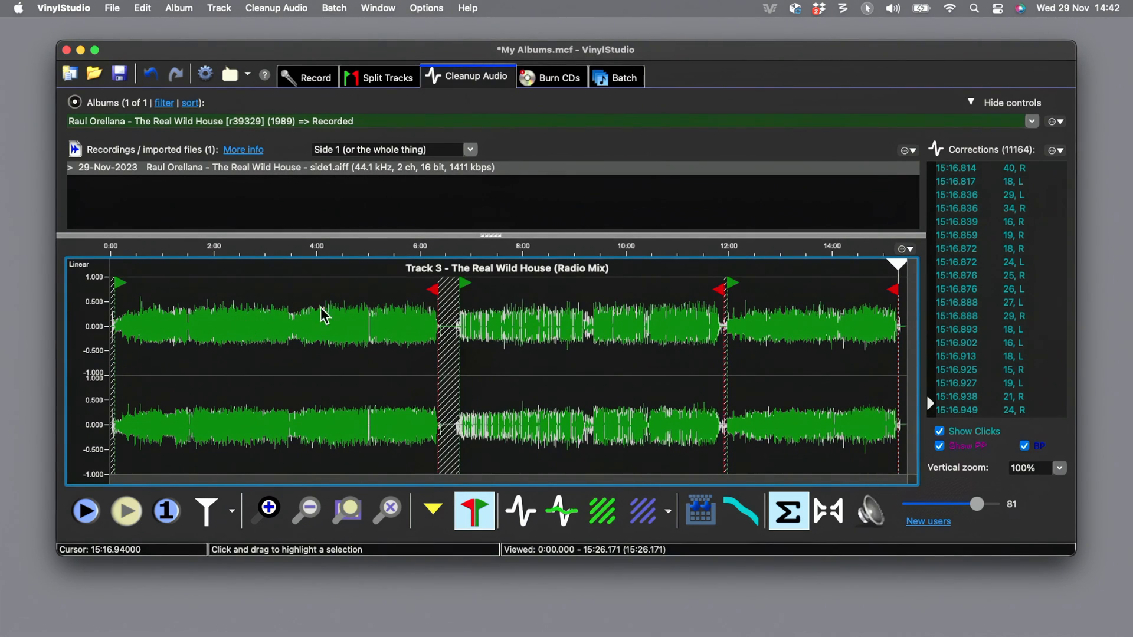
mouse_move(596, 340)
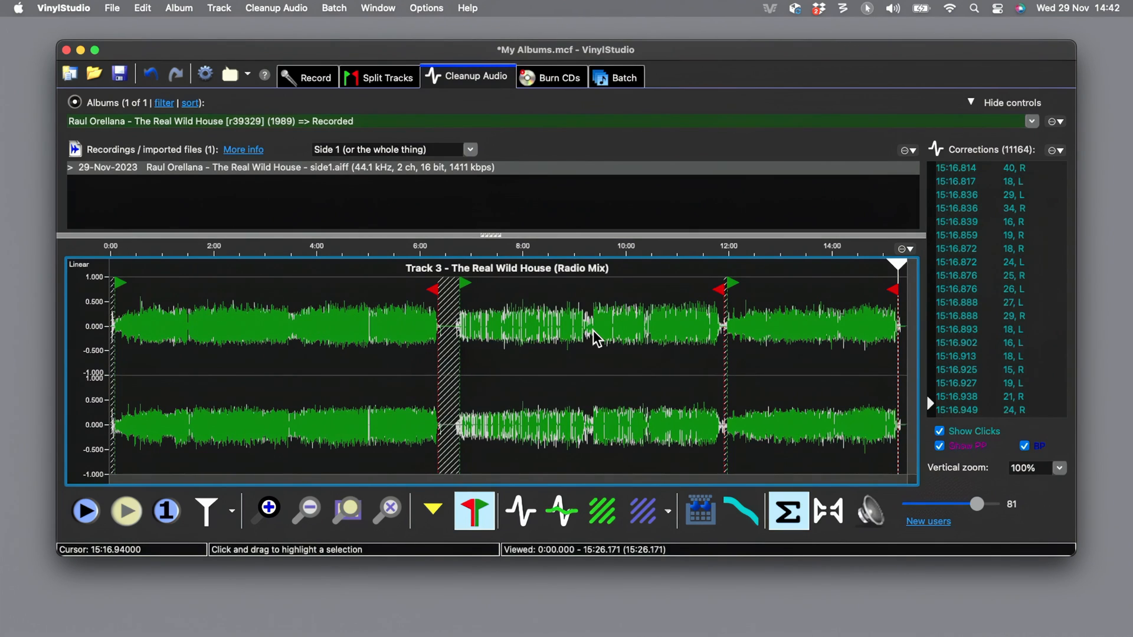
mouse_move(329, 490)
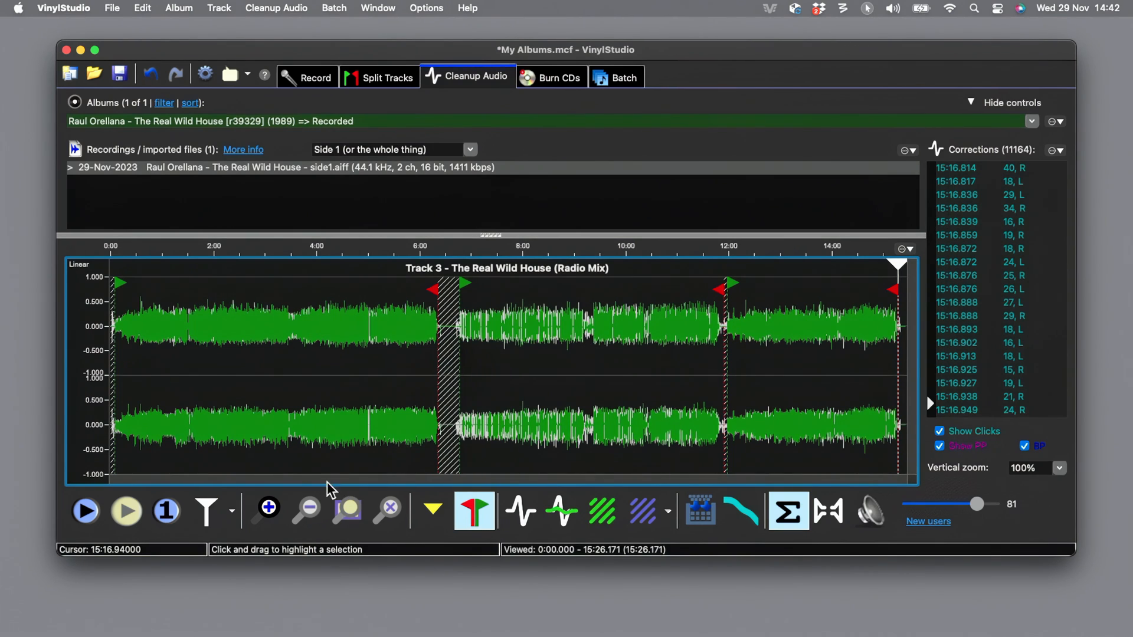
Play Track 3's fade-out from a cursor placed just before its end marker, then stop around 15:20
click(267, 510)
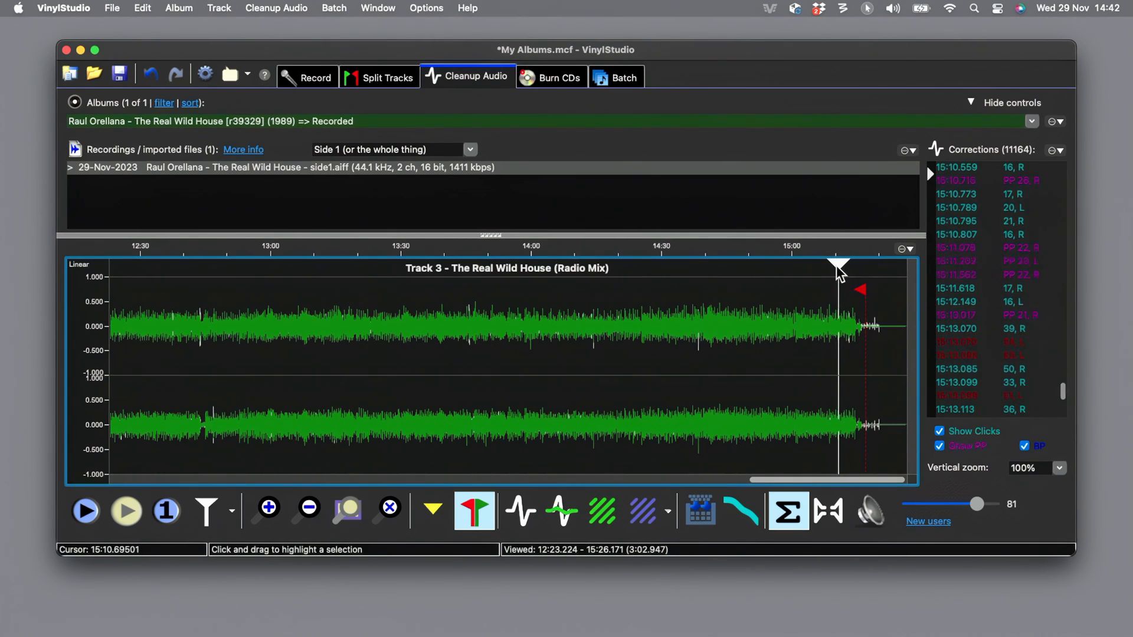
mouse_move(846, 374)
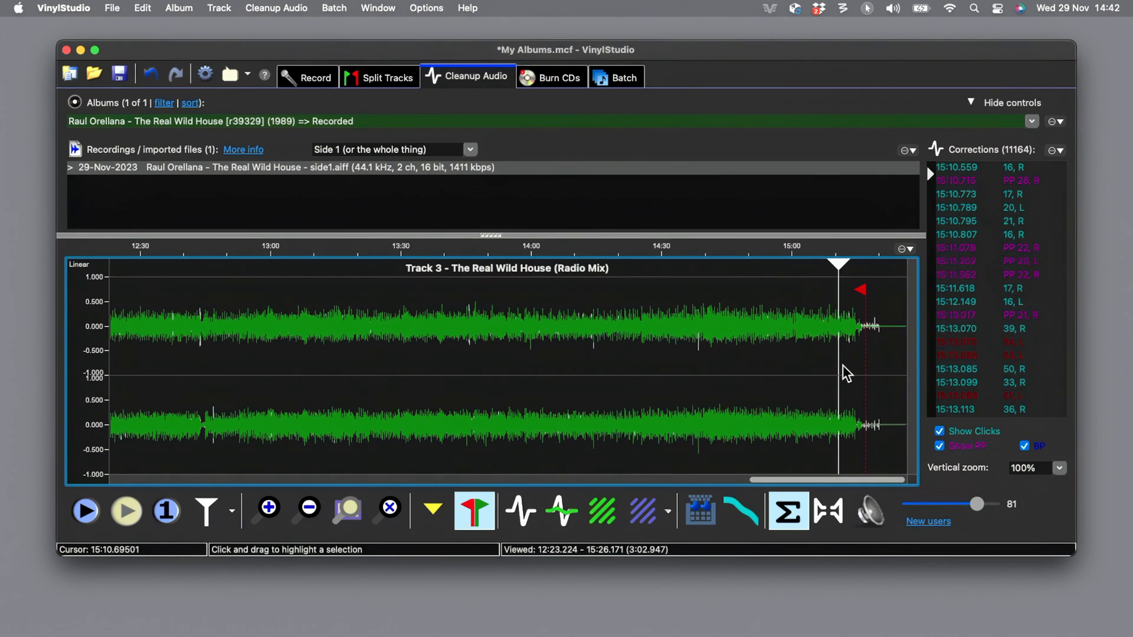
drag(971, 504, 994, 504)
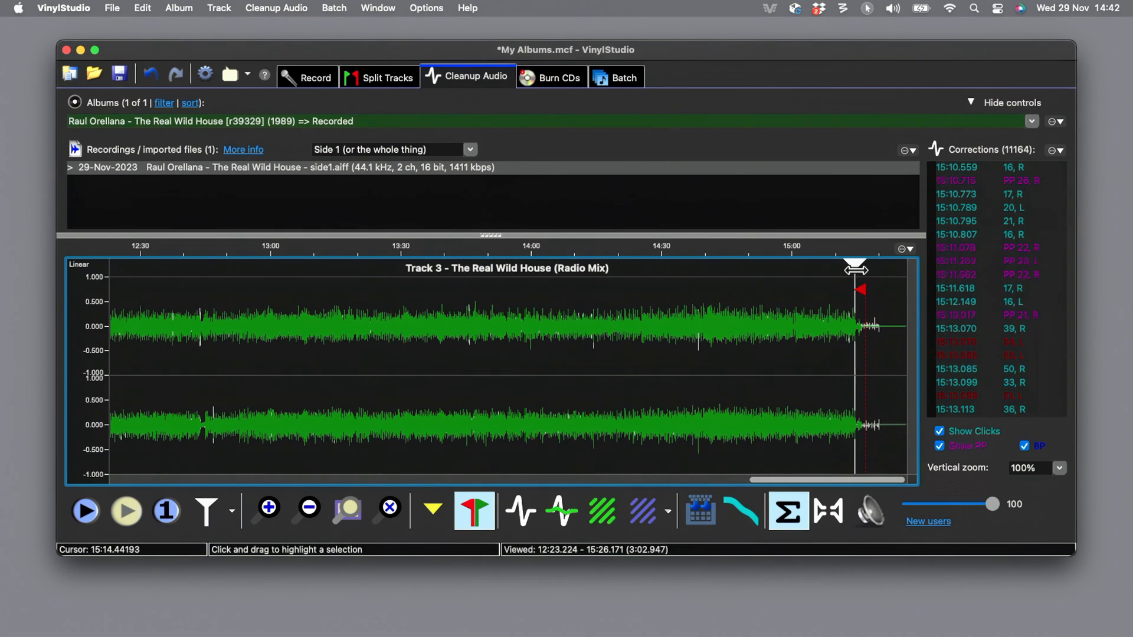
click(85, 510)
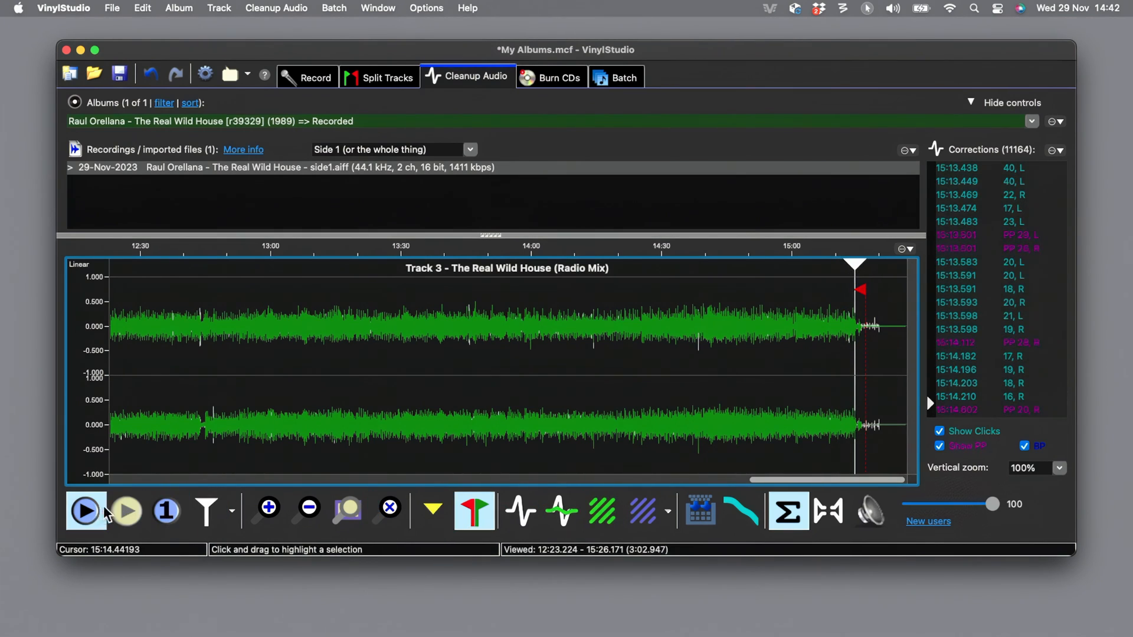
mouse_move(86, 511)
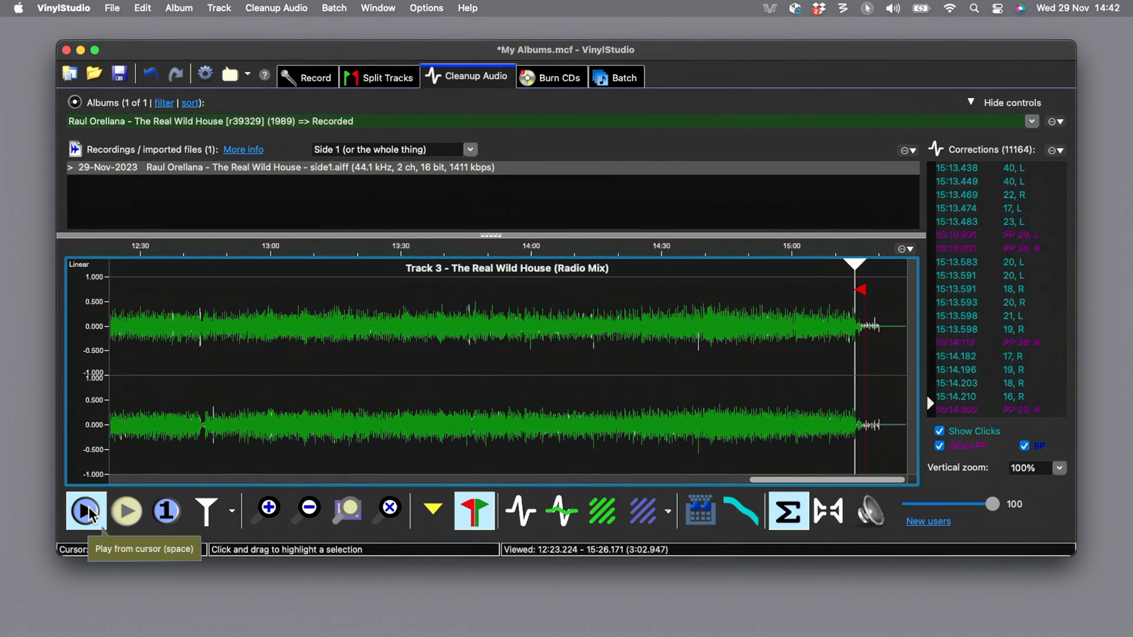
click(84, 511)
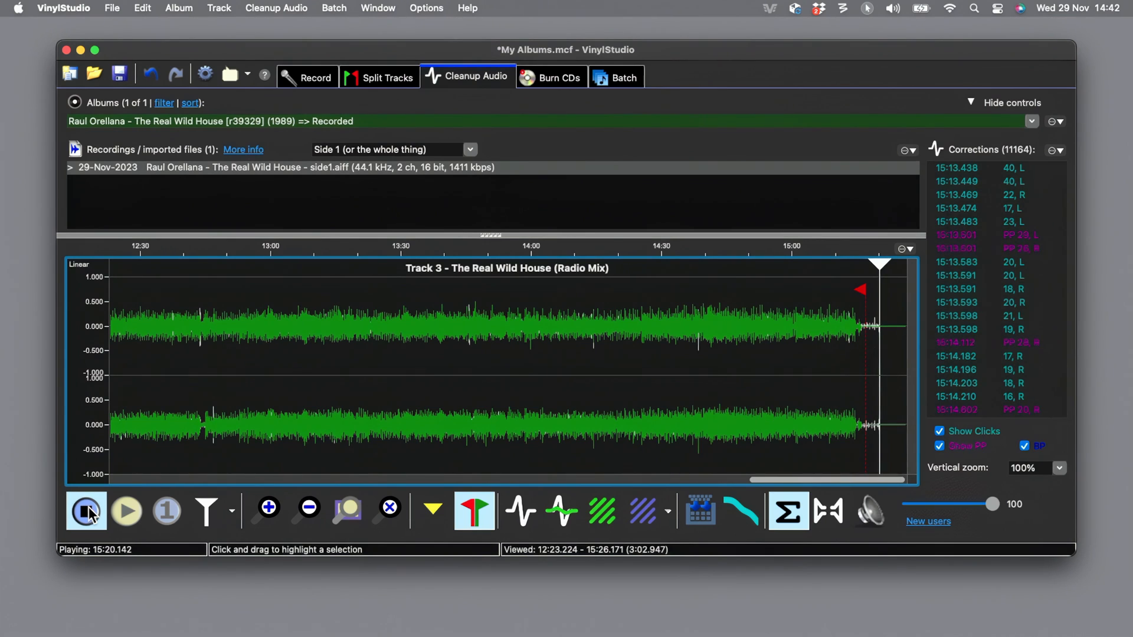
click(86, 511)
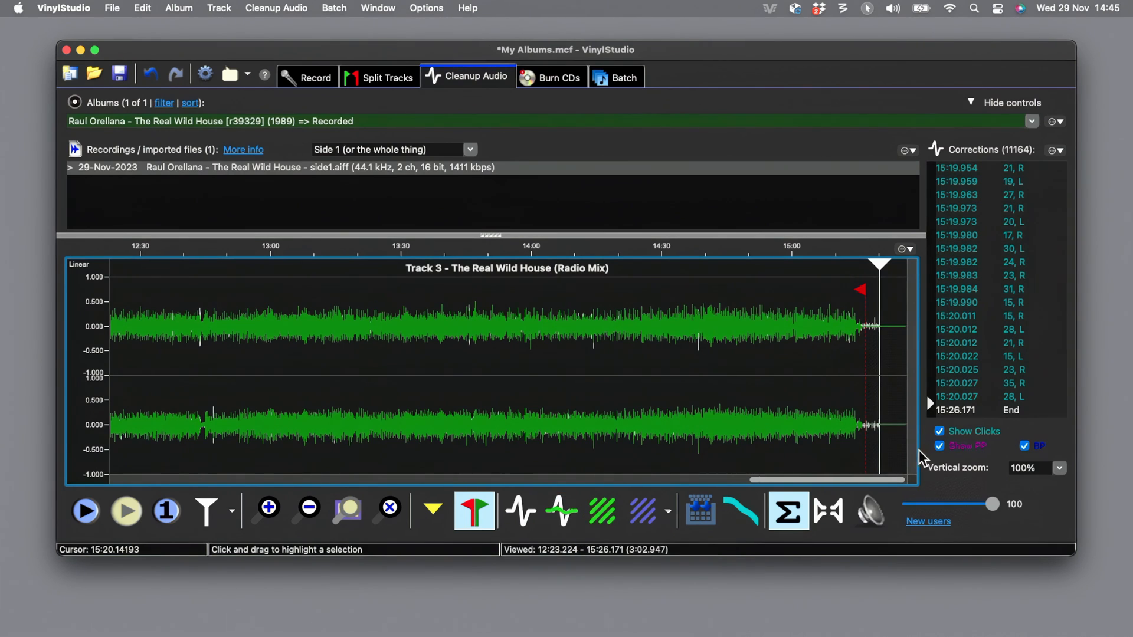
click(697, 511)
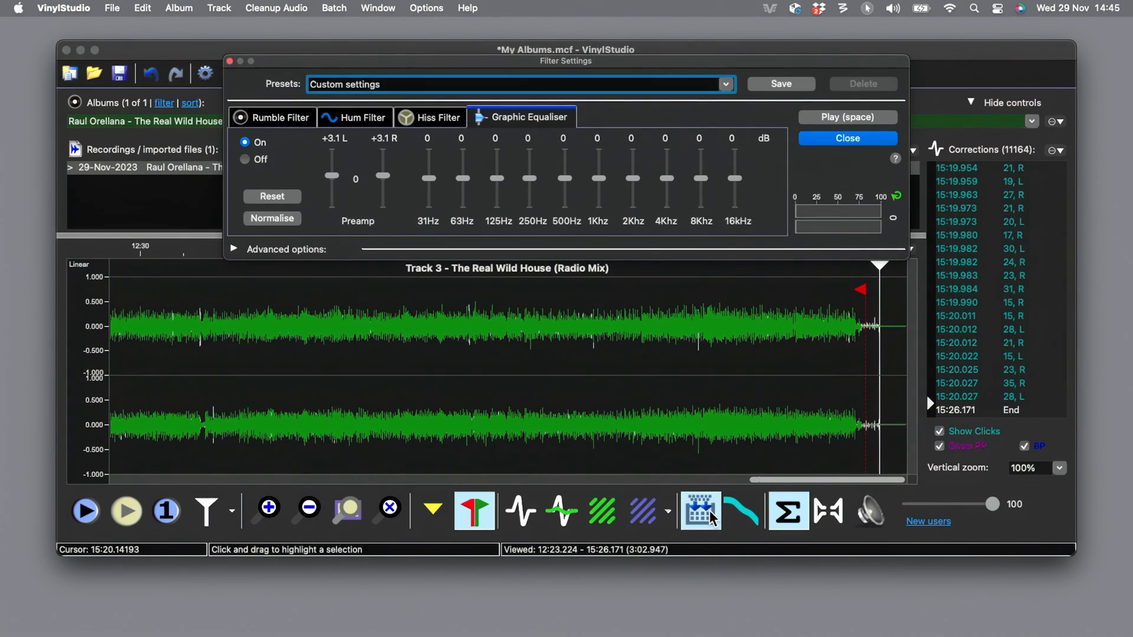
click(281, 117)
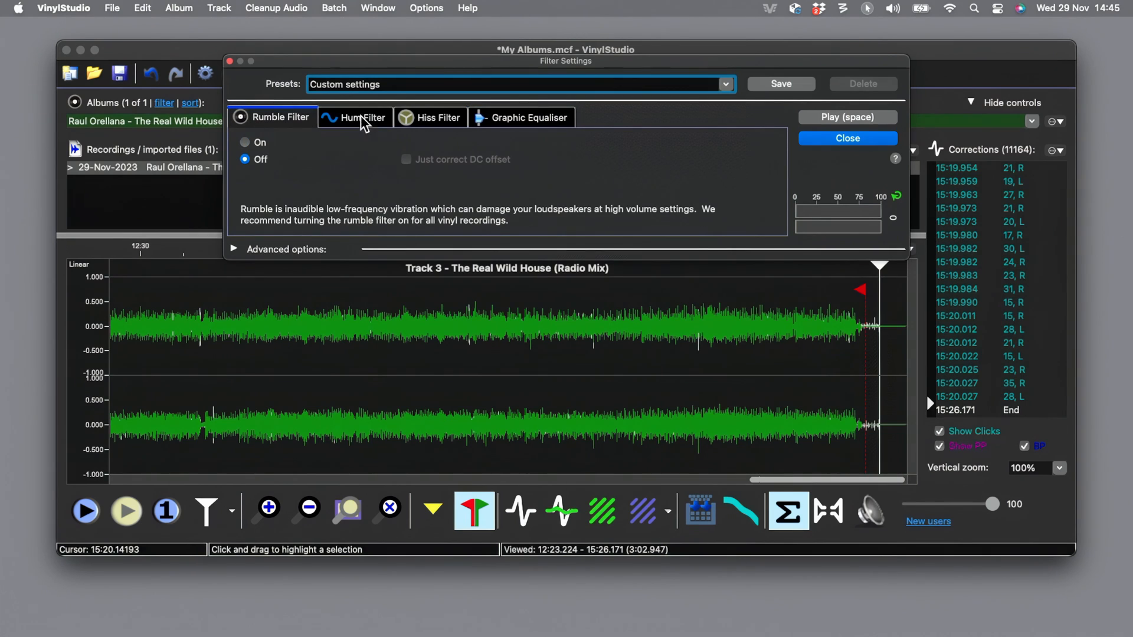
click(434, 117)
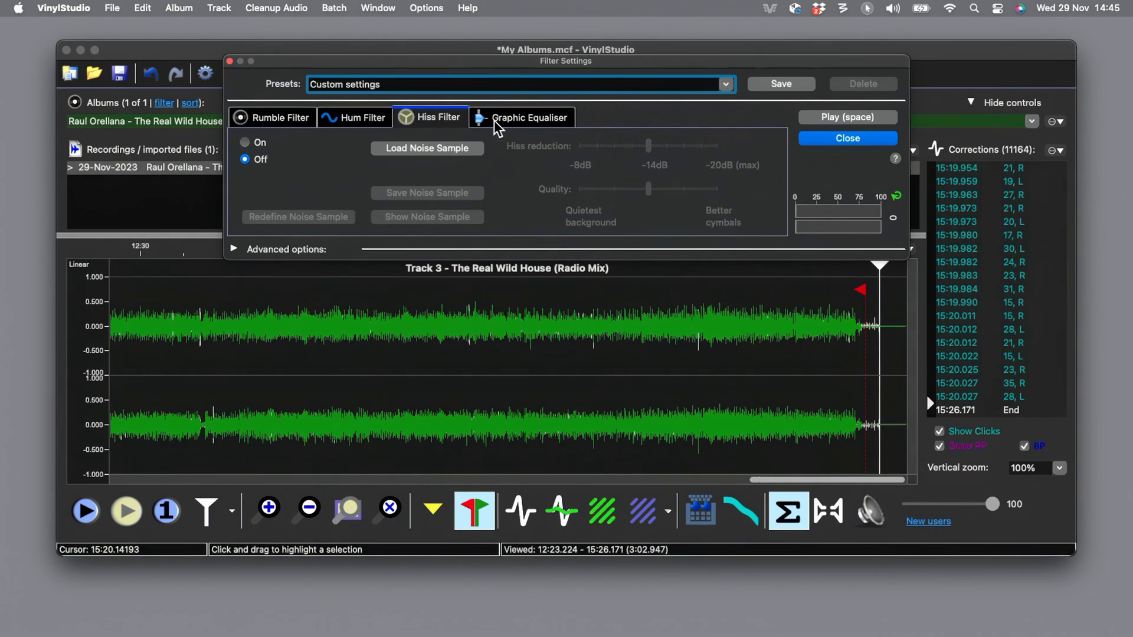
click(528, 117)
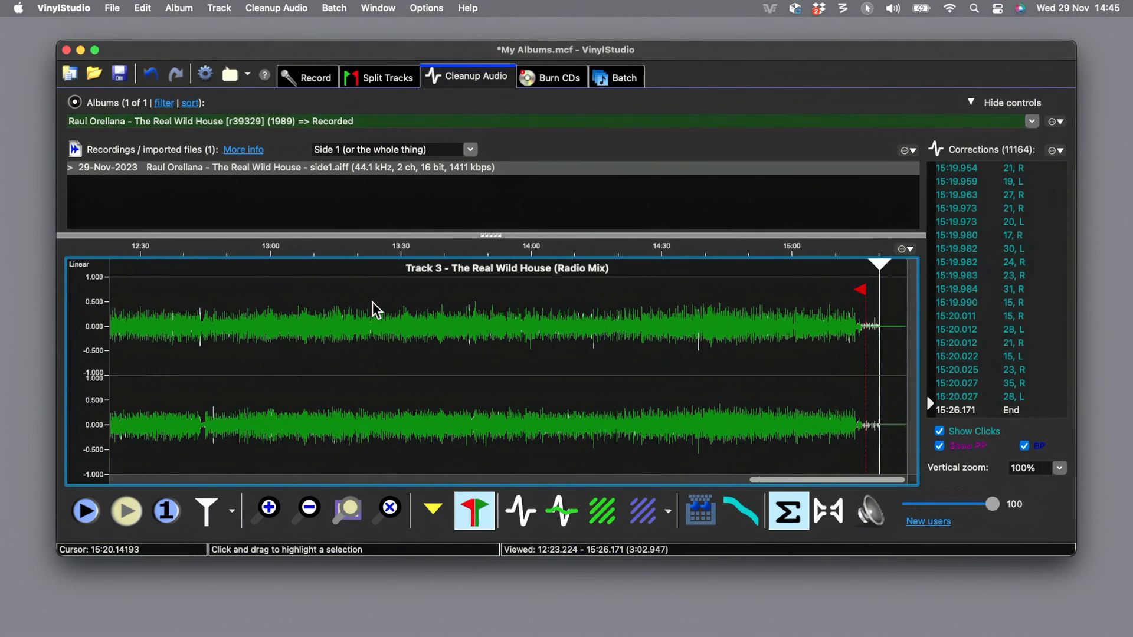
mouse_move(375, 311)
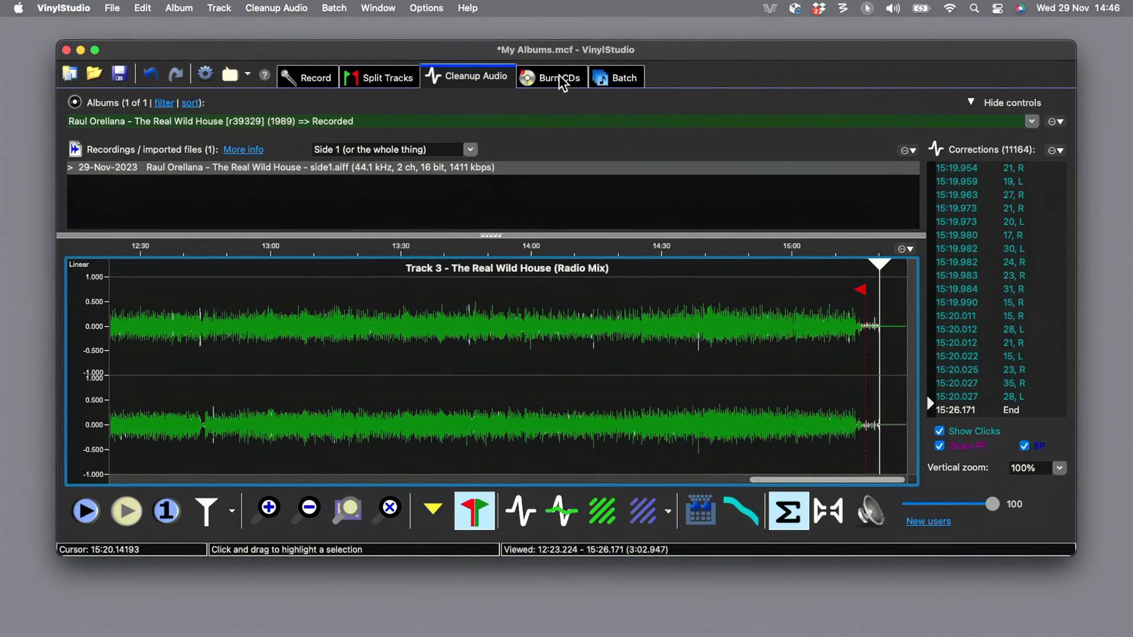
View the Burn CDs workspace, then the Batch workspace listing The Real Wild House
click(556, 78)
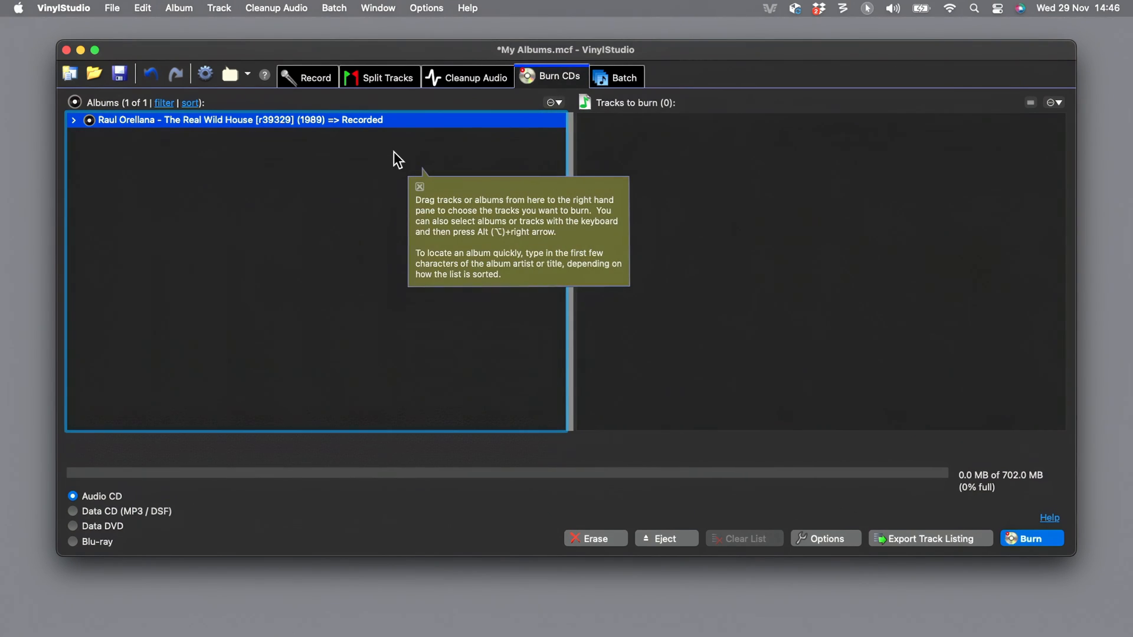
click(616, 77)
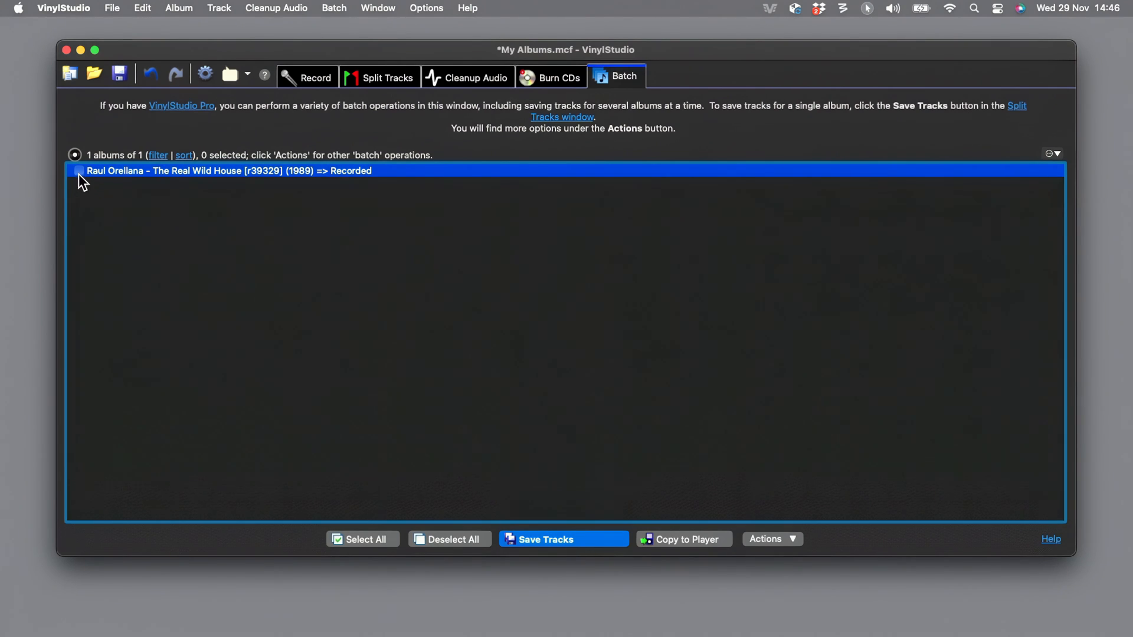
Mark The Real Wild House for saving and set MP3 quality to CBR @ 320 kbps
click(79, 172)
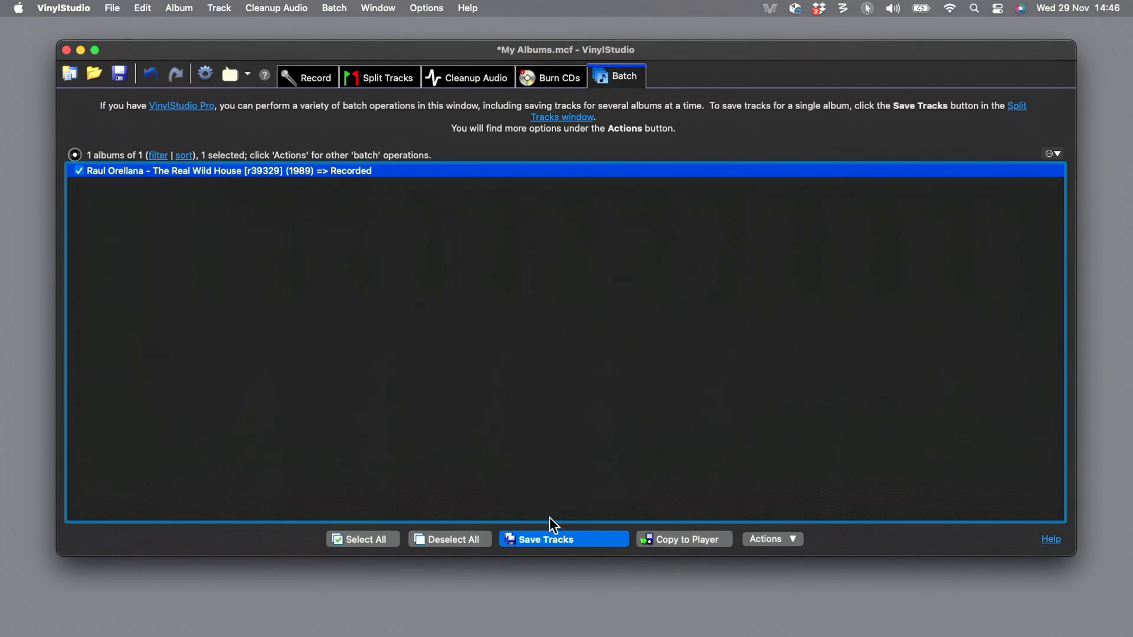
click(563, 539)
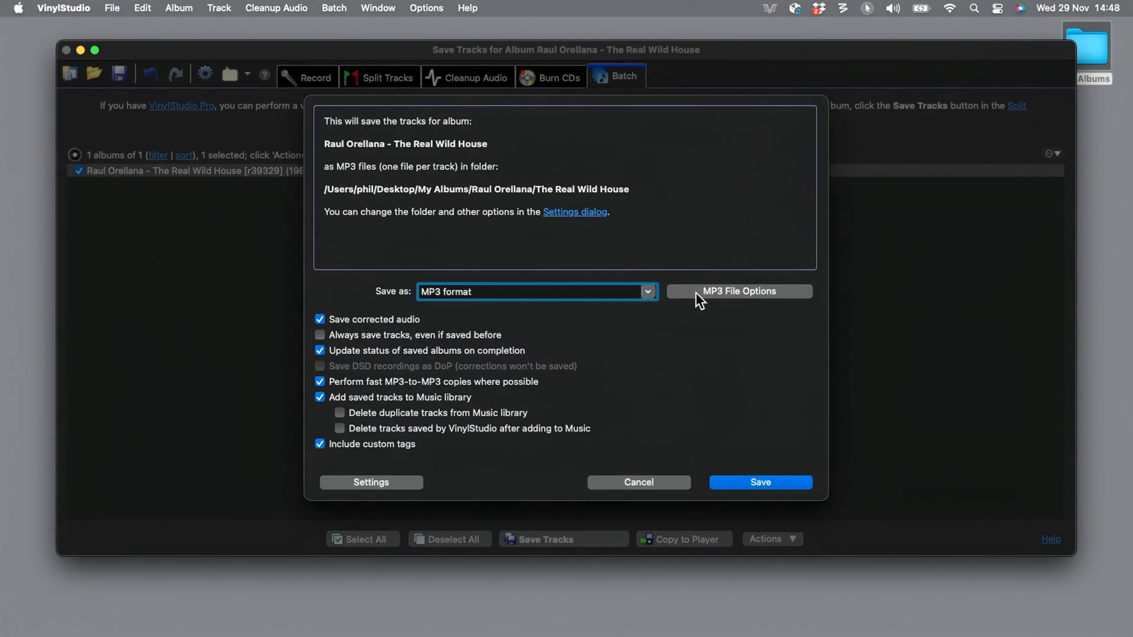
click(739, 292)
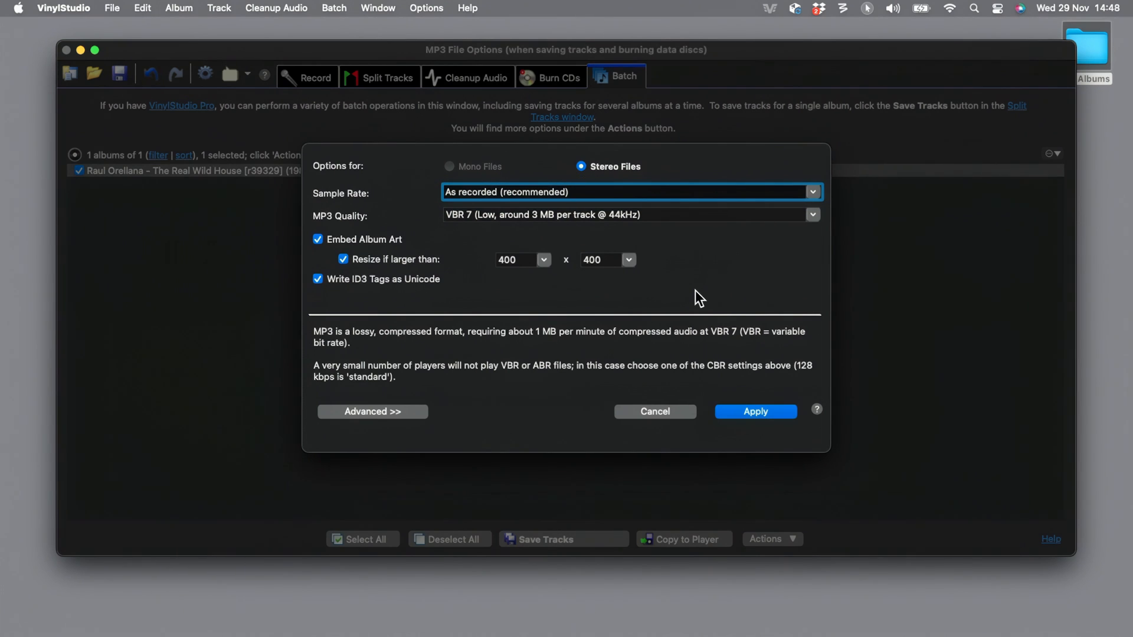
mouse_move(804, 229)
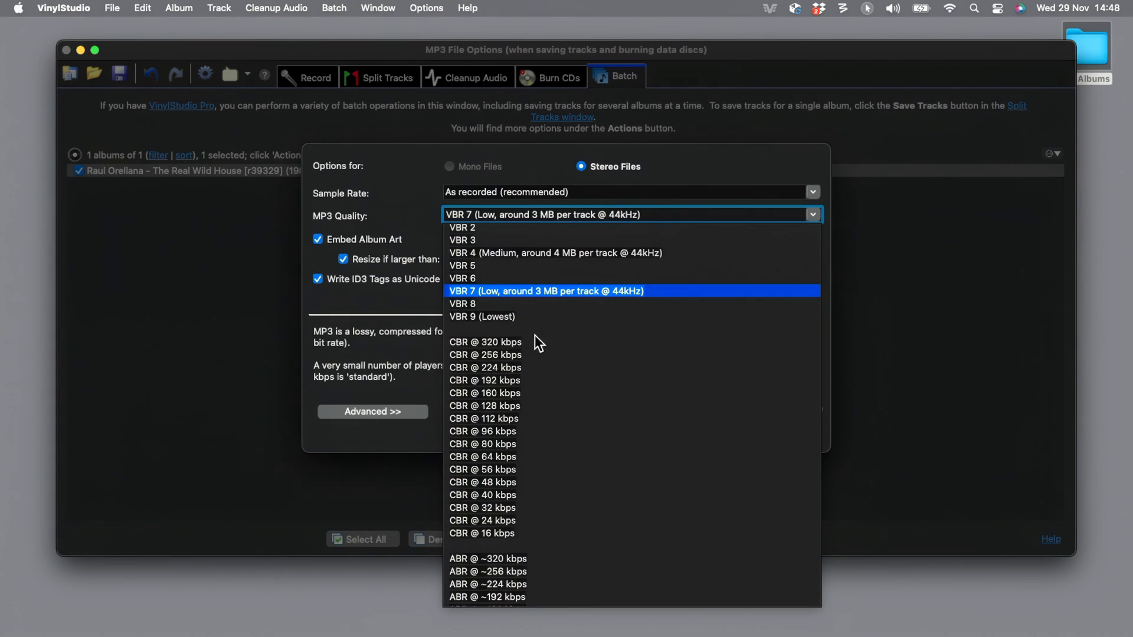
click(485, 342)
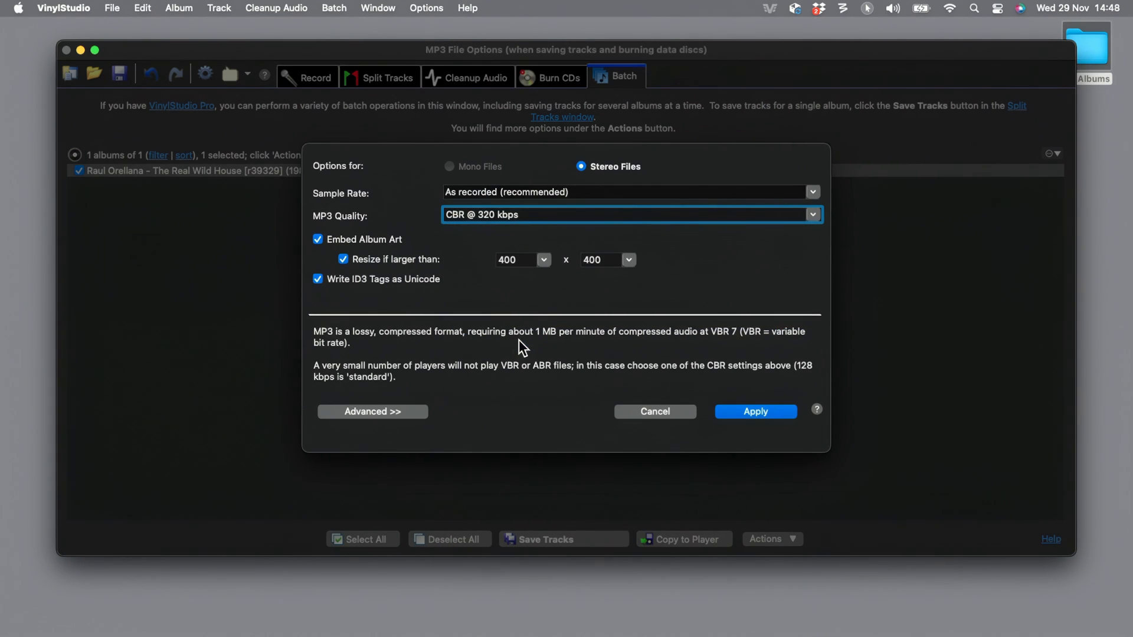
click(755, 411)
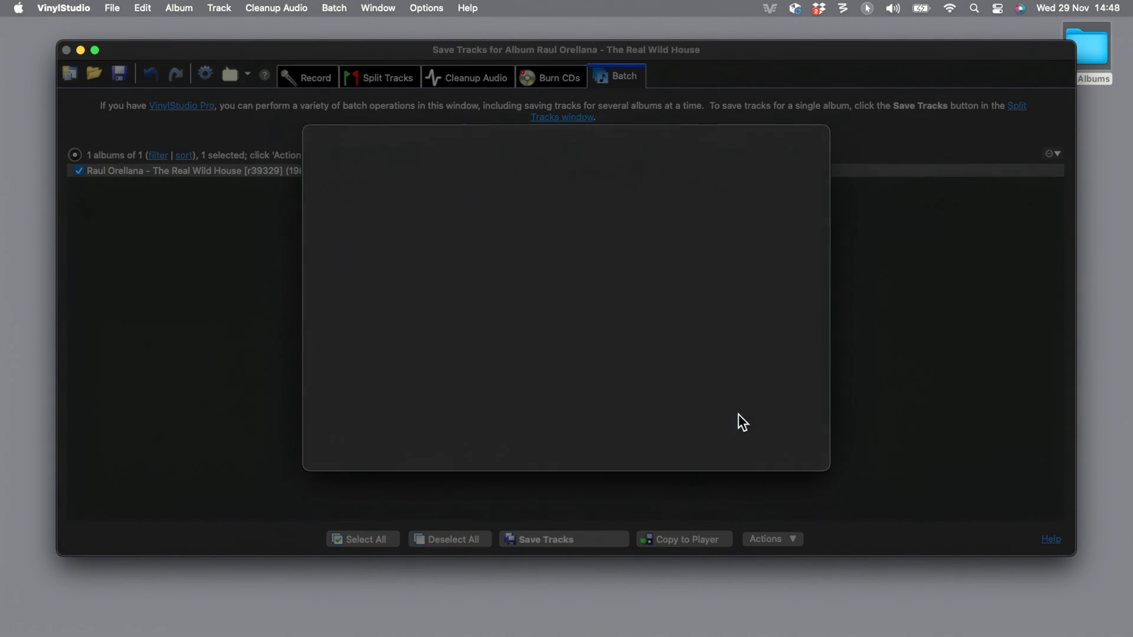
Save the three tracks as MP3 files and dismiss the completion message
click(545, 539)
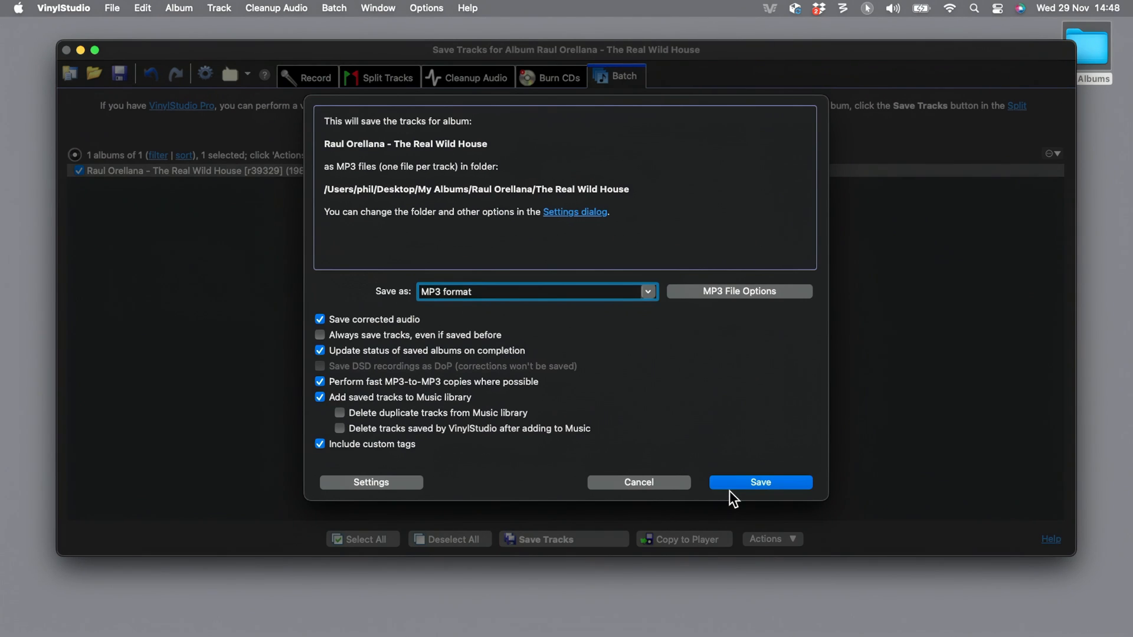
click(758, 482)
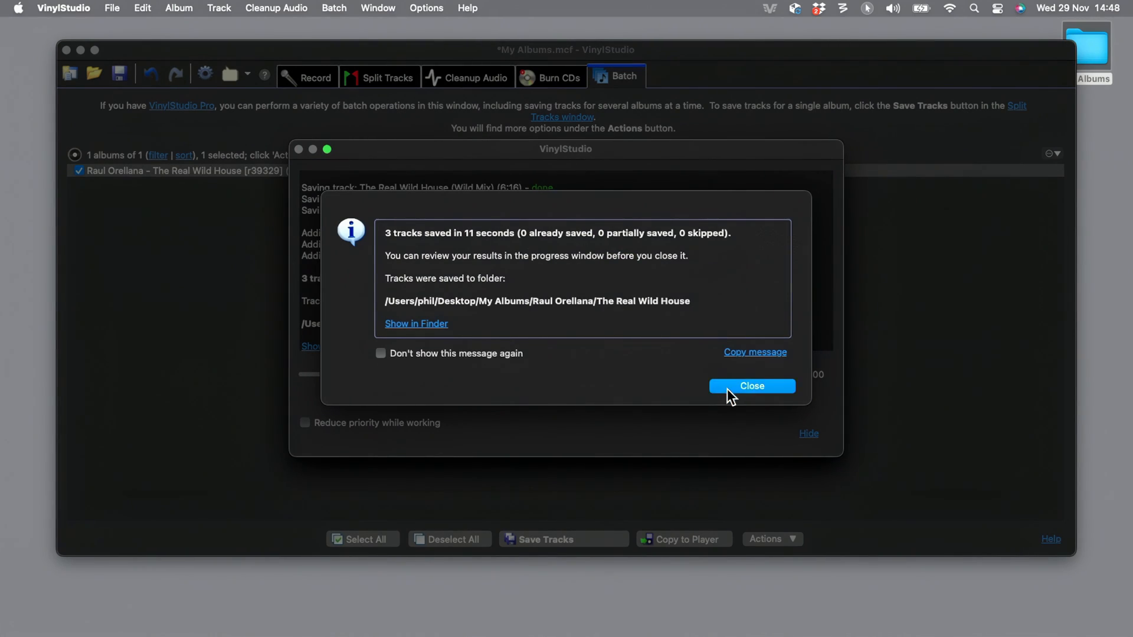
click(750, 385)
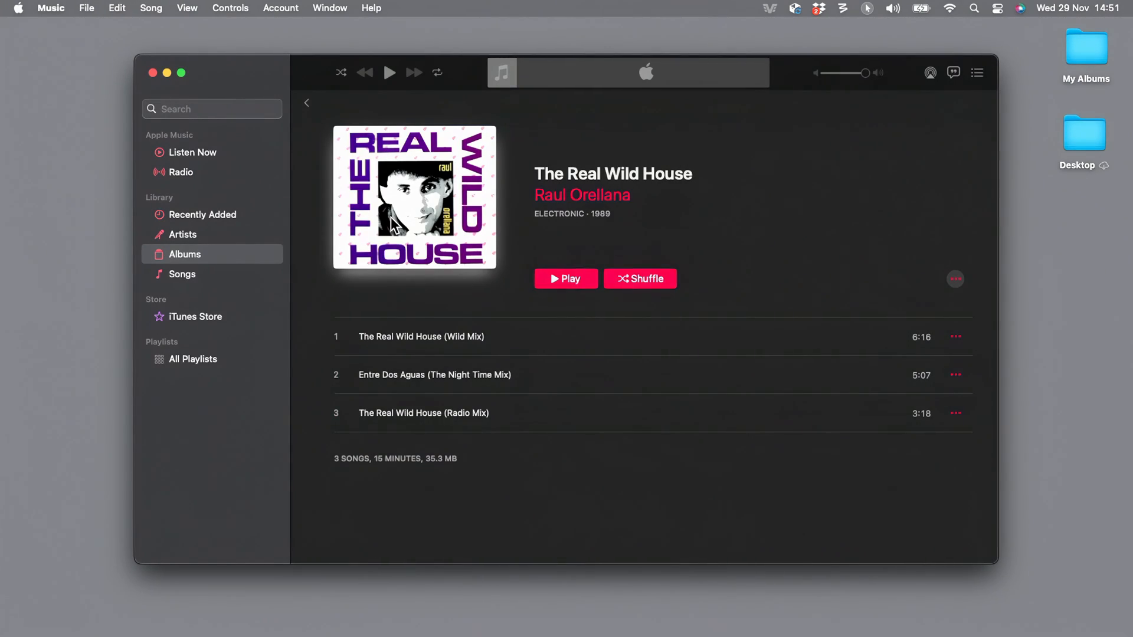
Play Wild Mix in Music, then show the three MP3s in the My Albums Finder folder
double_click(421, 337)
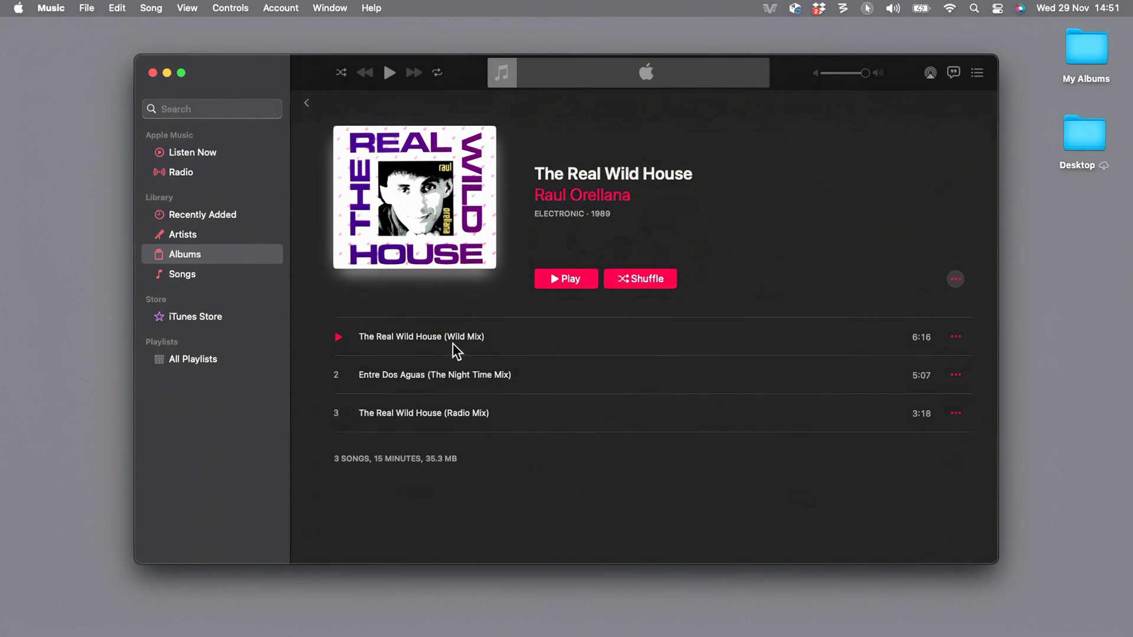
double_click(1086, 46)
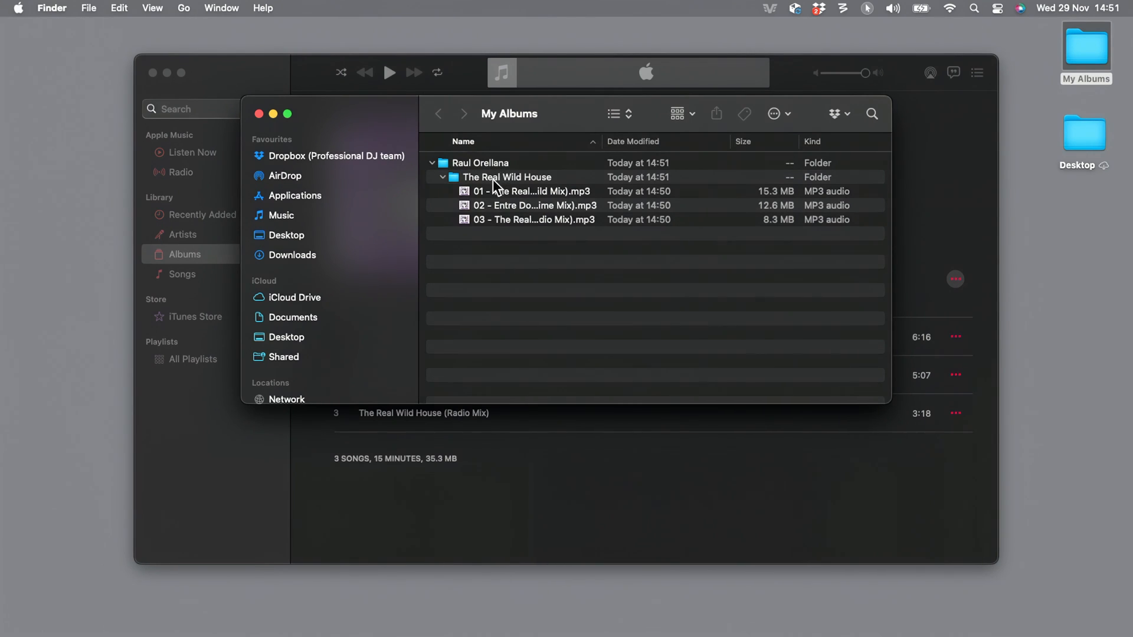
mouse_move(546, 237)
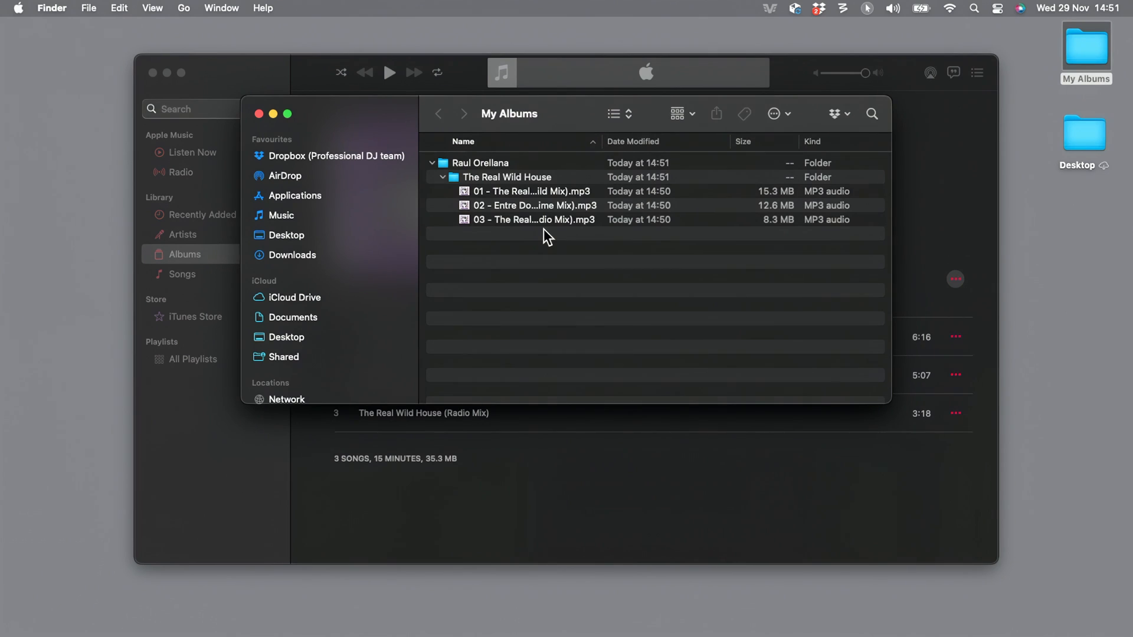
mouse_move(320, 154)
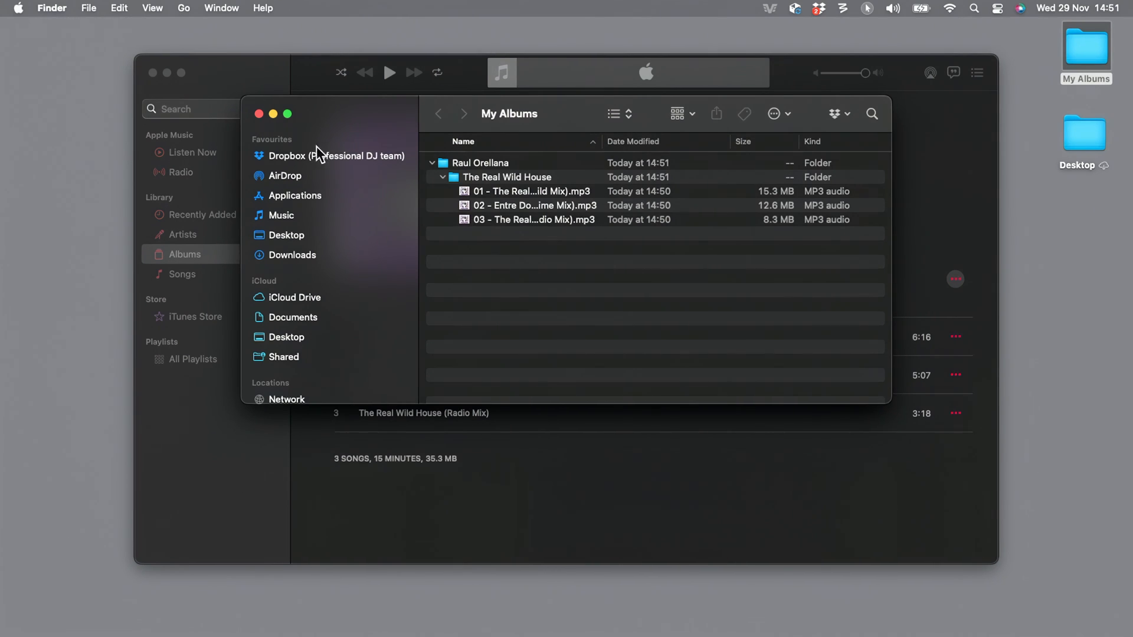
mouse_move(259, 115)
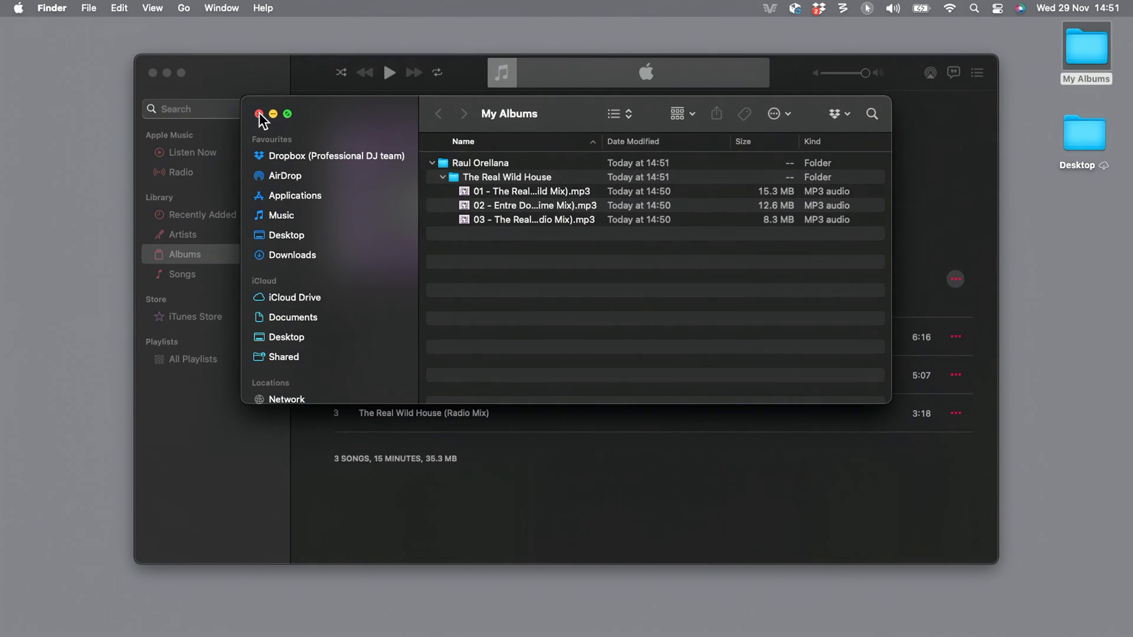